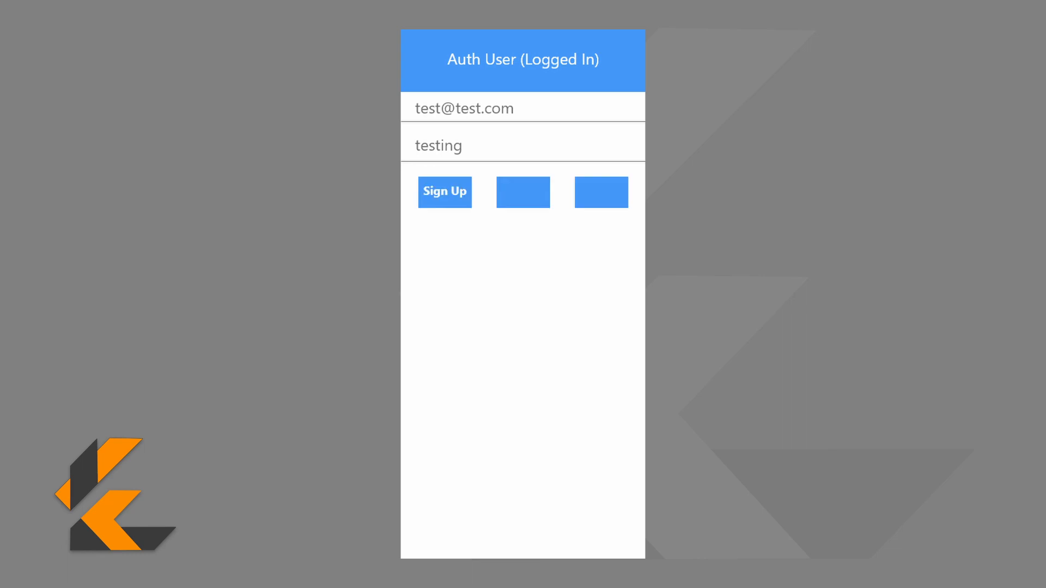
Step: Run an AuthApp StatefulWidget whose Scaffold has an 'Auth User' app bar title
left_click(522, 192)
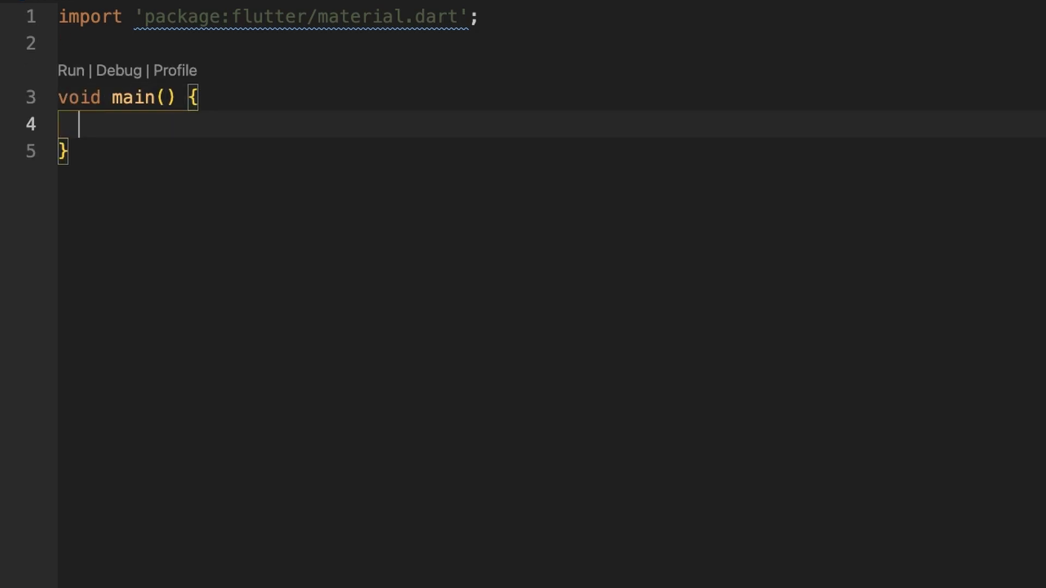
type("runApp(AuthApp());")
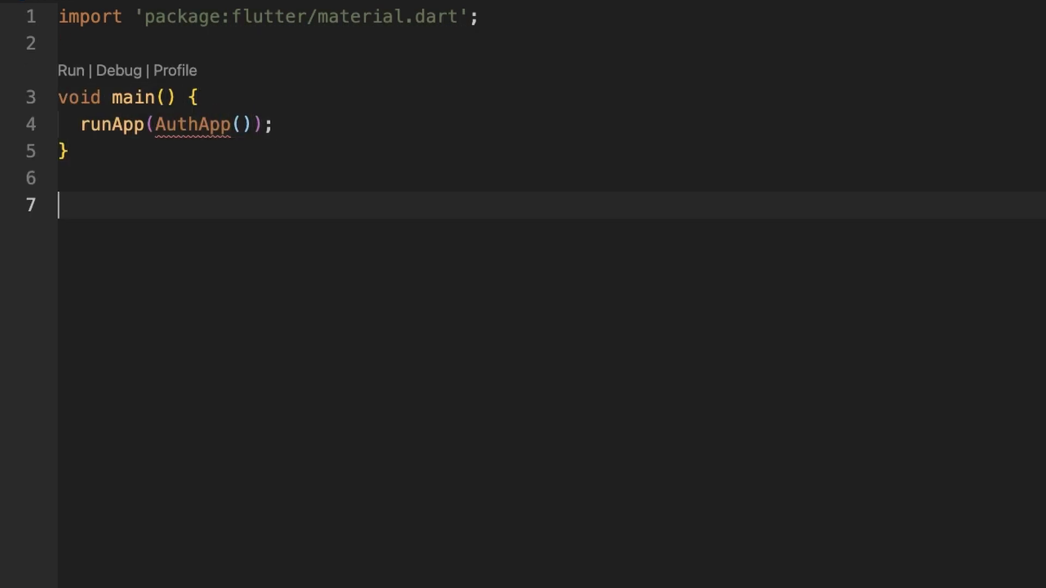
type("st")
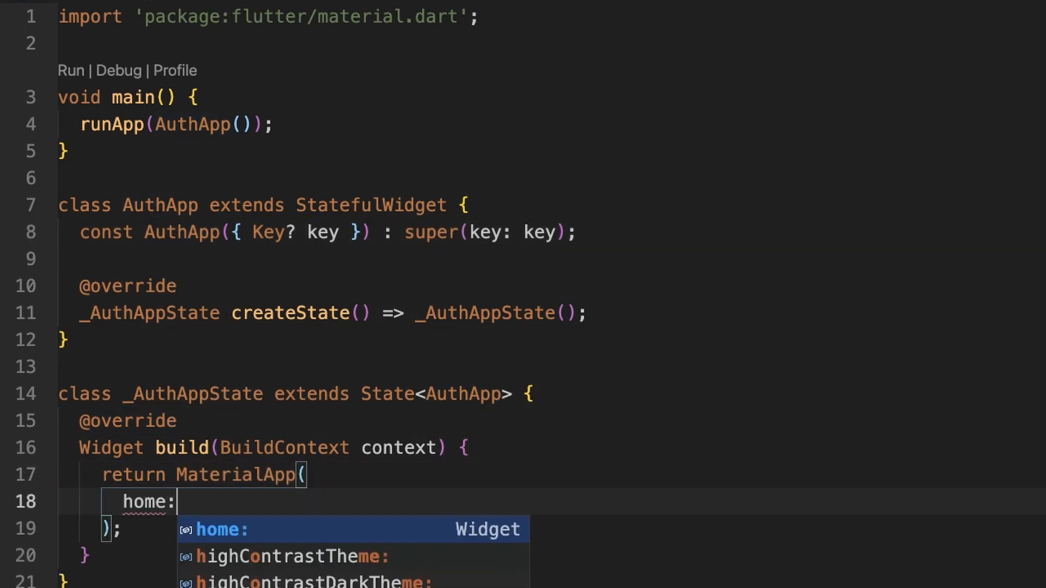
type("Scaffold()")
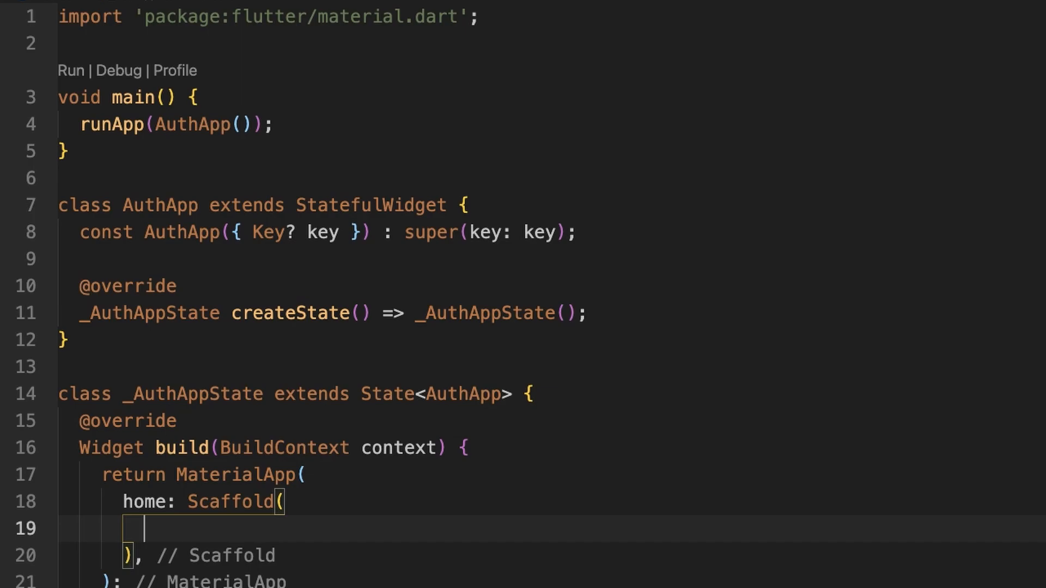
type("appBar: AppBar(),")
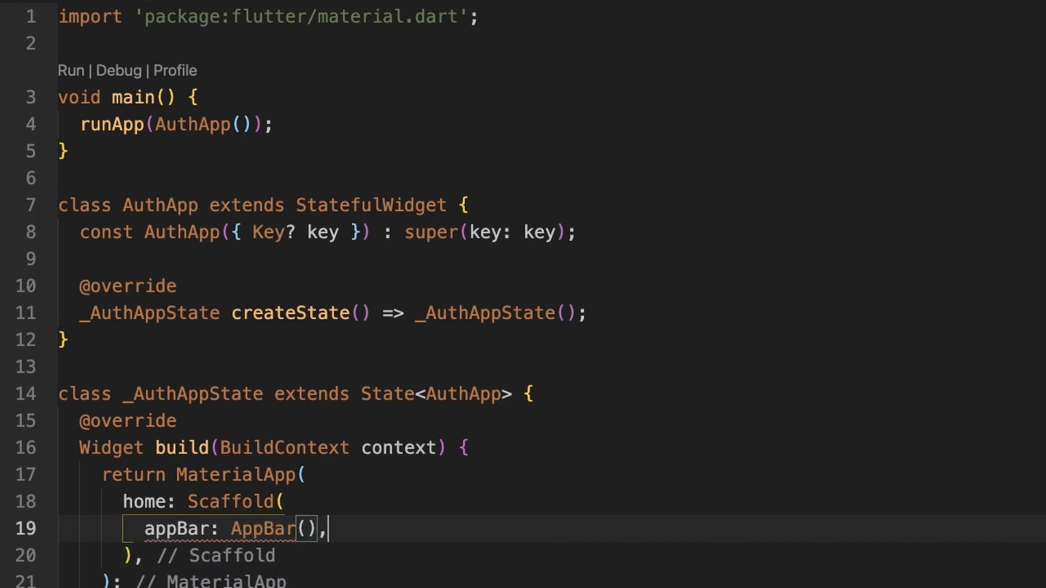
type("title: Text('Auth User'),")
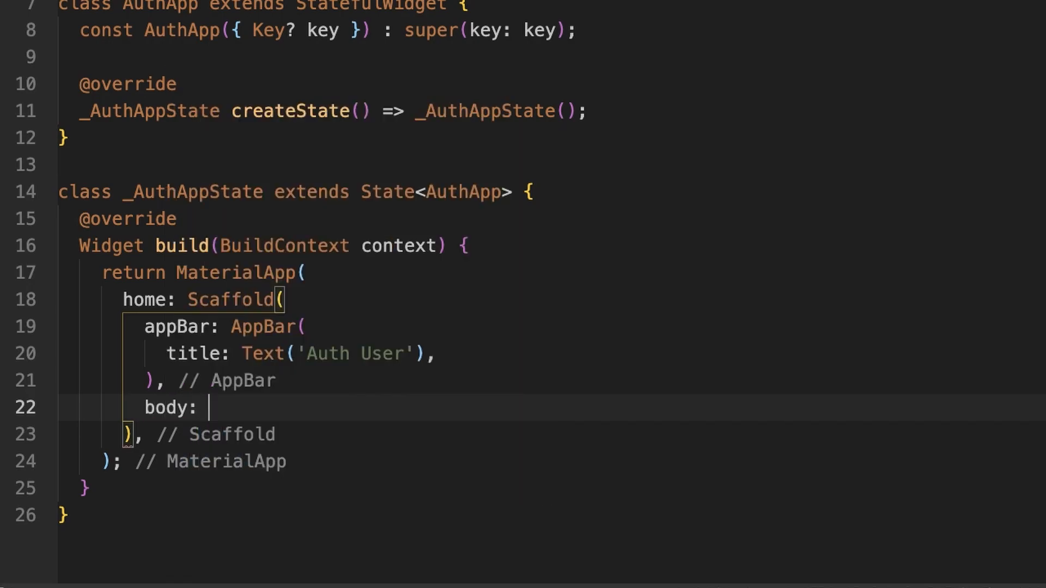
Step: Add a centered Column holding two TextFields and a Row for the buttons
type("Center(),")
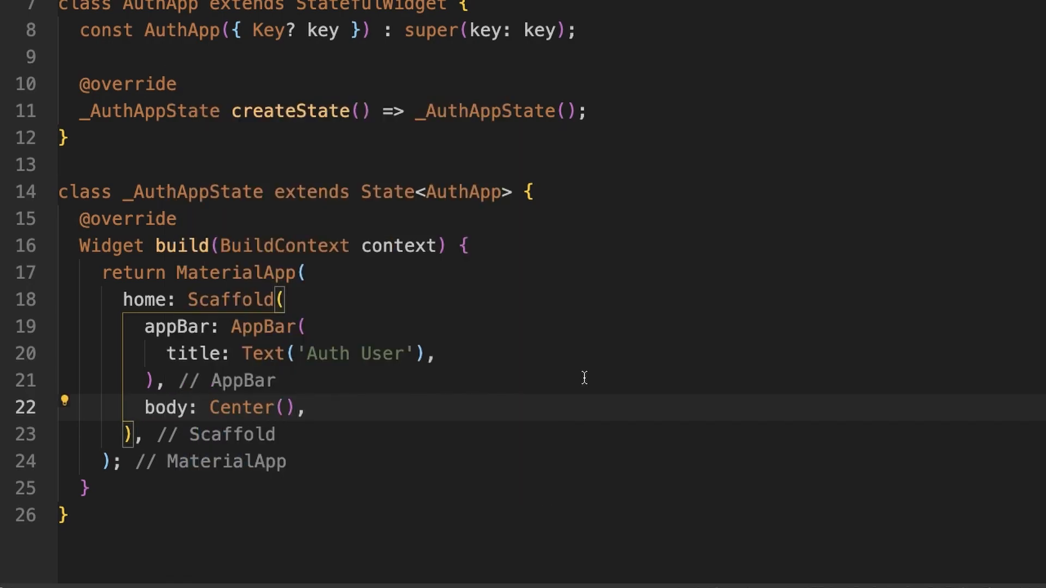
type("child")
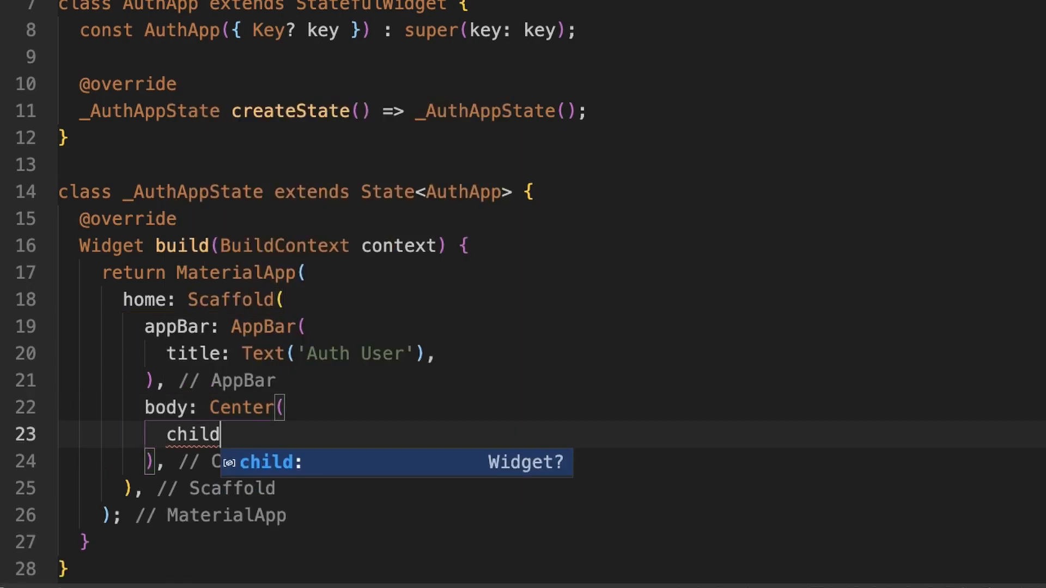
type(": Colu")
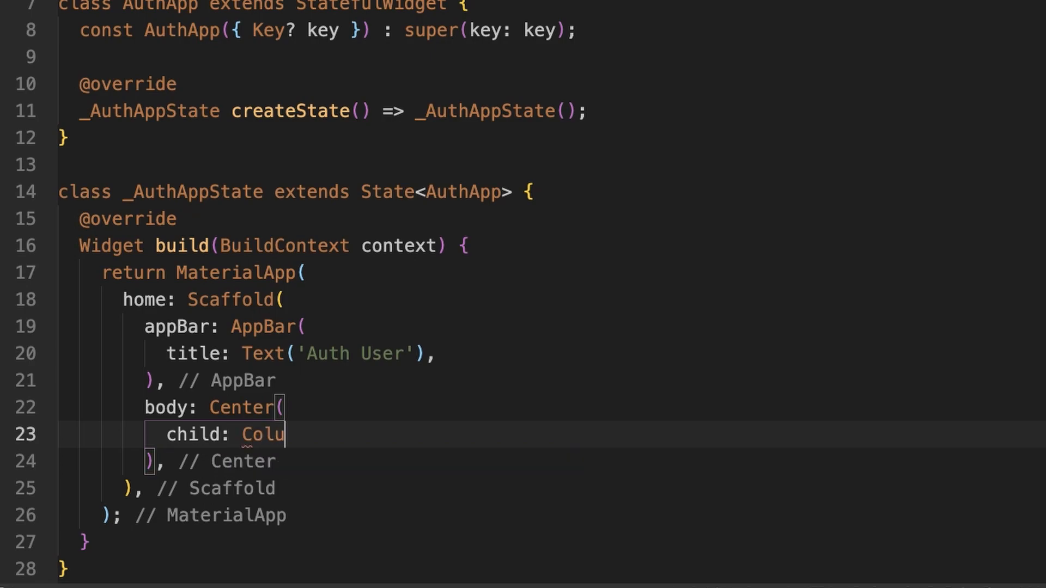
type("mn(),")
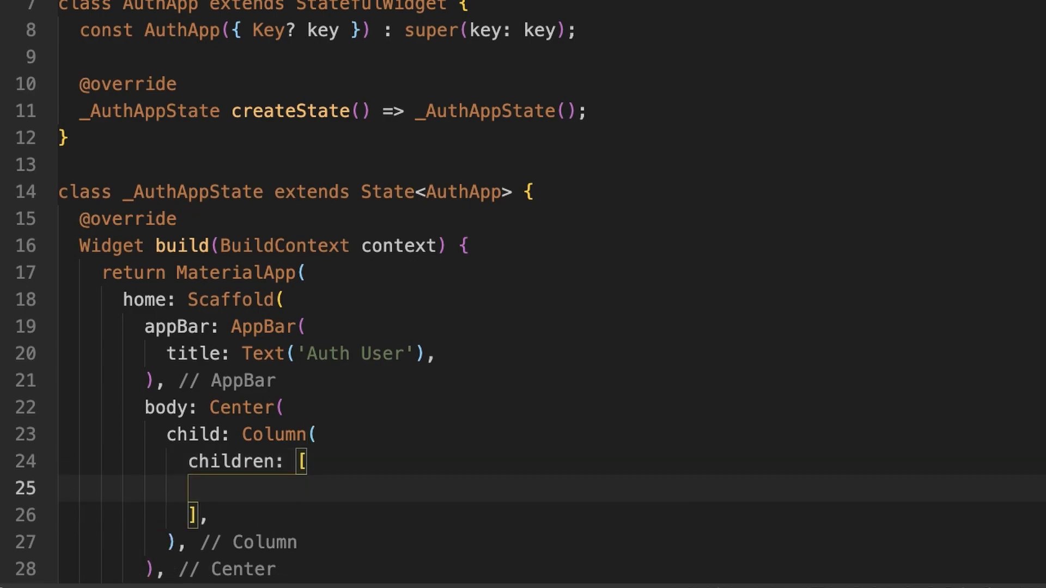
type("TextF")
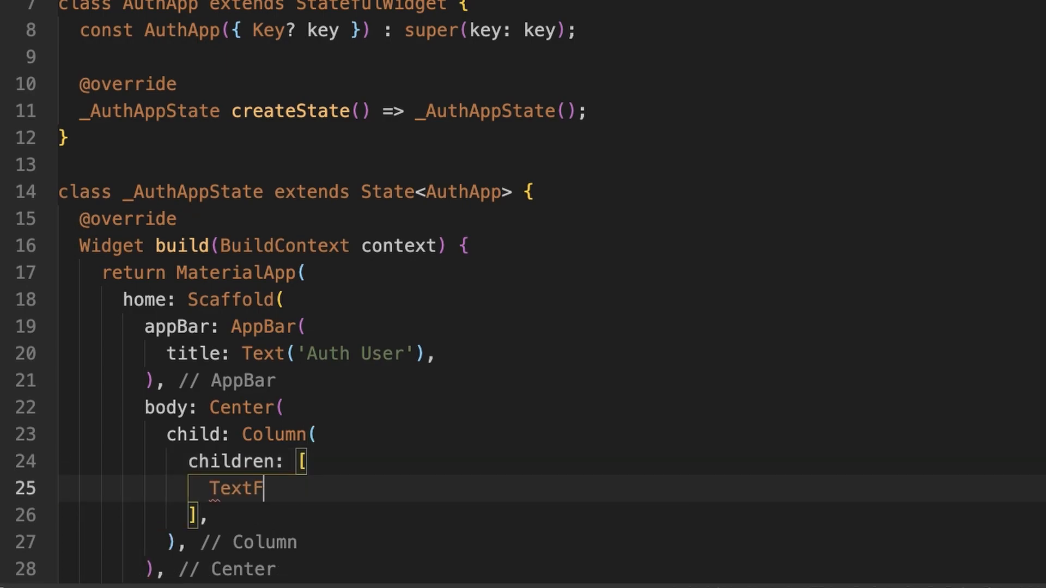
type("ield(),")
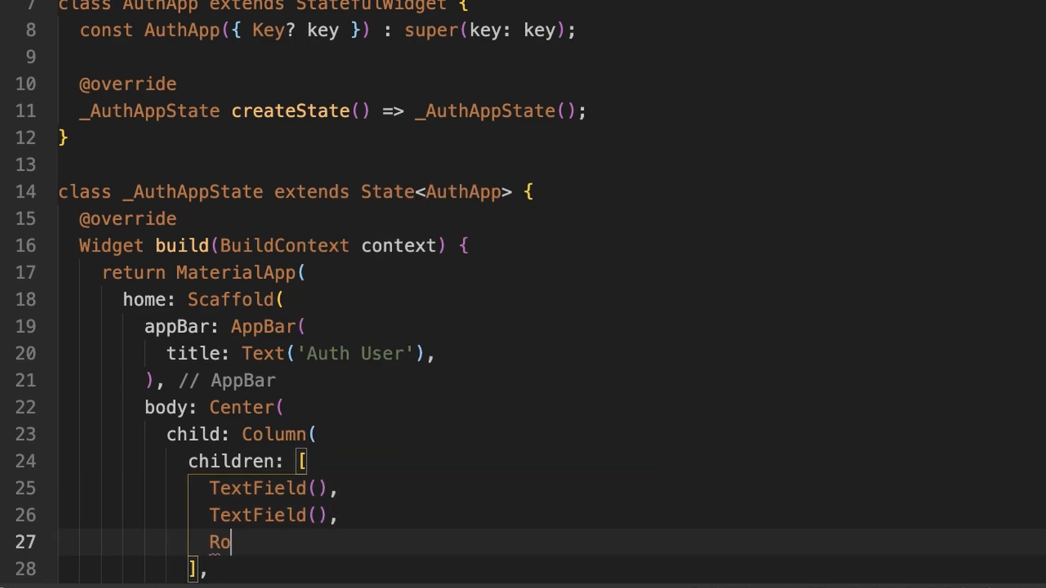
type("w()")
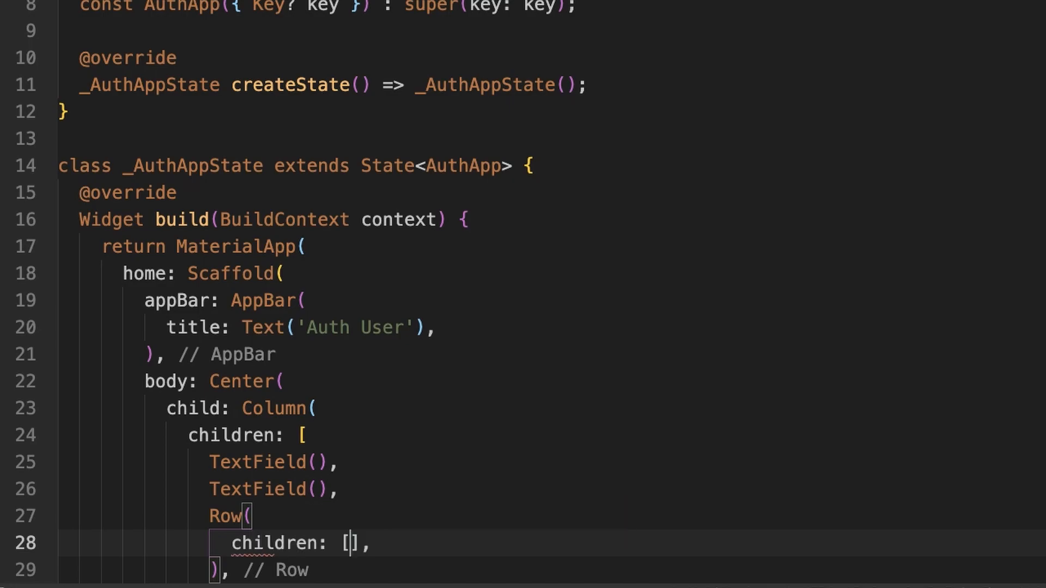
Step: Add Sign Up, Sign In and Log Out ElevatedButtons spaced with MainAxisAlignment.spaceAround
type("Ele")
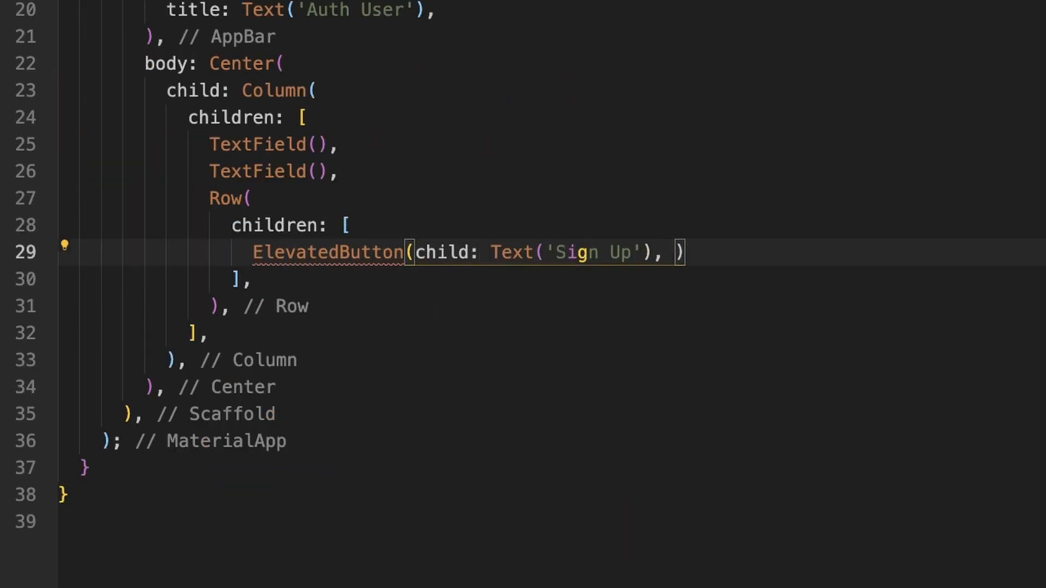
type("onPressed: () {}),")
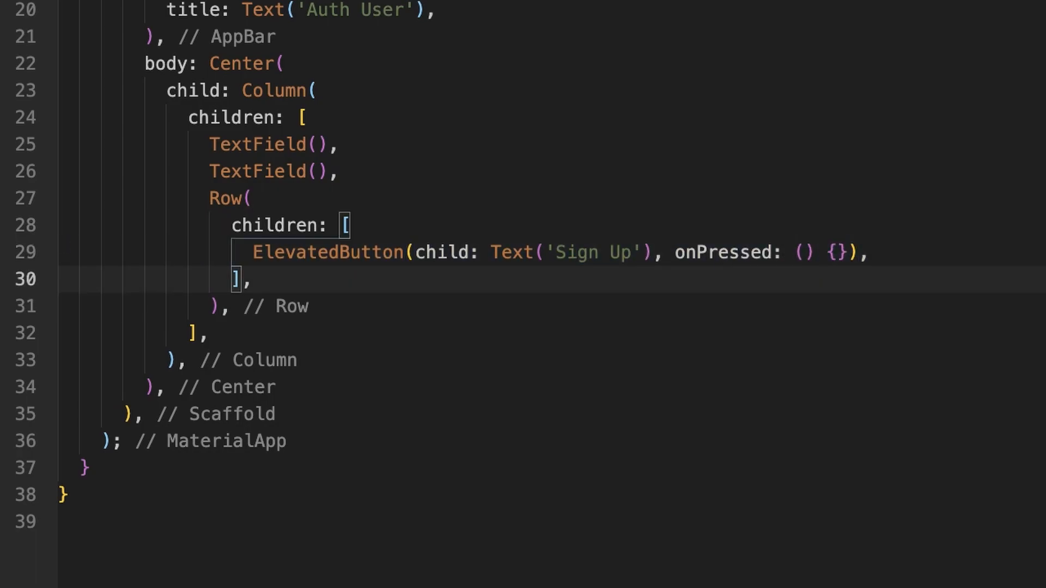
type("ElevatedButton(child: Text('Sign In'), onPressed: () {}),")
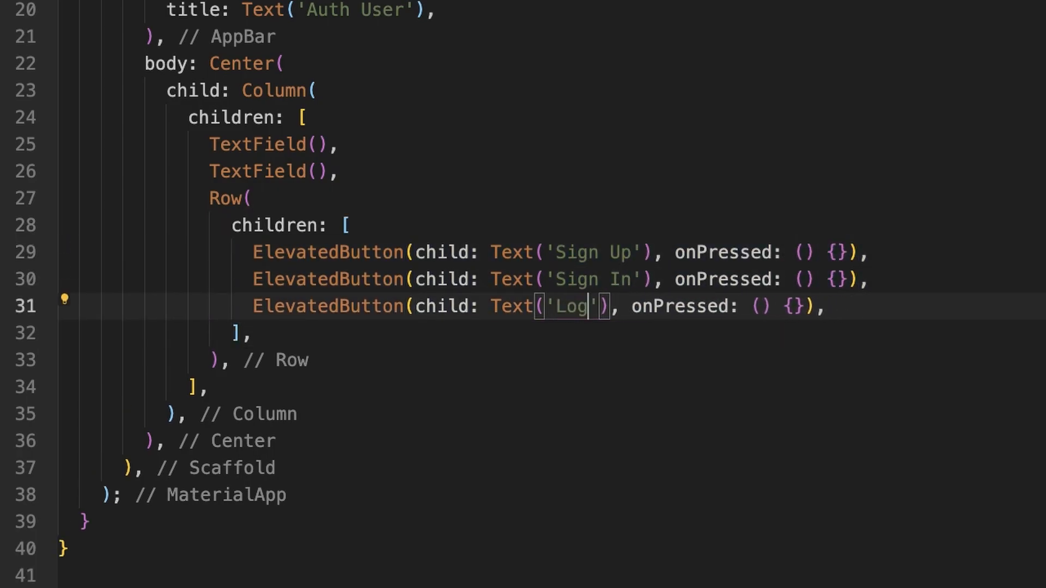
type("Out")
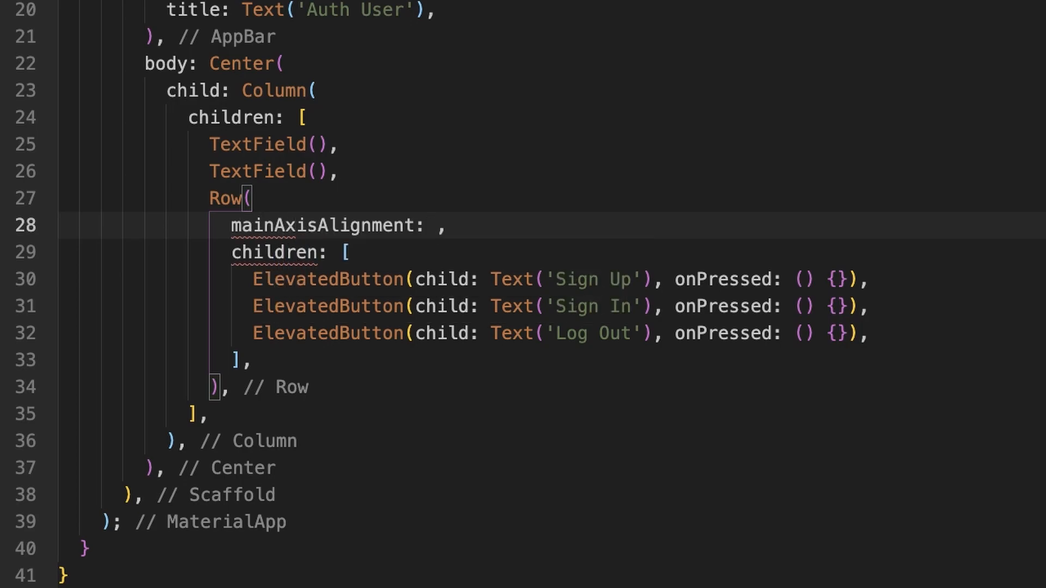
type("MainAxisAlignment.spaceAround")
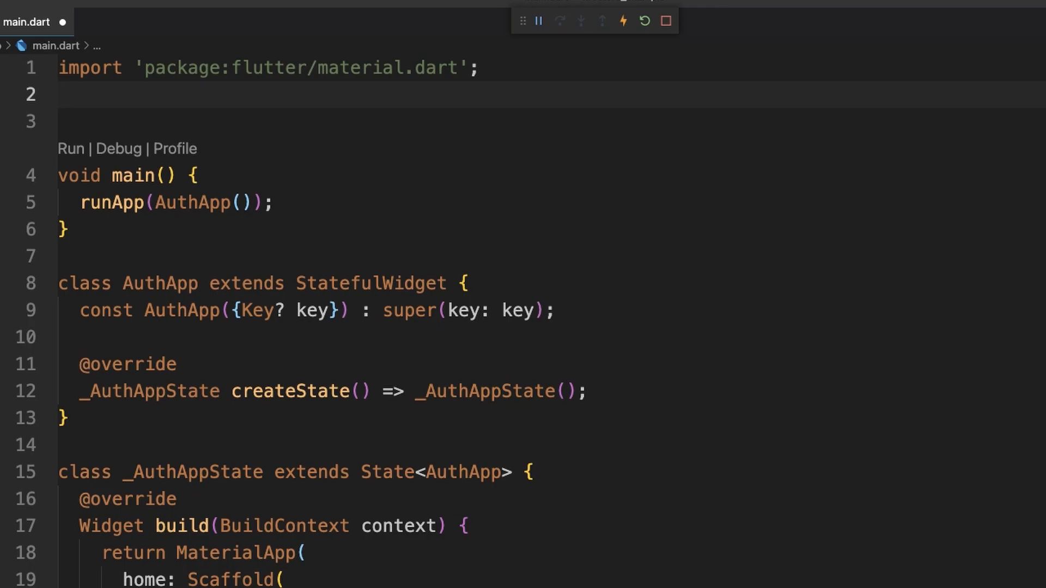
Step: Import firebase_core and firebase_auth, make main async with ensureInitialized and await Firebase.initializeApp()
type("import 'firebas")
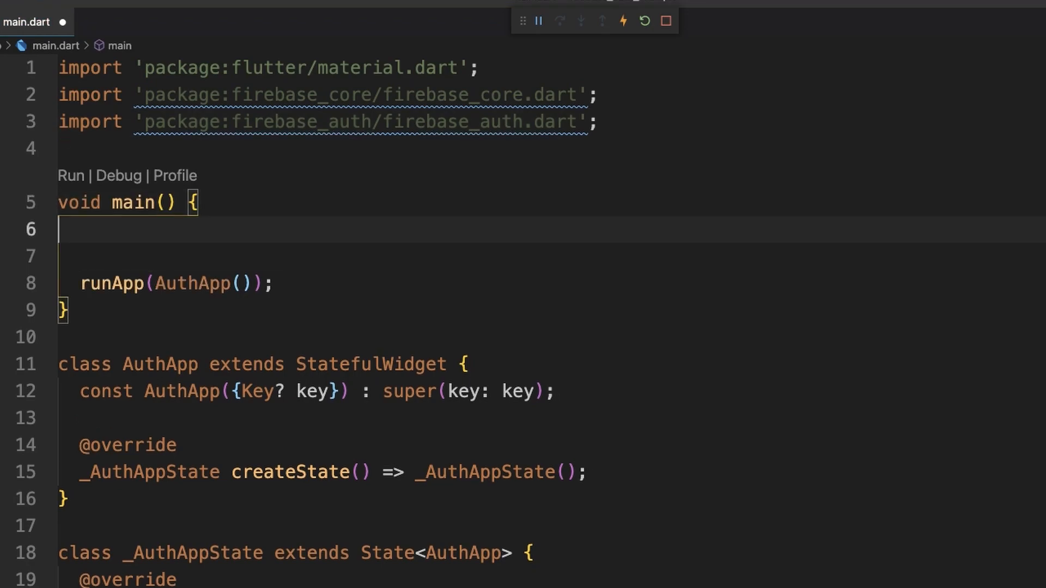
type("WidgetsFlutterBinding.ensureInitialized();")
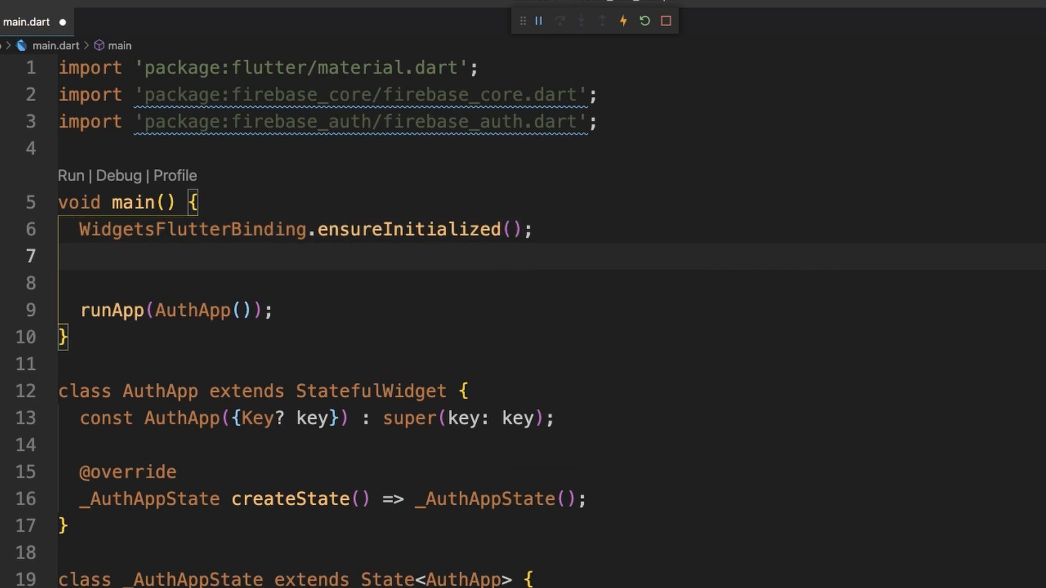
type("async")
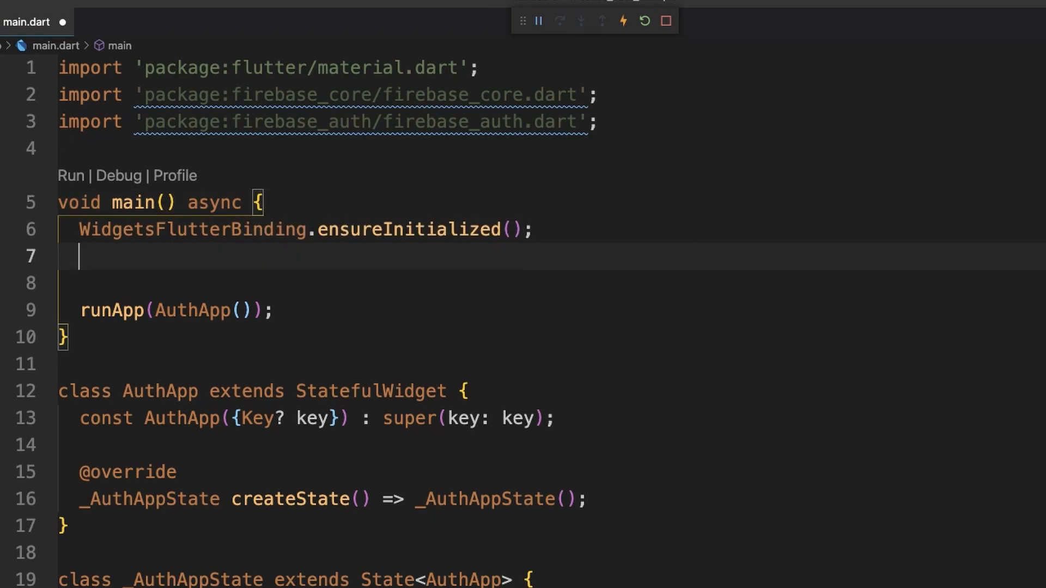
type("await Firebase.initializeApp();")
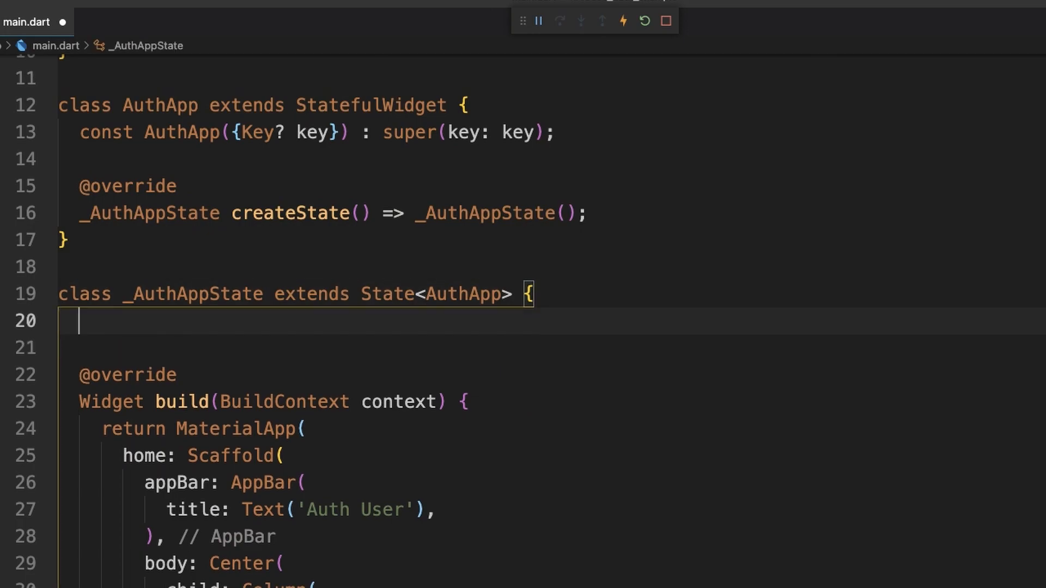
Step: Declare emailController and passwordController as TextEditingControllers
type("final ema")
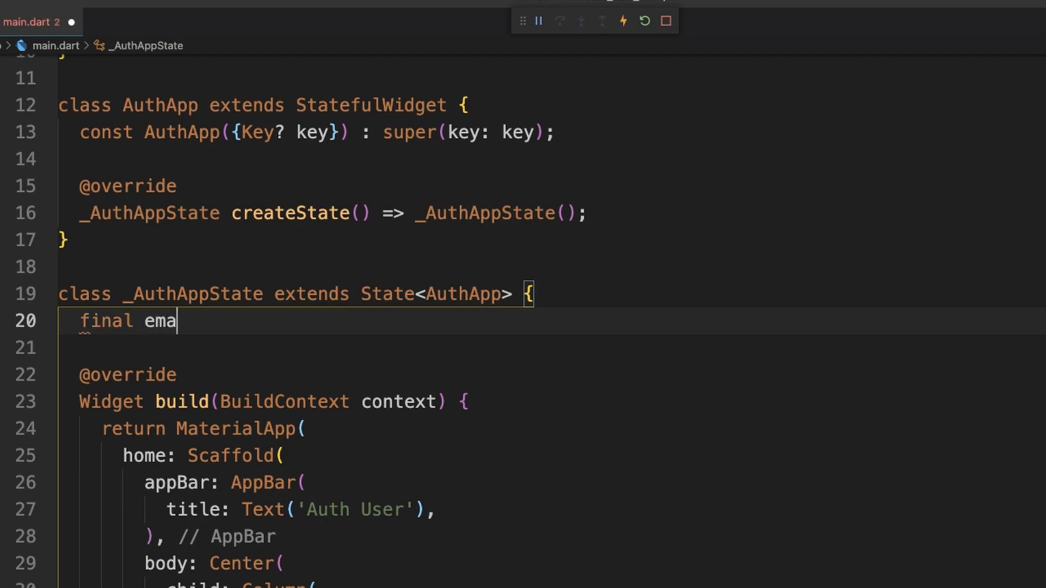
type("ilController = TextEditingController();")
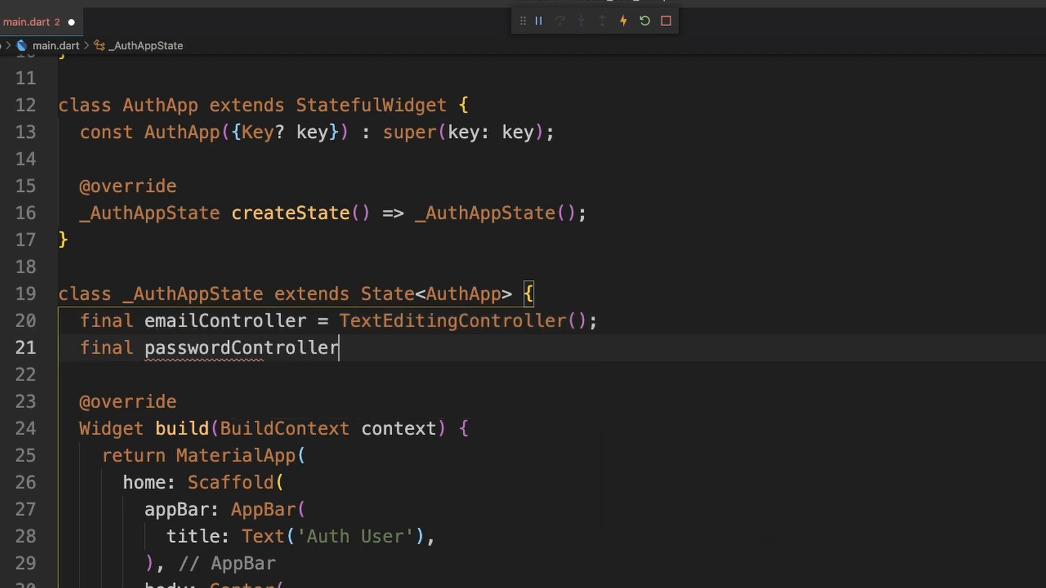
type("= TextEditingController();")
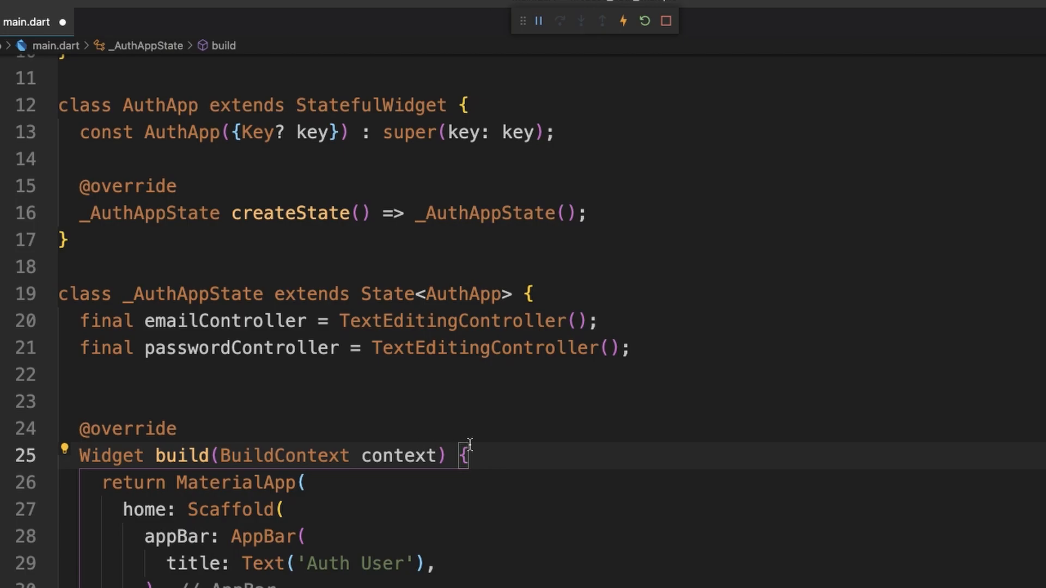
Step: Read FirebaseAuth.instance.currentUser in build and append 'in' or 'out' to the title
key("enter")
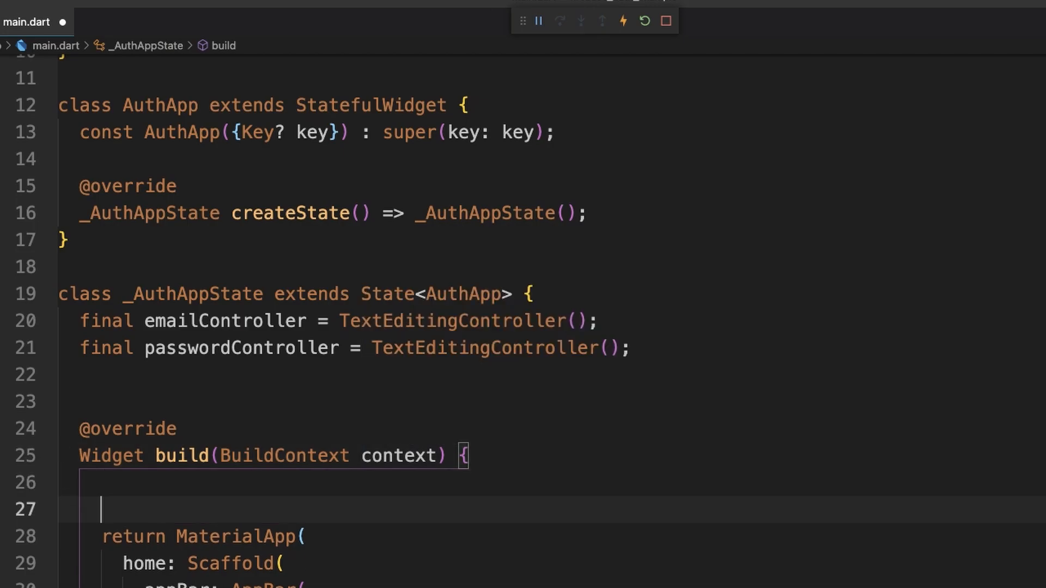
type("User? user =")
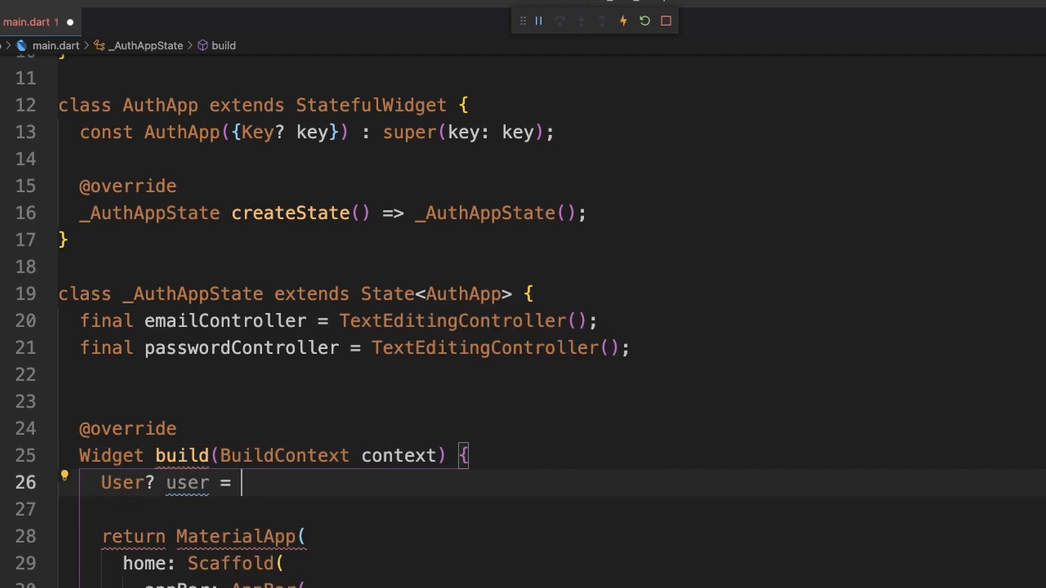
type("FirebaseAuth.instance.currentUser;")
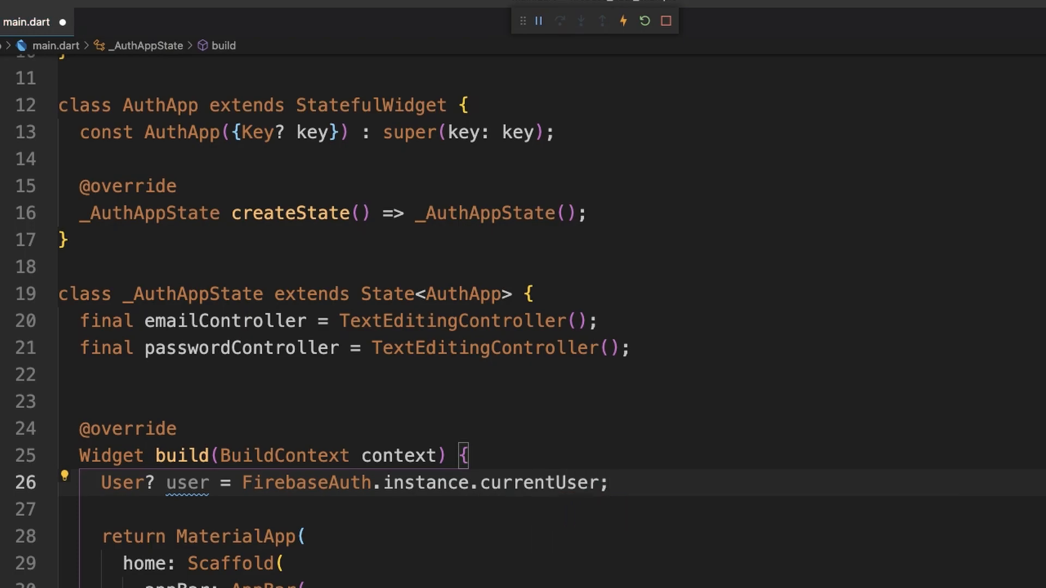
scroll("down", 3)
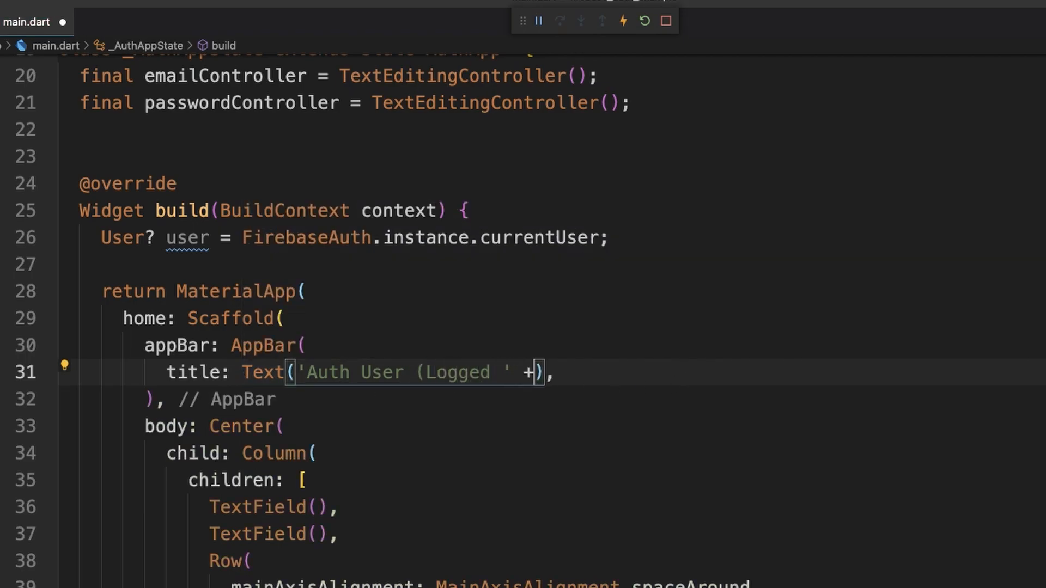
type("(user == null ? 'out' : 'in') + ')'")
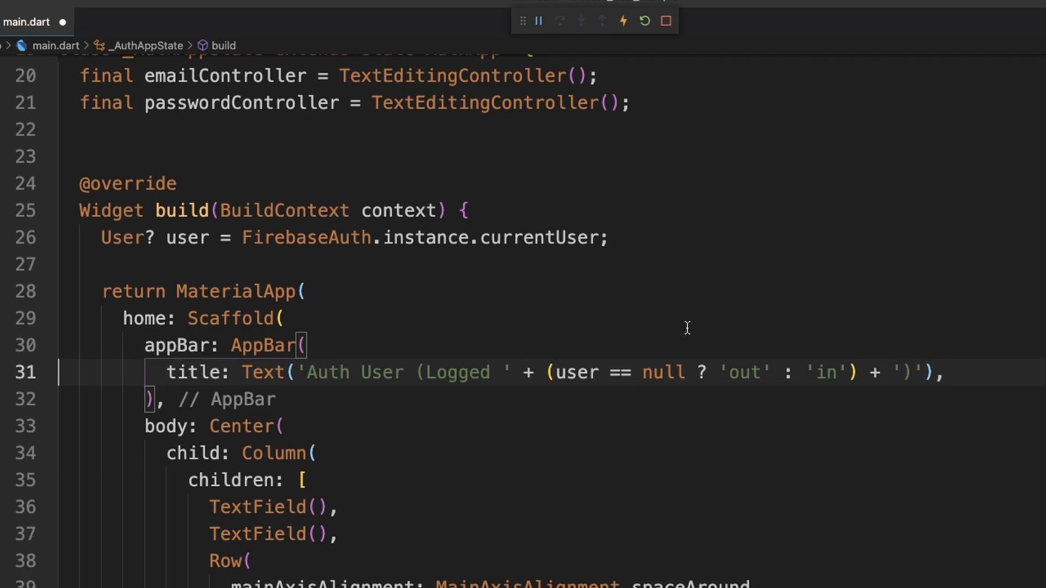
Step: Attach the controllers to the TextFields and make Sign Up call createUserWithEmailAndPassword
scroll("down", 3)
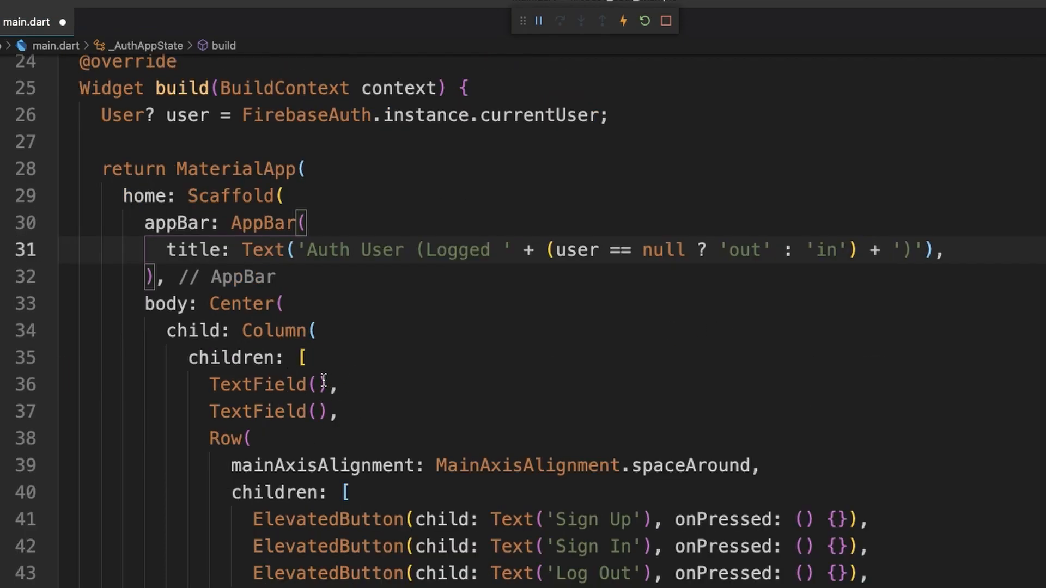
type("controller: emailController")
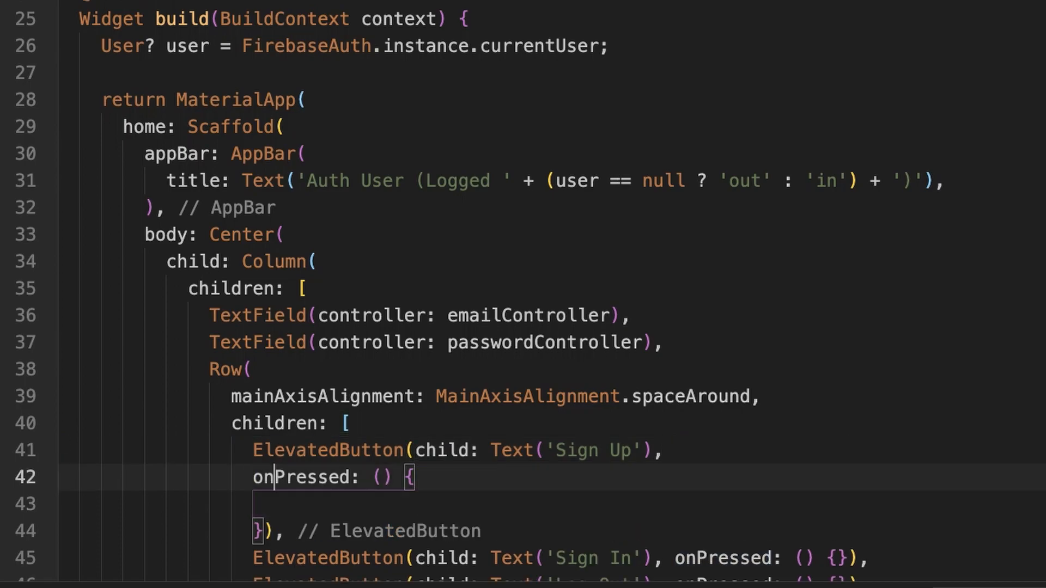
type("async {")
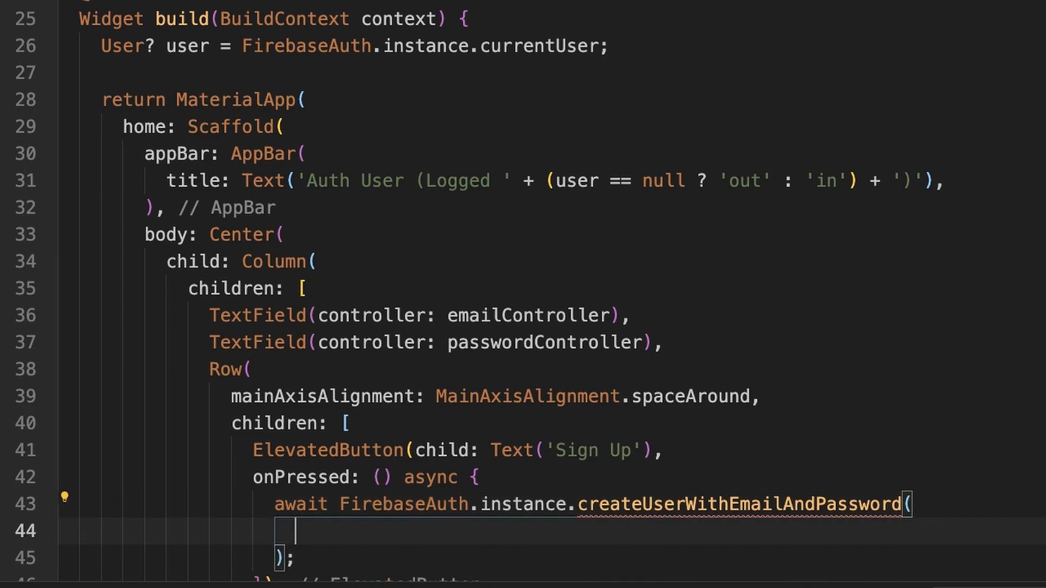
type("email: emailController.text,")
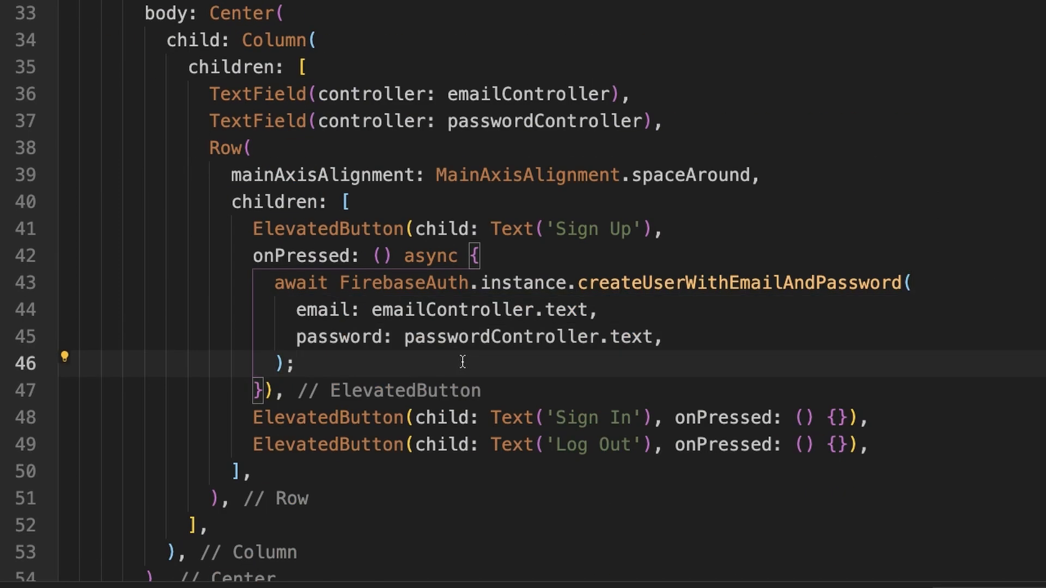
Step: Refresh with setState after sign-up and make Sign In await signInWithEmailAndPassword
type("setState")
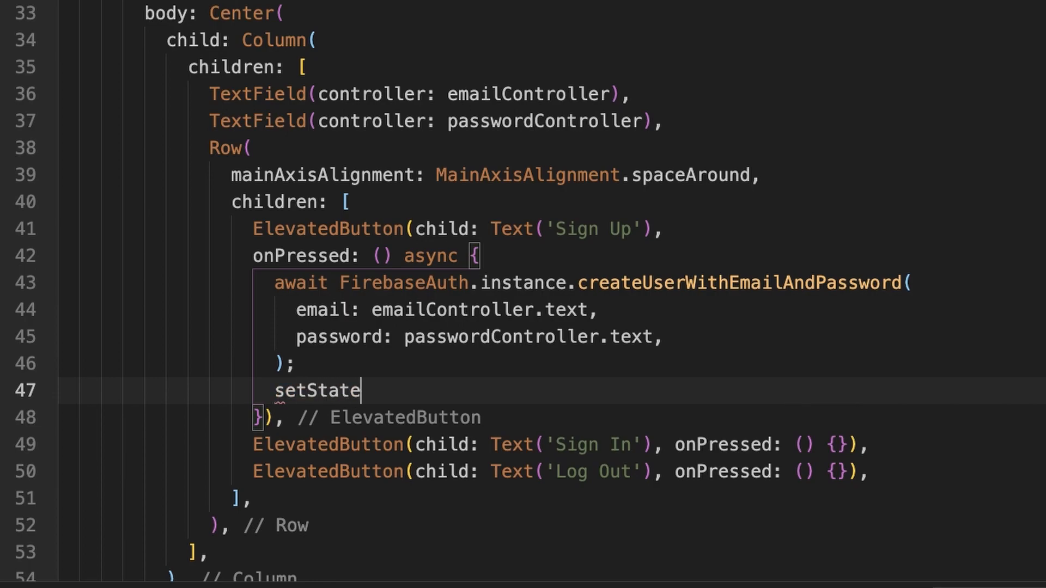
type("(() {});")
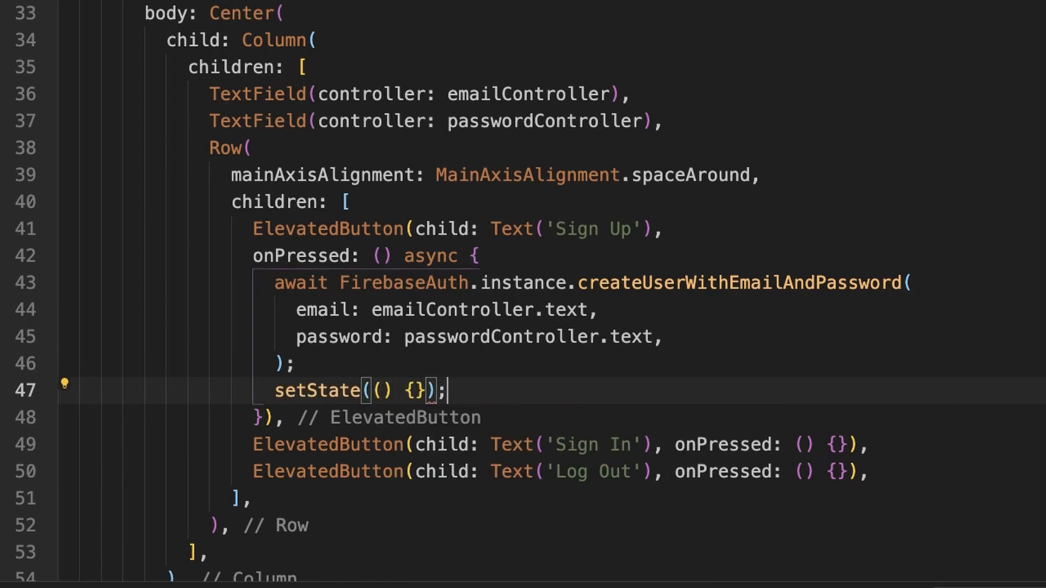
scroll("down", 3)
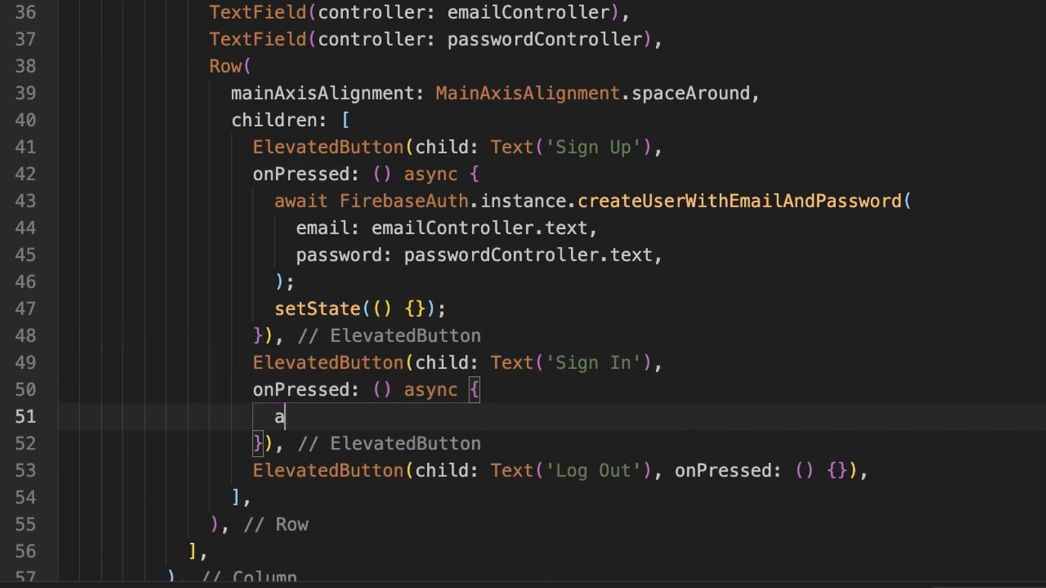
type("wait FirebaseAuth.instance.signInWithEmailAndPassword(")
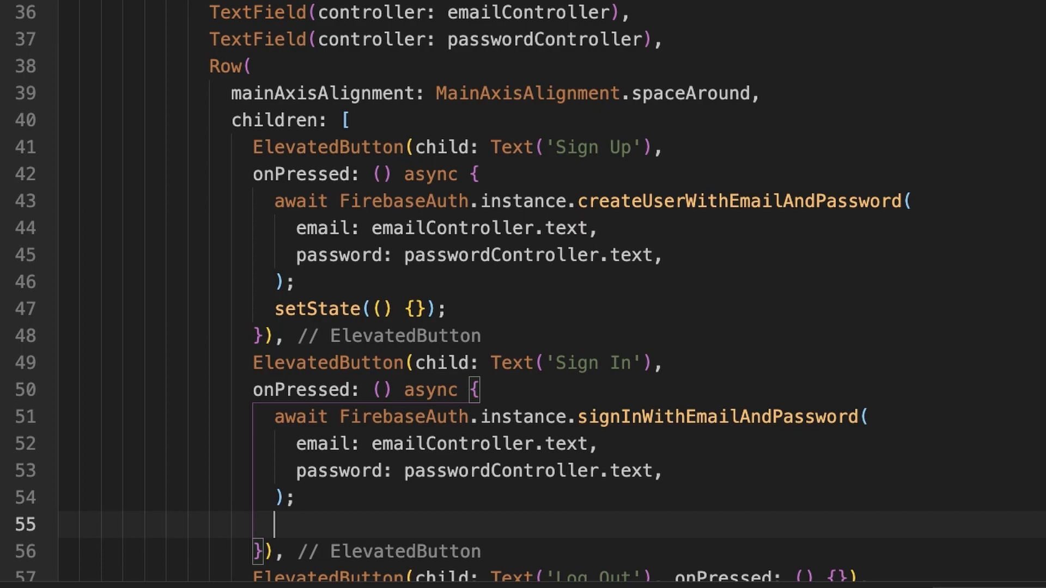
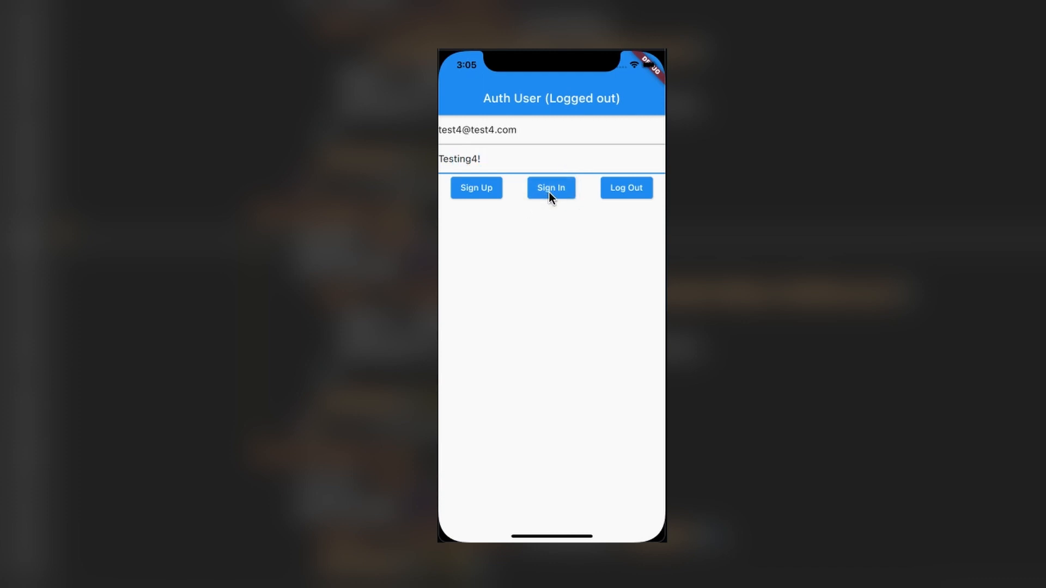
Step: Add setState after sign-in and make Log Out call FirebaseAuth.instance.signOut()
left_click(550, 187)
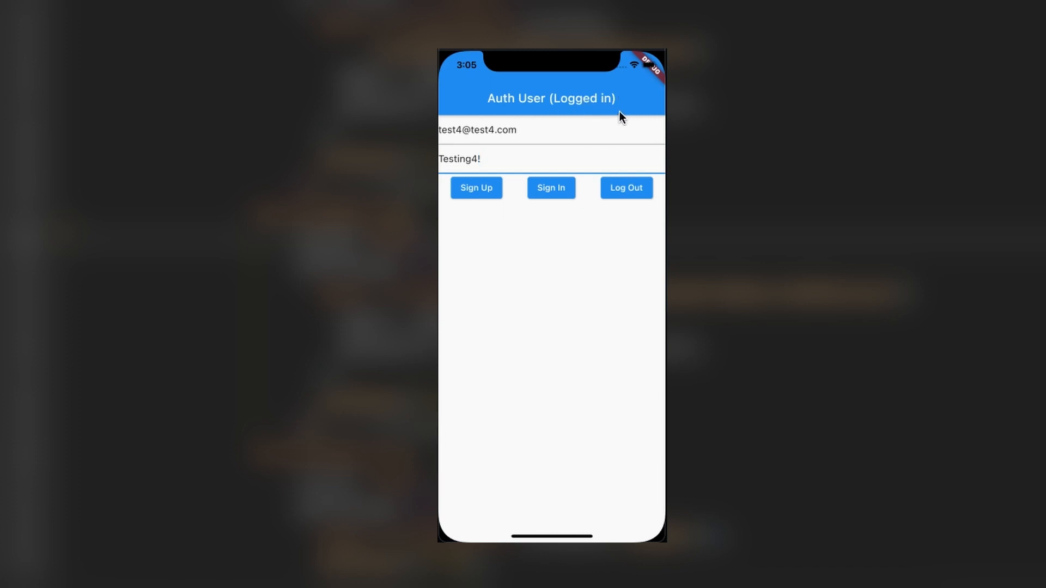
left_click(626, 188)
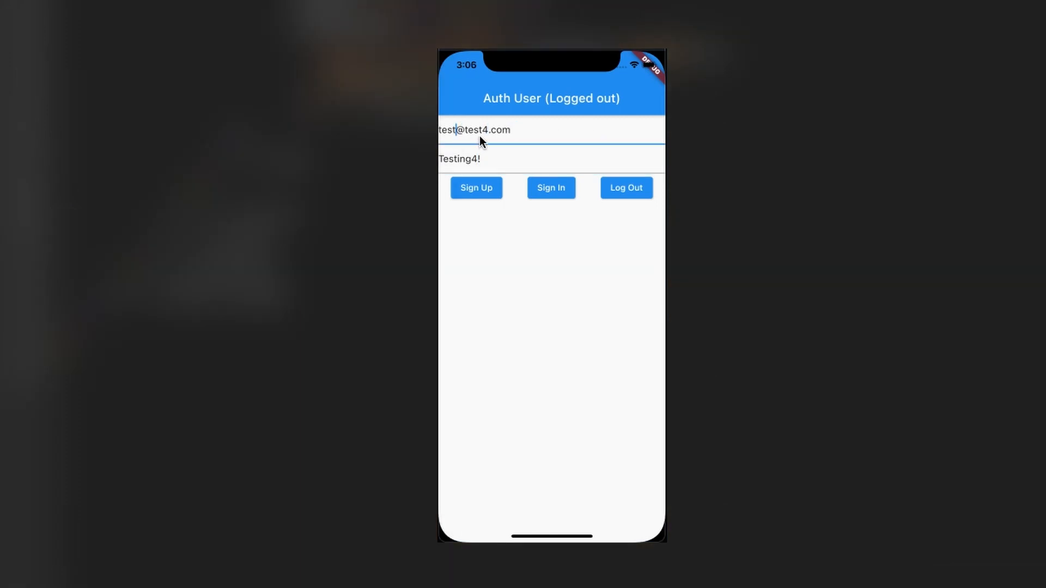
type("test9@test.com")
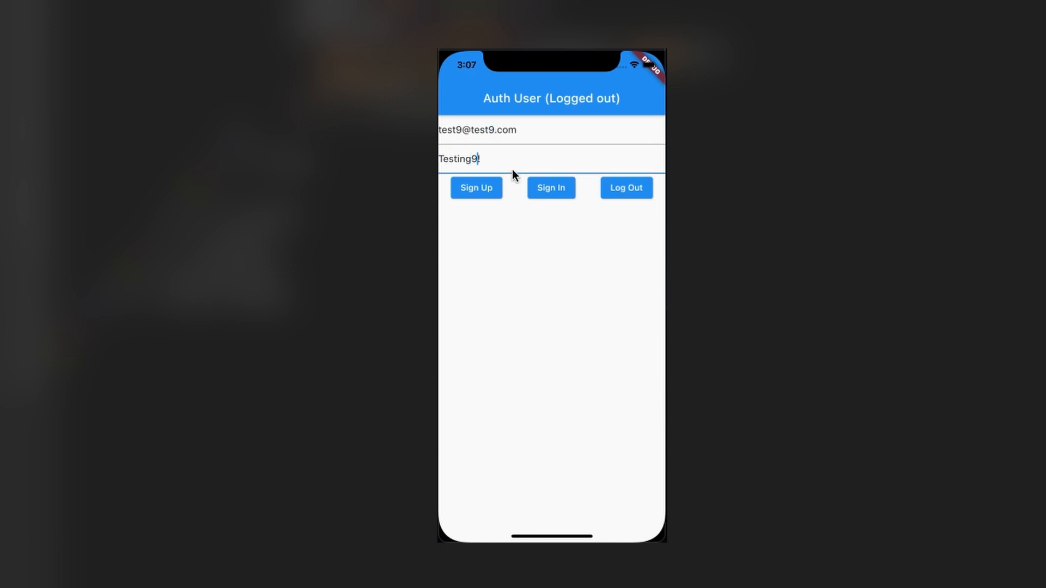
mouse_move(517, 296)
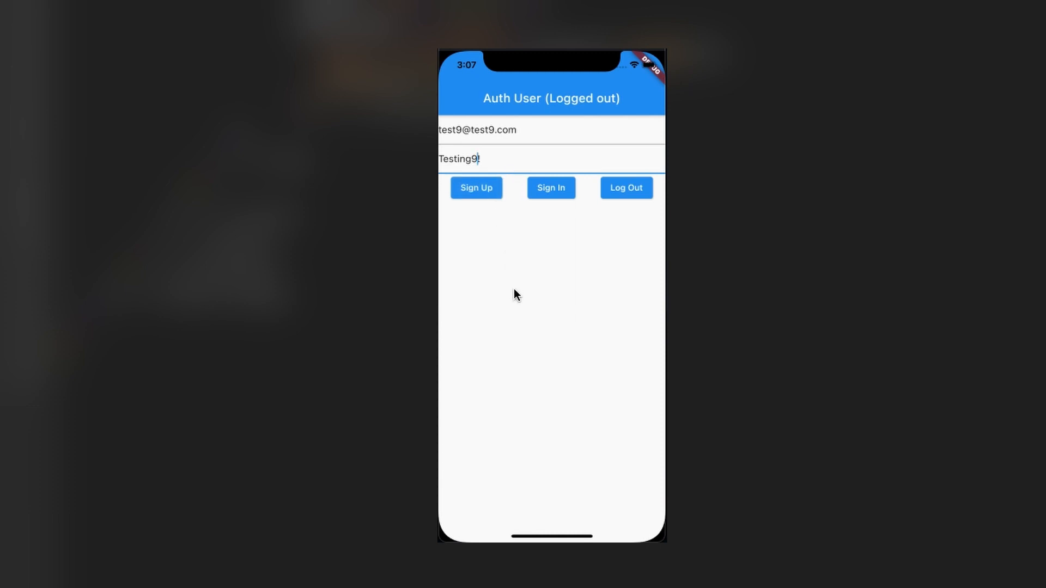
left_click(550, 188)
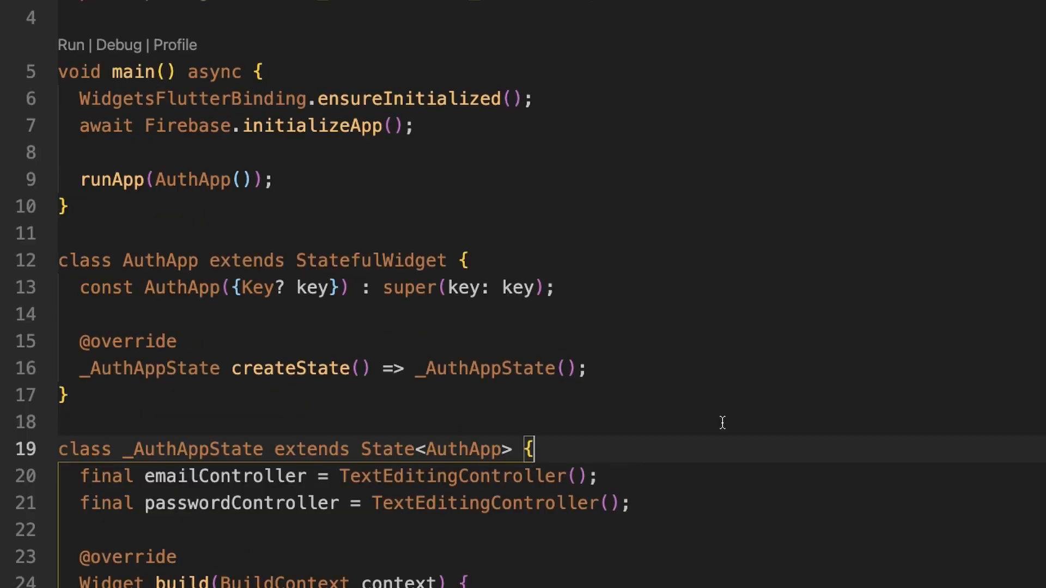
mouse_move(751, 419)
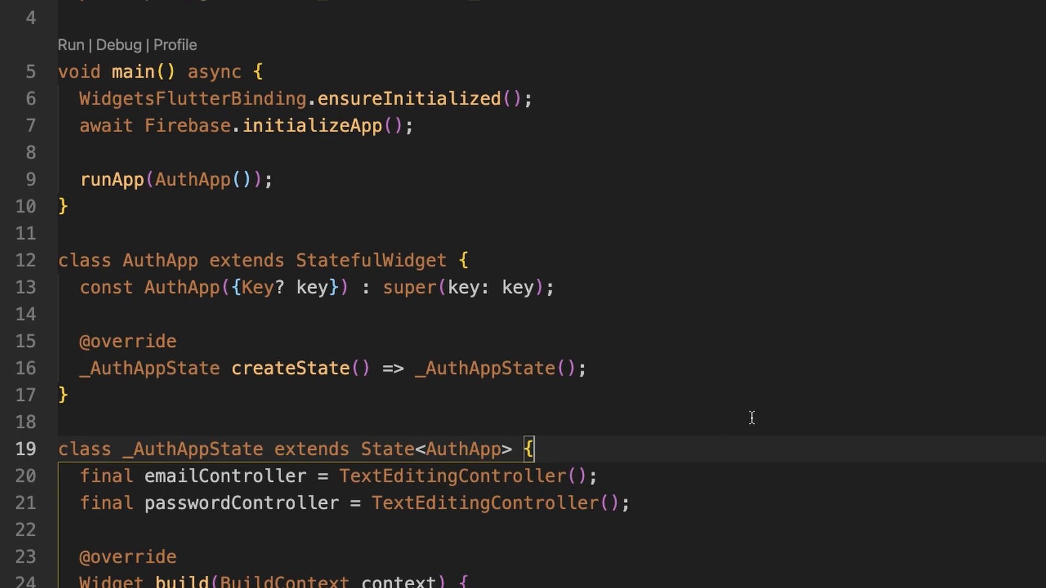
mouse_move(756, 416)
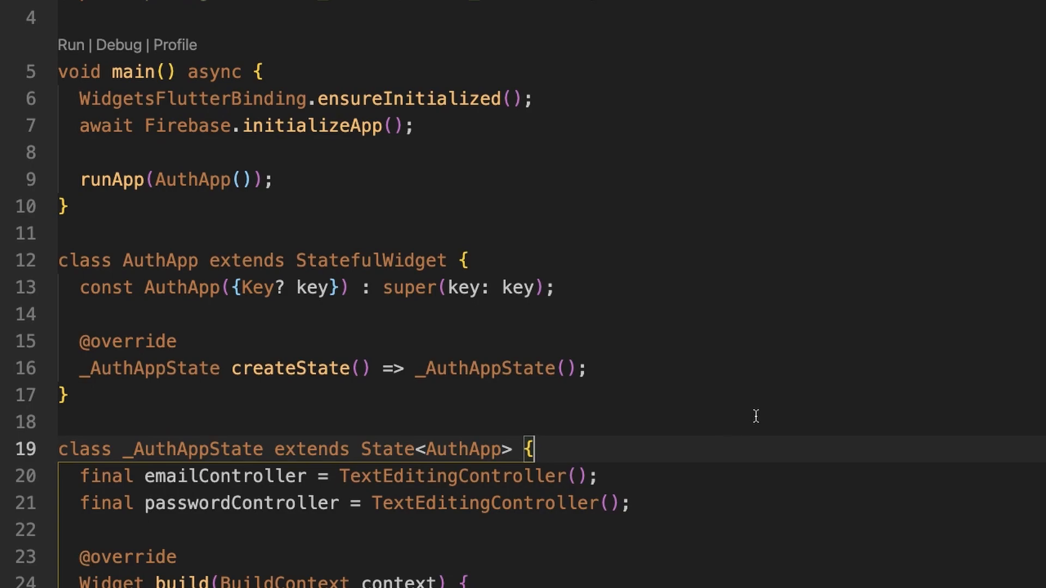
mouse_move(792, 340)
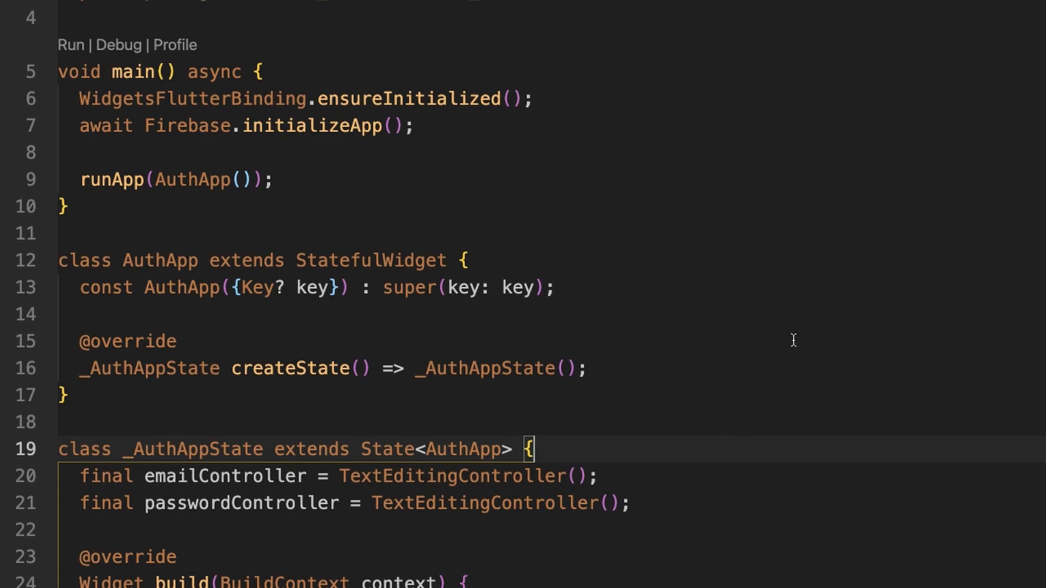
Step: Declare GlobalKey<FormState> _key and wrap the Center in a Form keyed with _key
type("final GlobalKey<For")
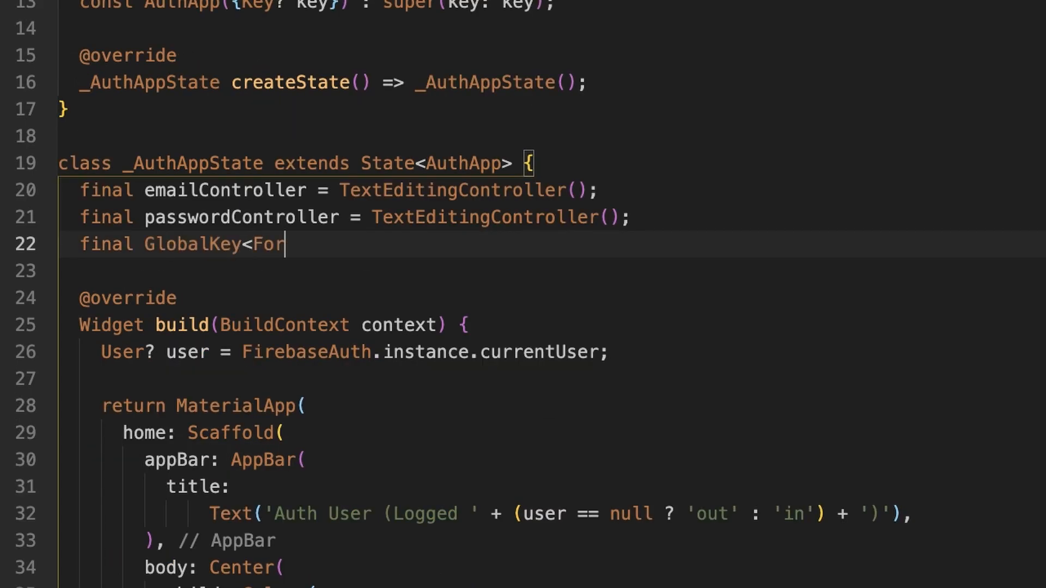
type("mState> _key = GlobalKey<FormState>();")
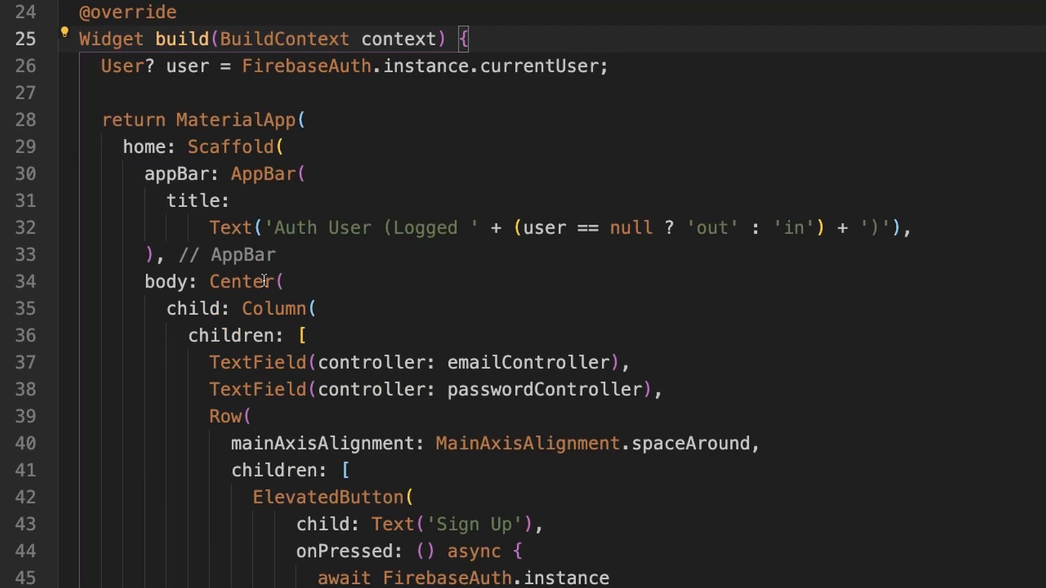
right_click(254, 281)
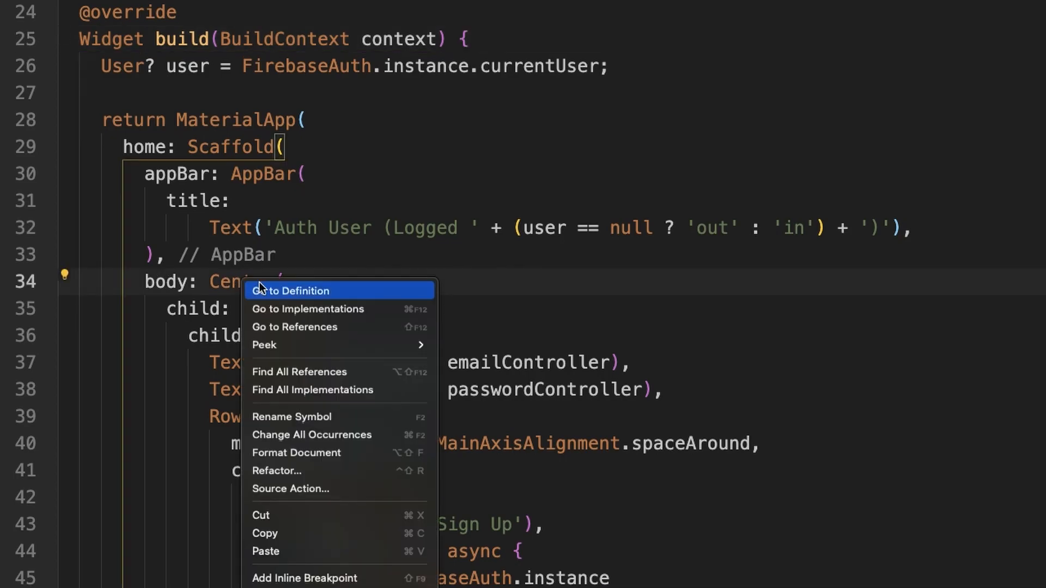
mouse_move(323, 478)
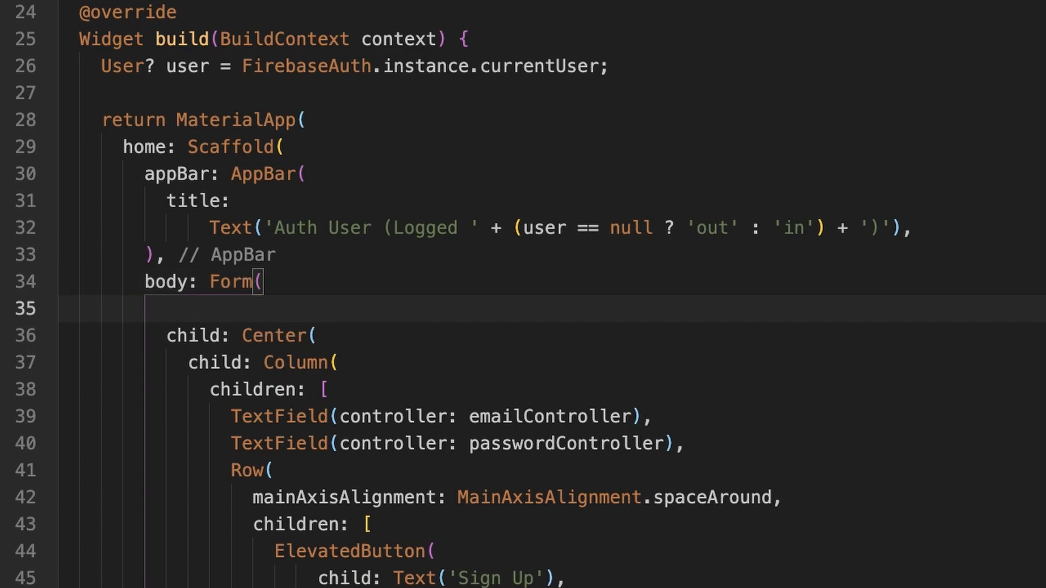
type("key: _key,")
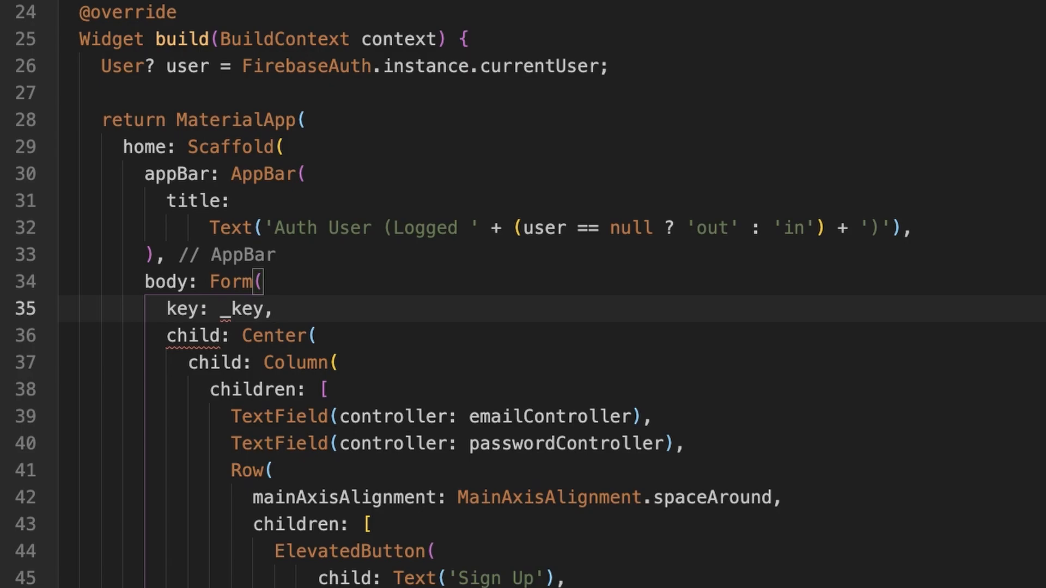
left_click(314, 334)
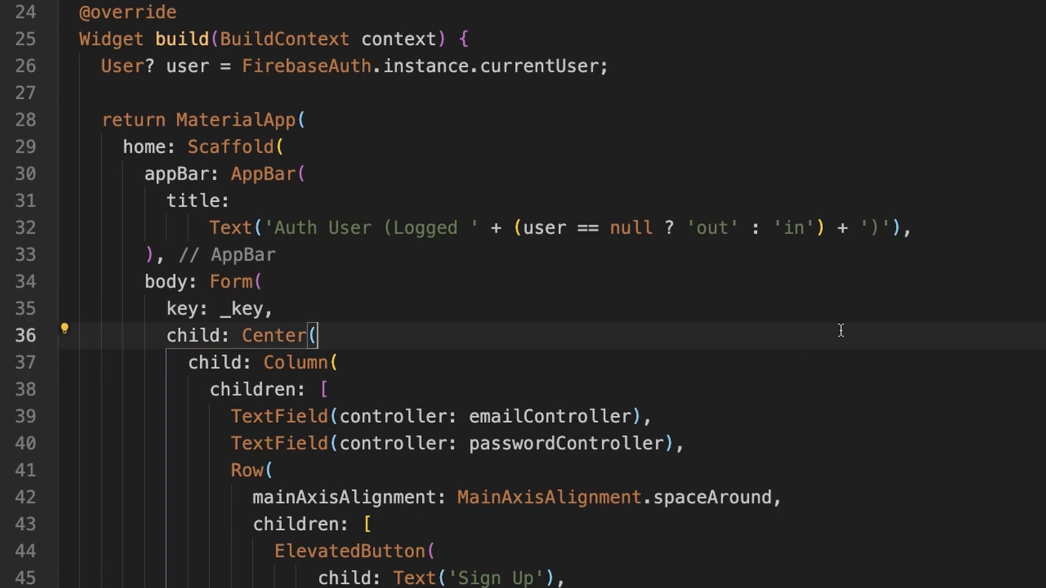
Step: Write validateEmail returning 'E-mail address is required.' when the email is empty
scroll("down", 3)
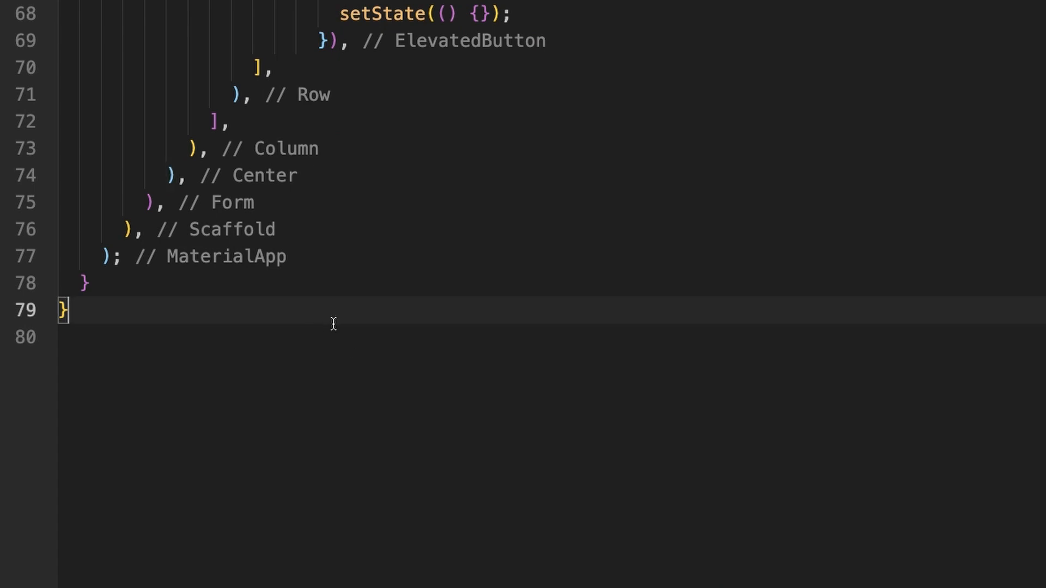
type("String? validateEmail(String? f")
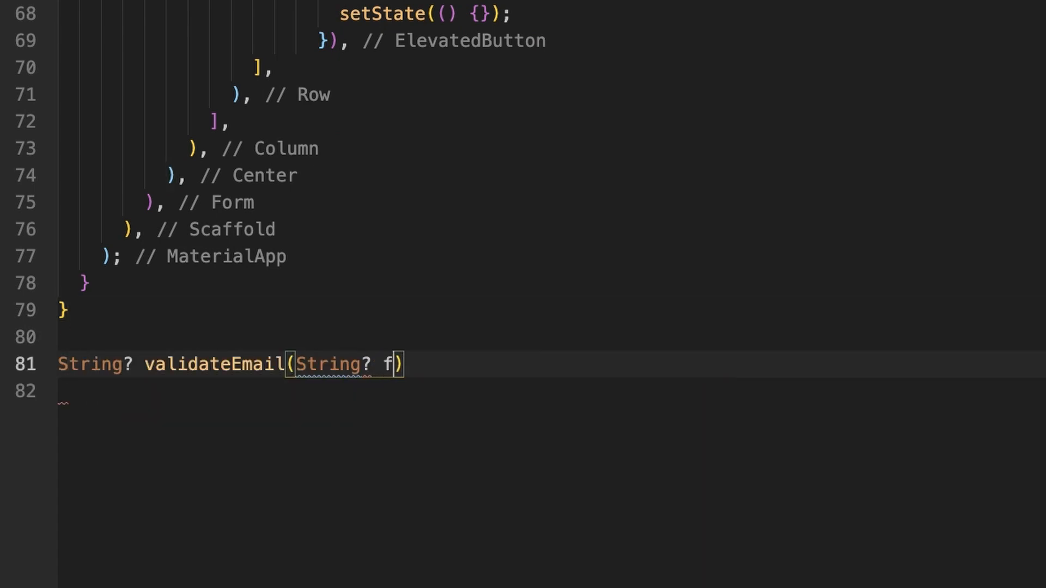
type("ormEmail) {")
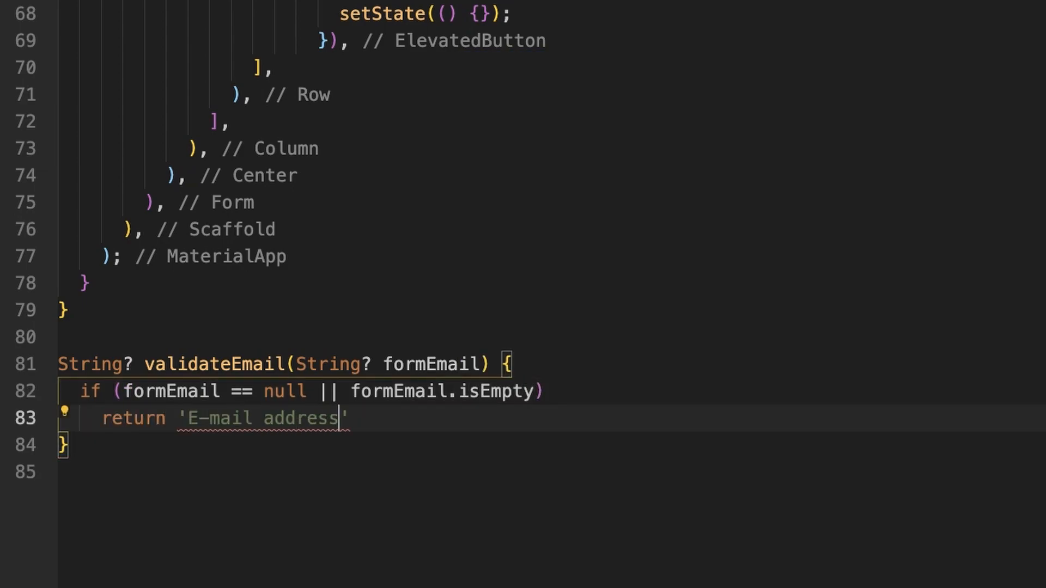
type("is required.';")
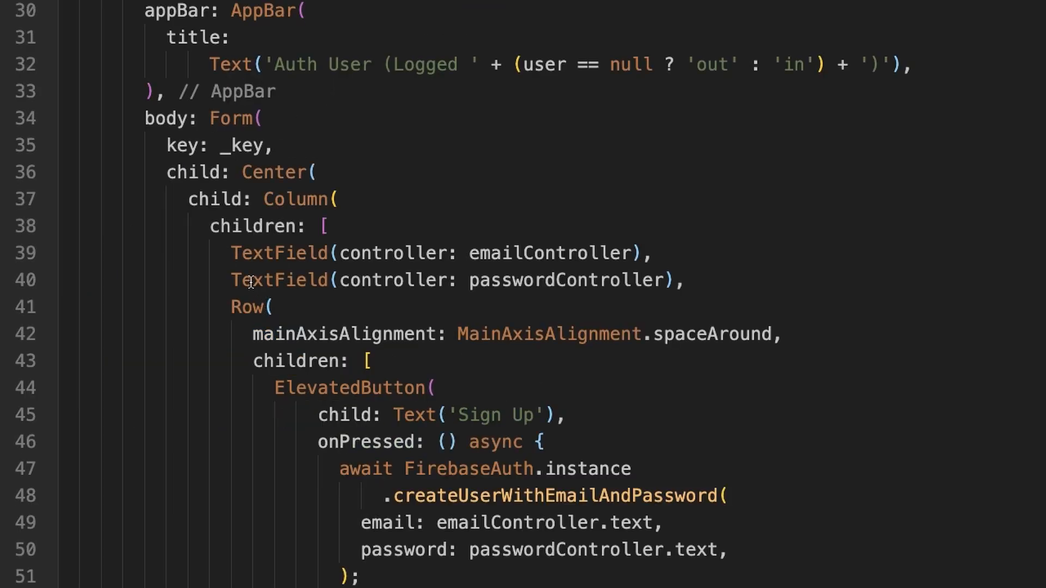
mouse_move(174, 329)
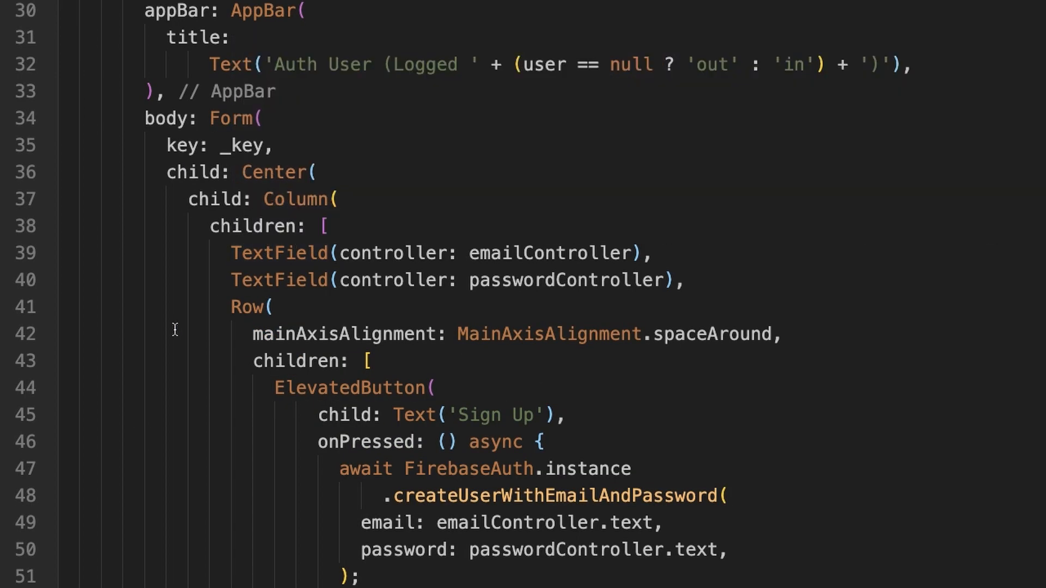
mouse_move(227, 276)
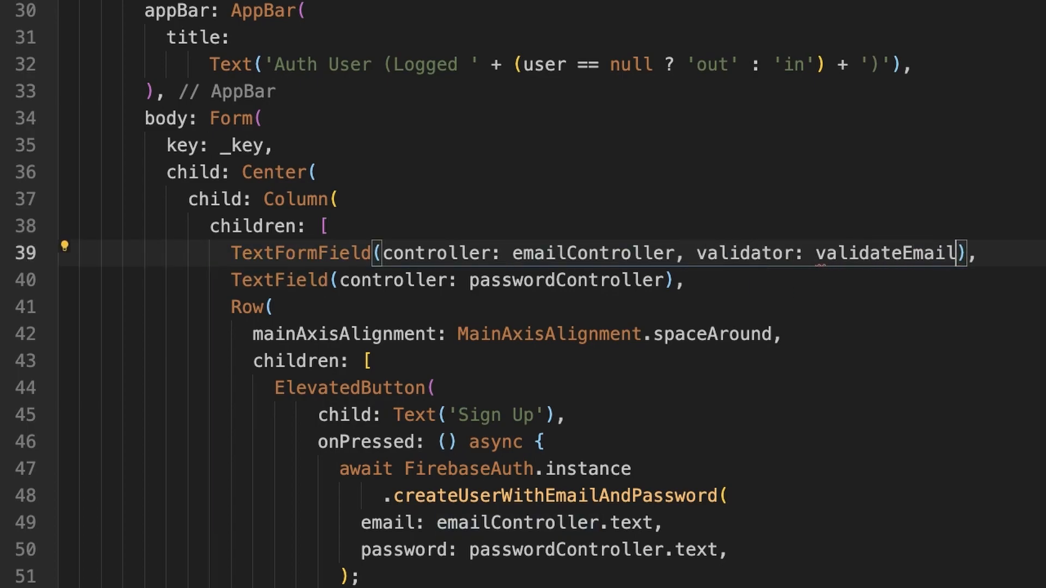
Step: Wrap the createUser call in if (_key.currentState!.validate())
scroll("down", 3)
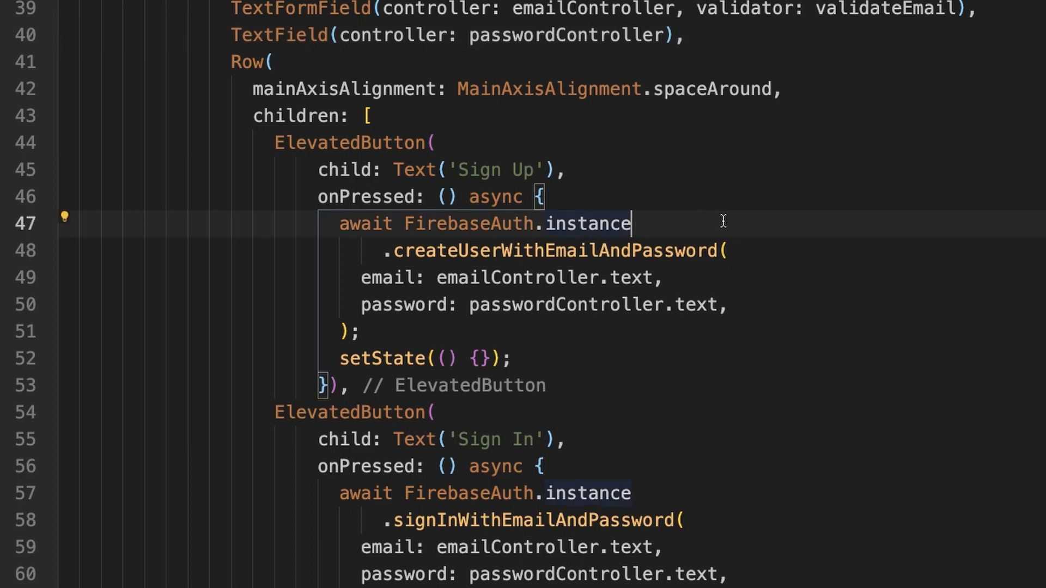
key("enter")
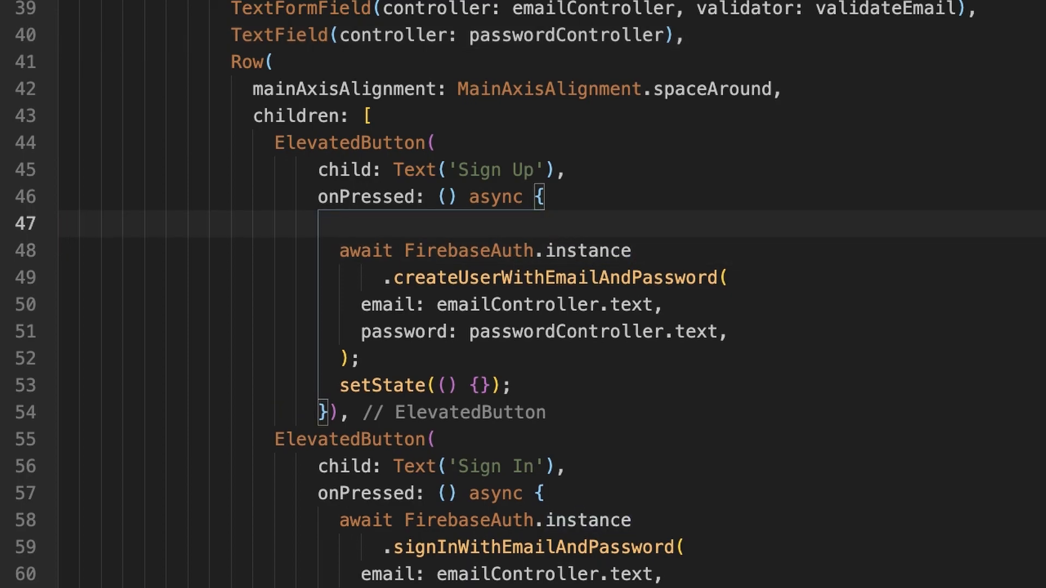
type("if (_k")
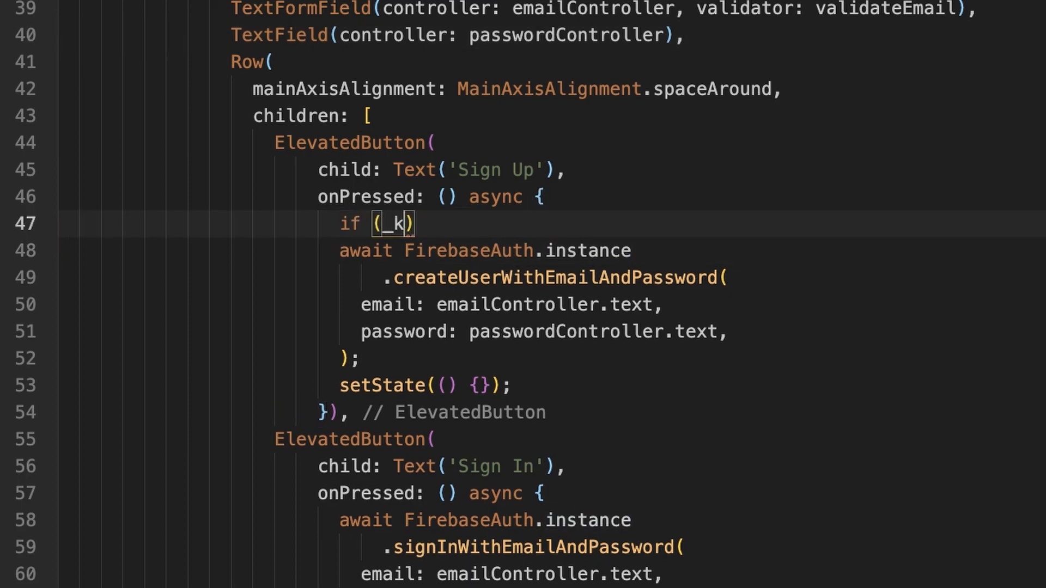
type("ey.currentState!.validate(")
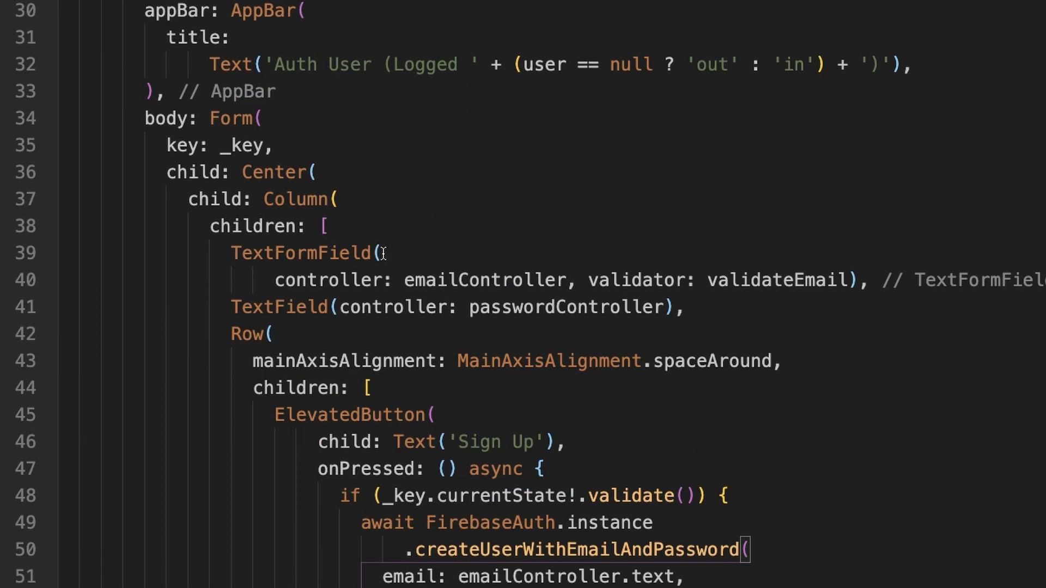
mouse_move(585, 272)
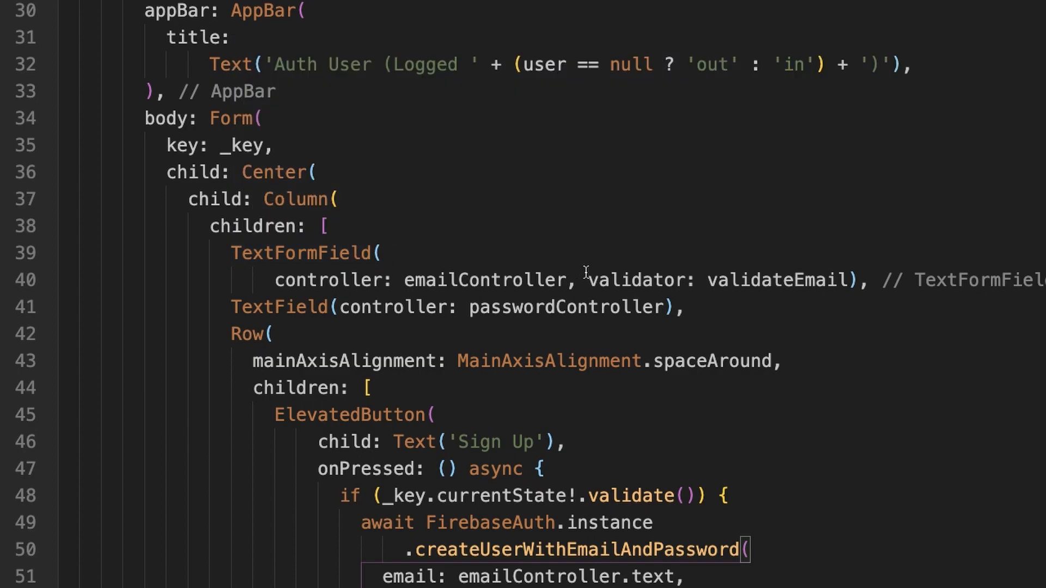
mouse_move(512, 455)
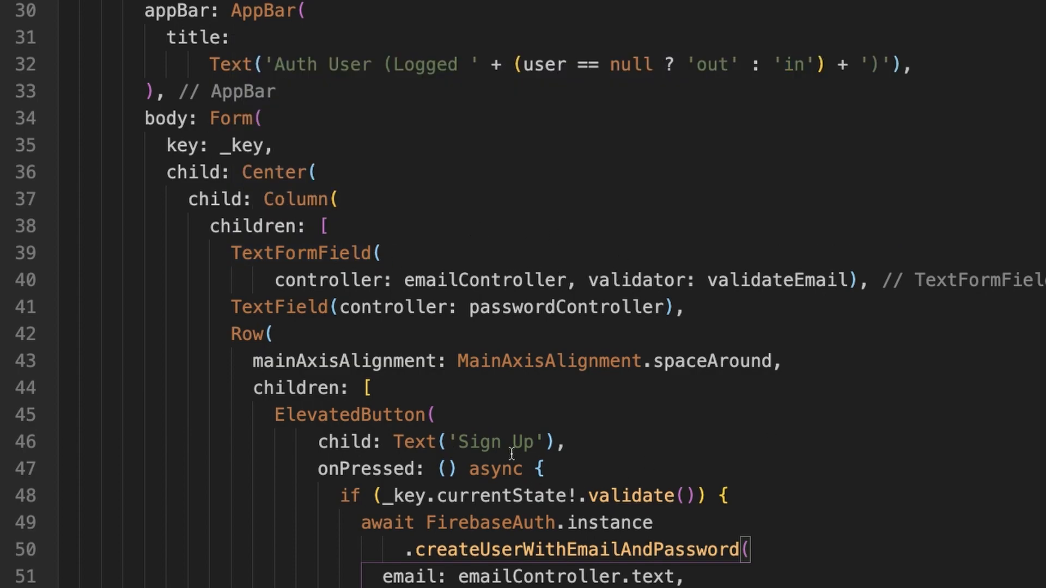
mouse_move(738, 290)
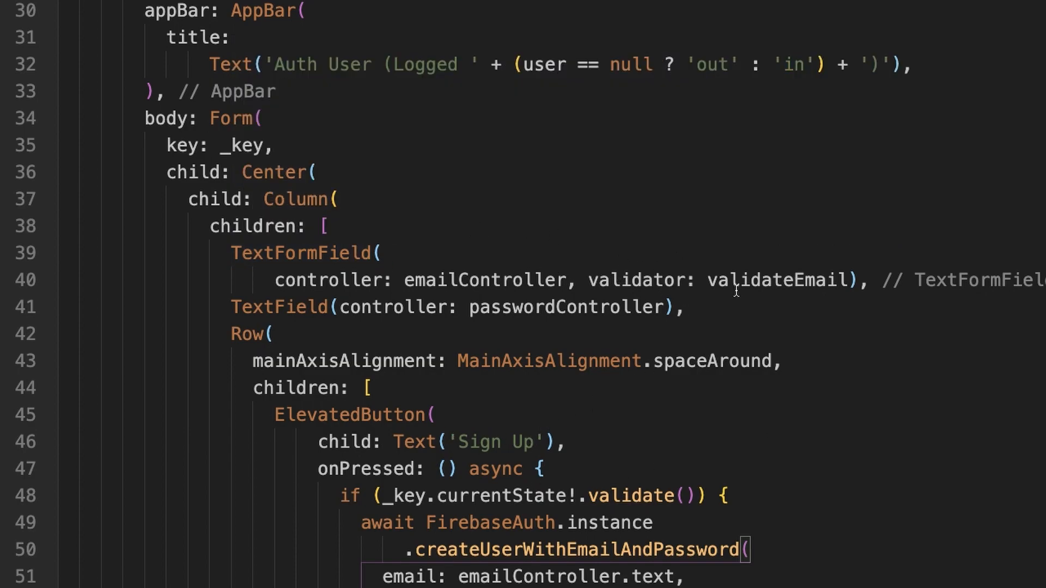
mouse_move(774, 280)
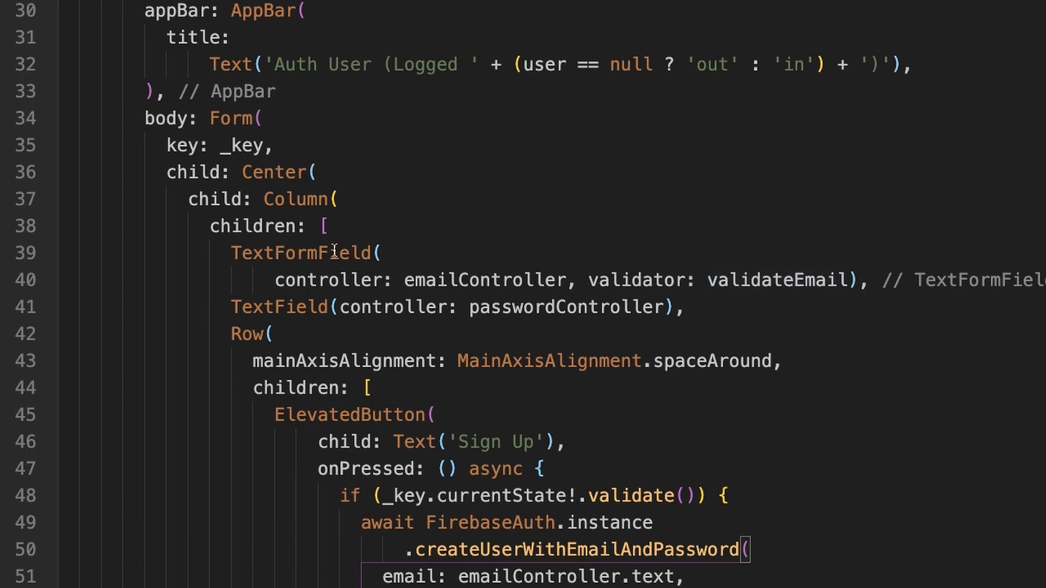
mouse_move(760, 290)
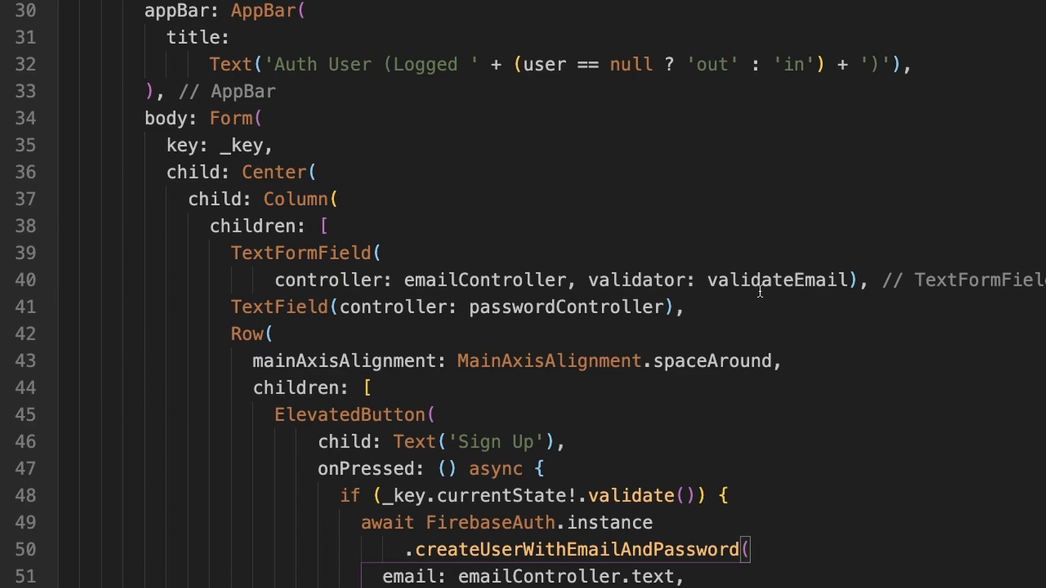
scroll("down", 3)
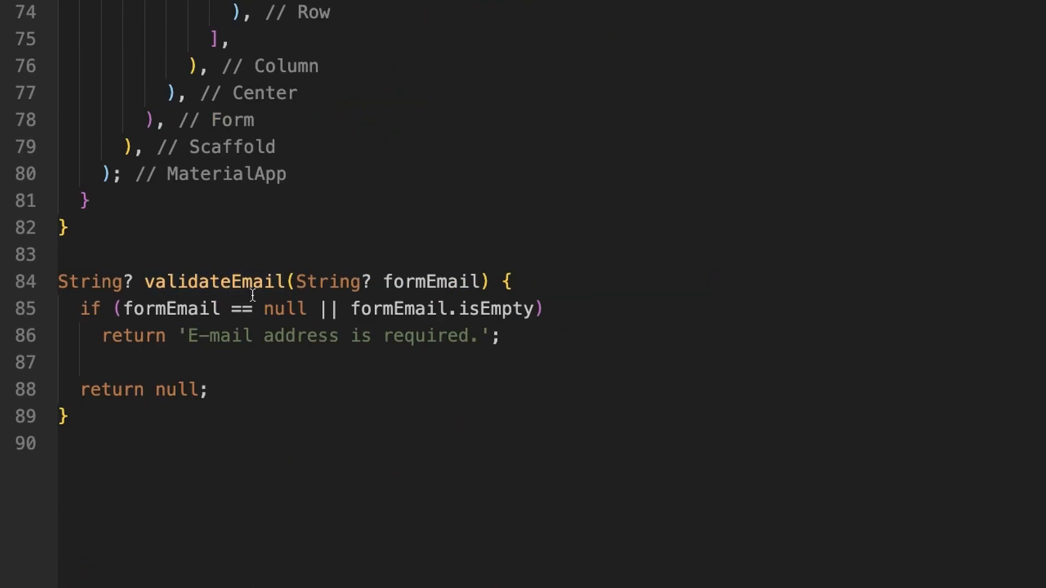
mouse_move(377, 281)
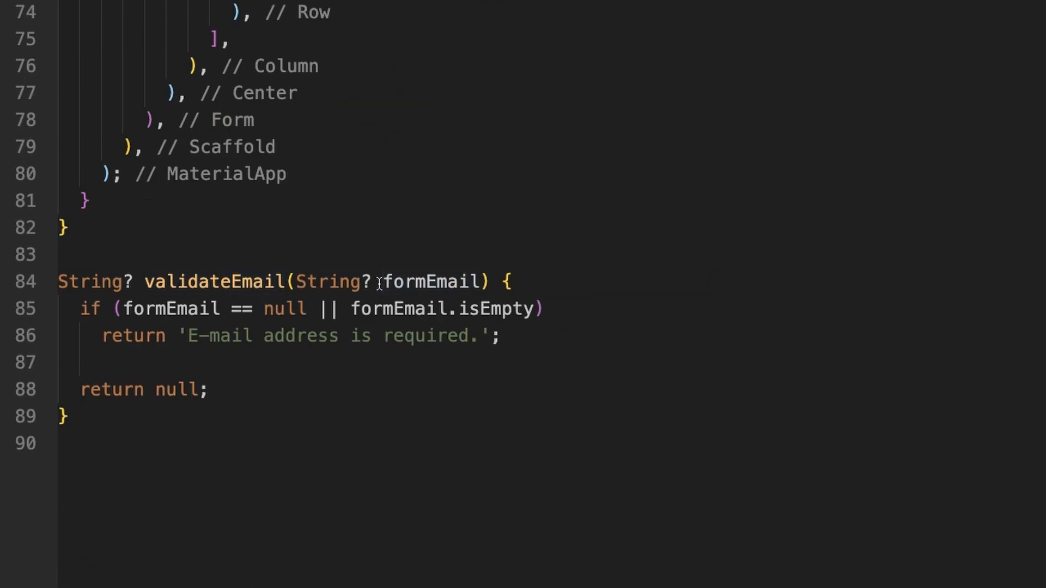
mouse_move(487, 281)
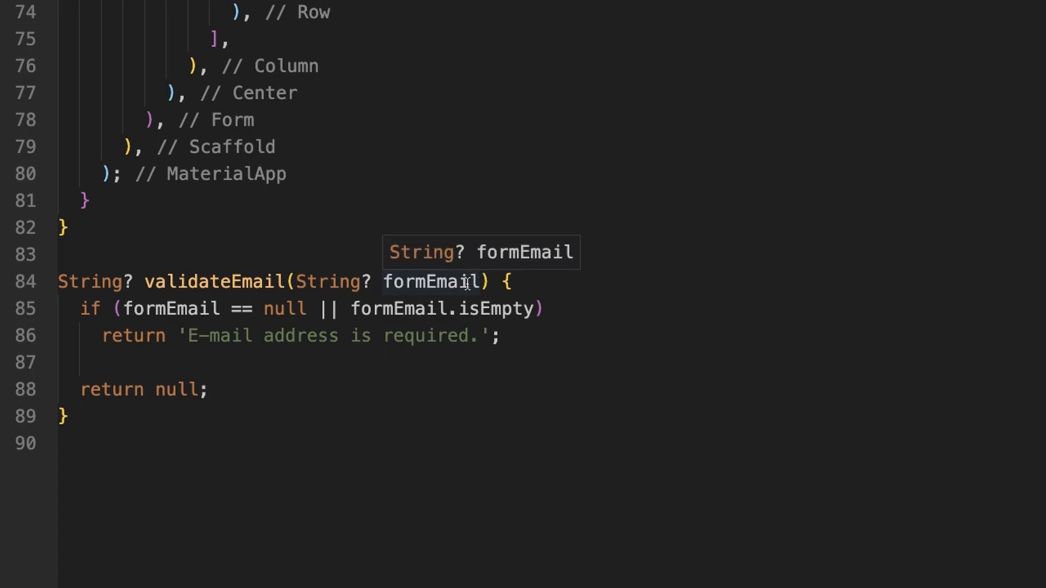
mouse_move(447, 388)
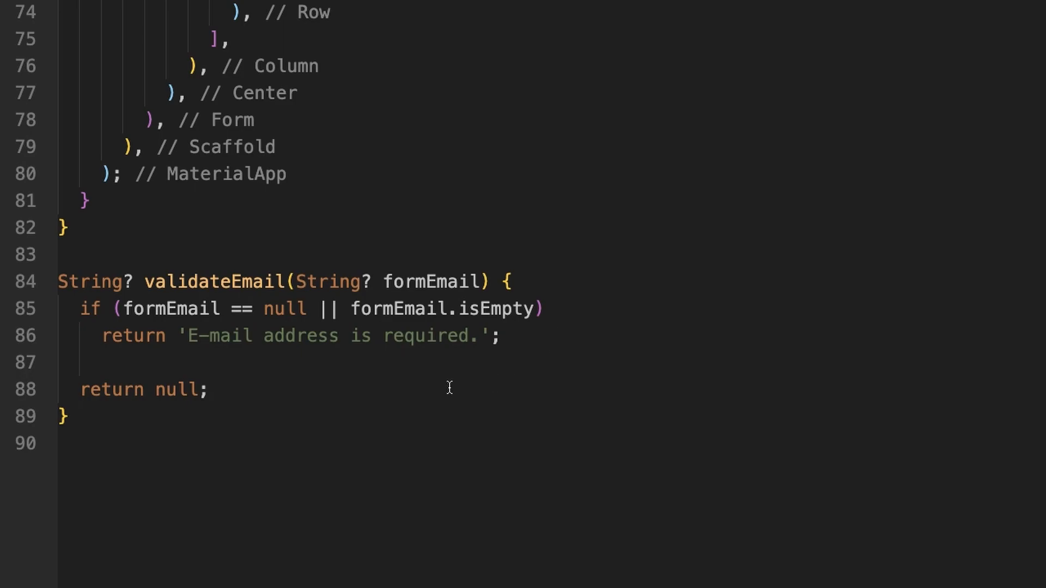
mouse_move(668, 209)
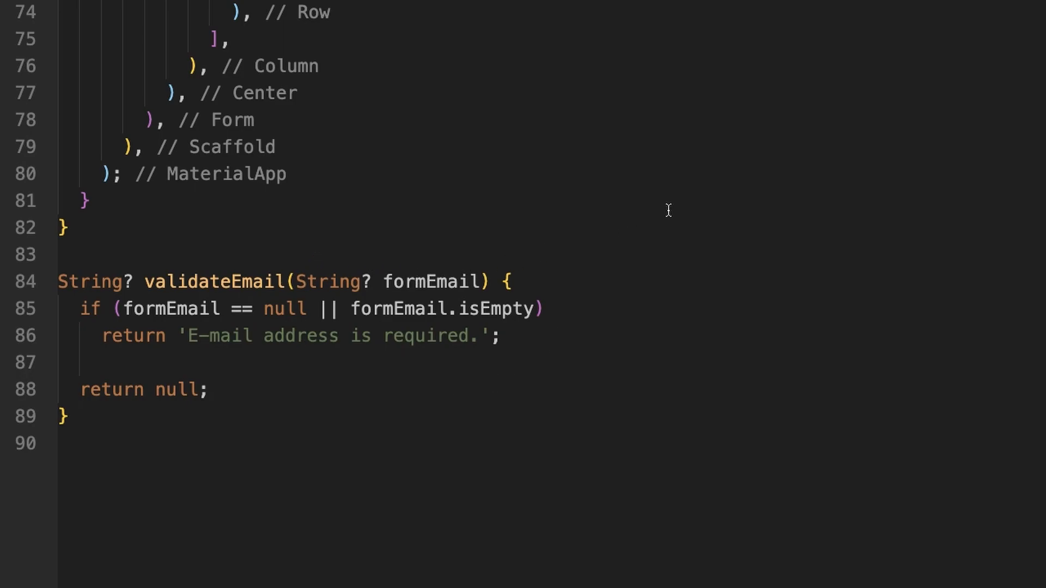
mouse_move(367, 280)
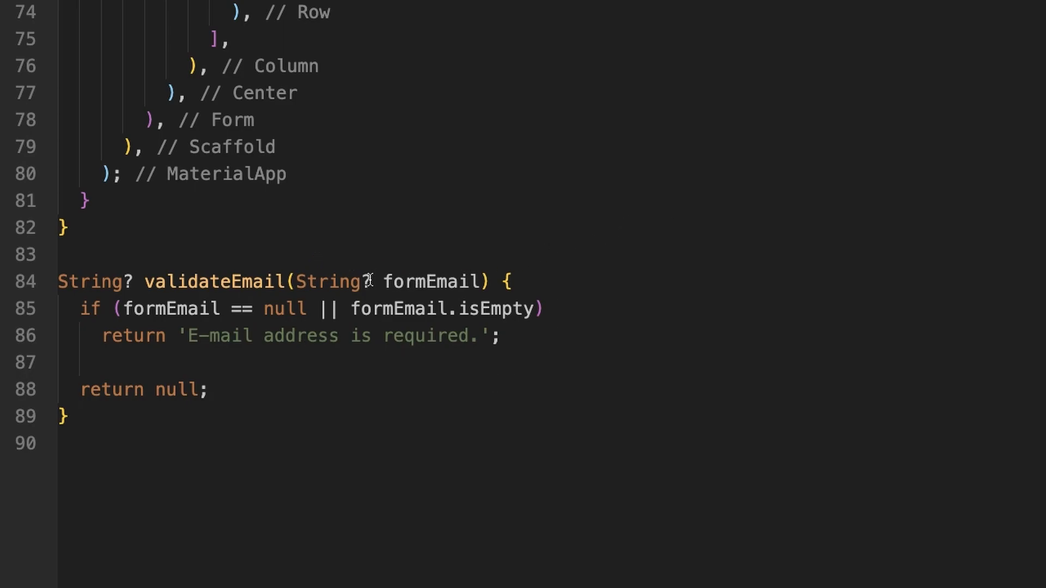
type("?")
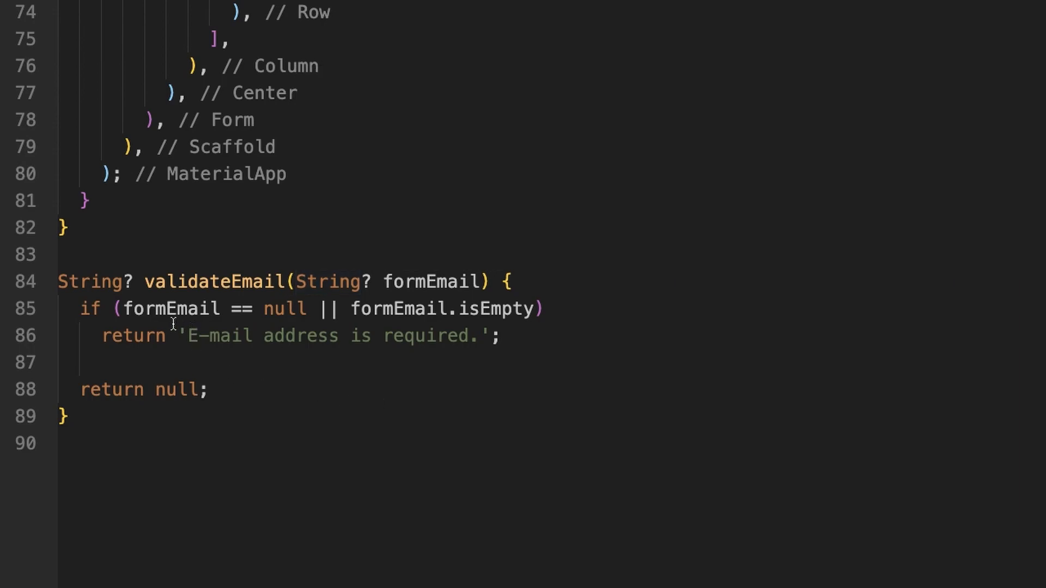
mouse_move(506, 314)
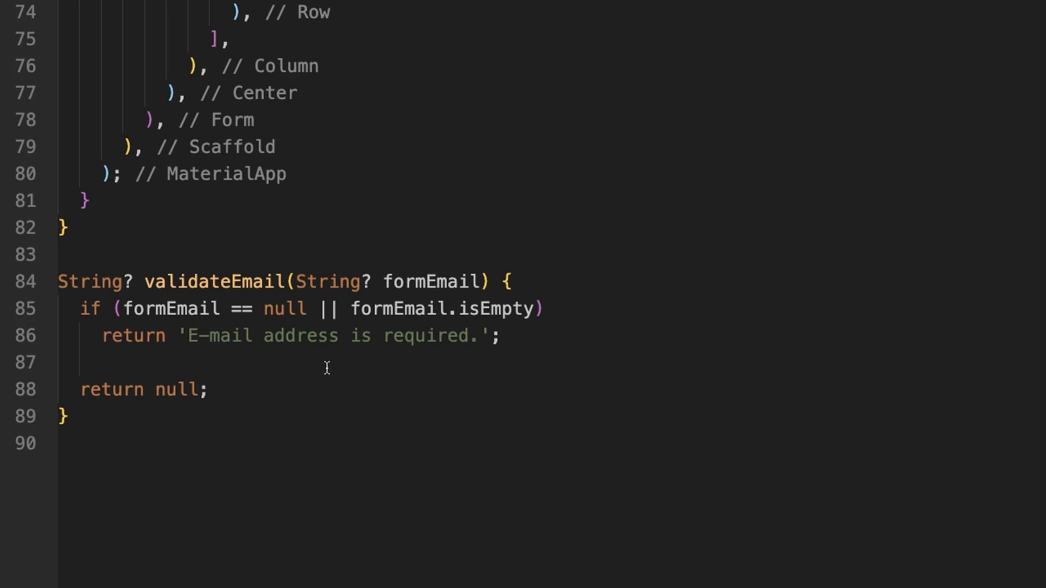
mouse_move(460, 329)
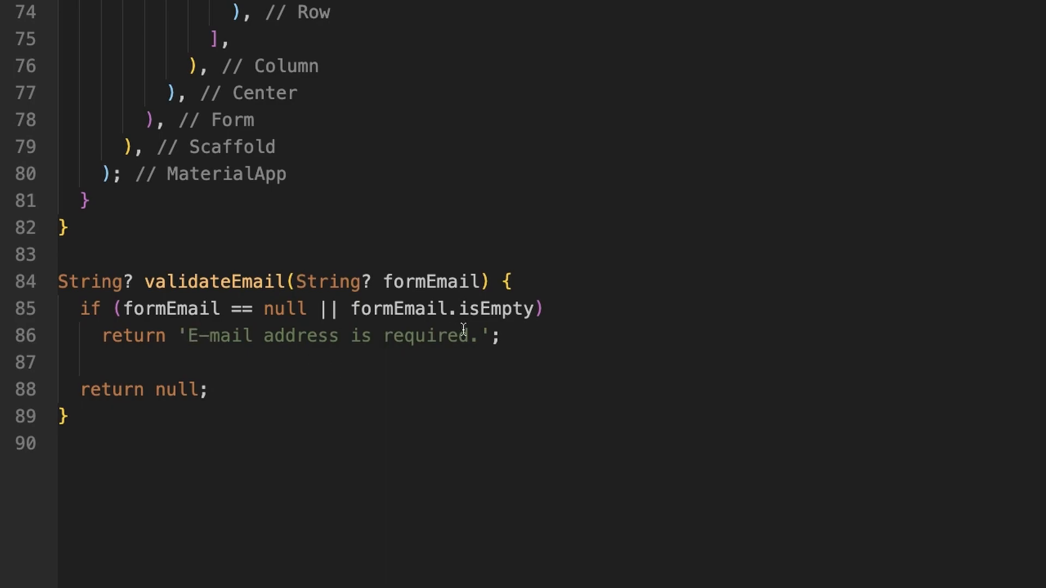
mouse_move(114, 281)
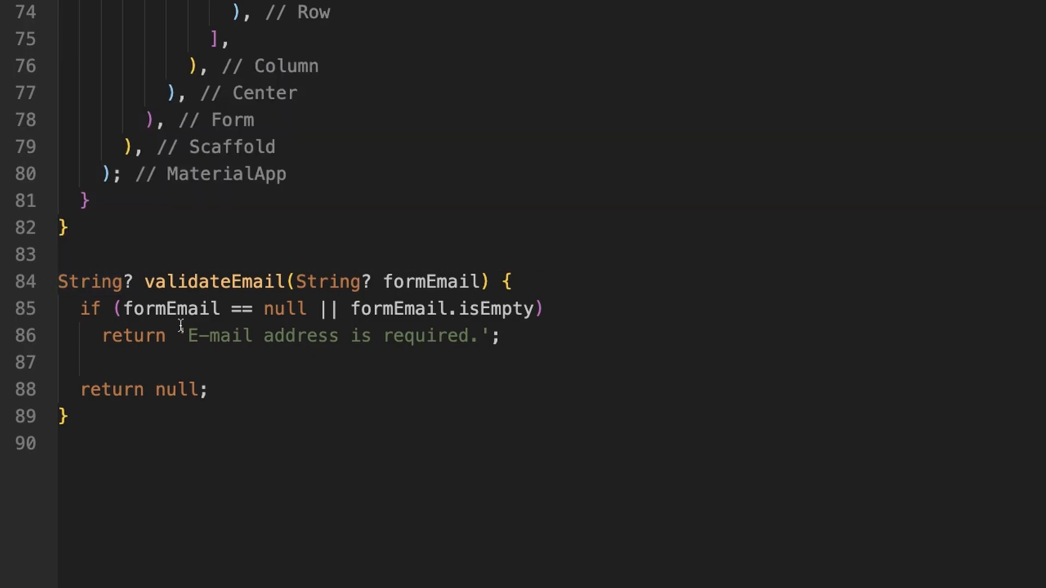
mouse_move(239, 353)
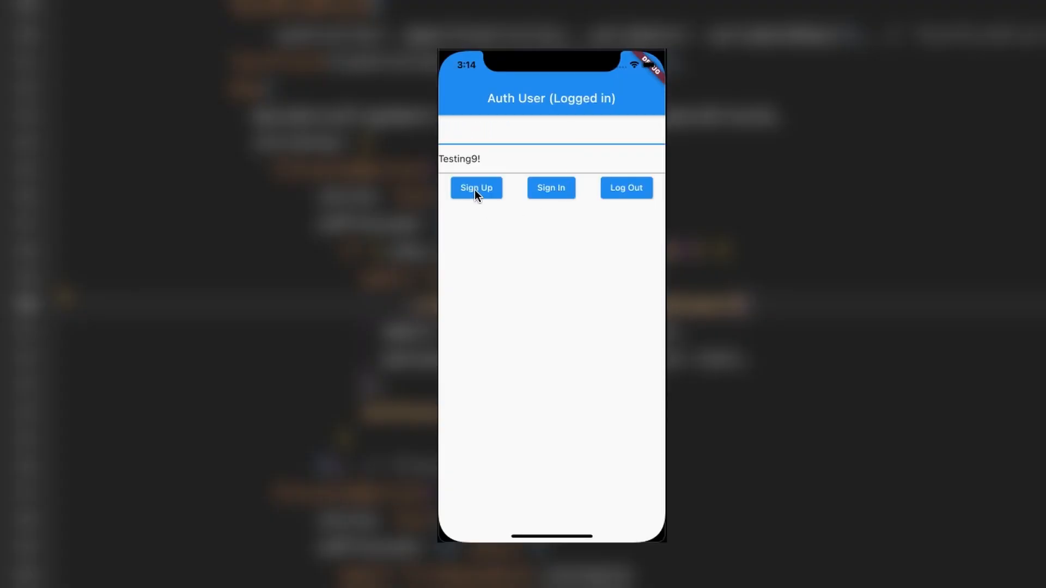
left_click(476, 188)
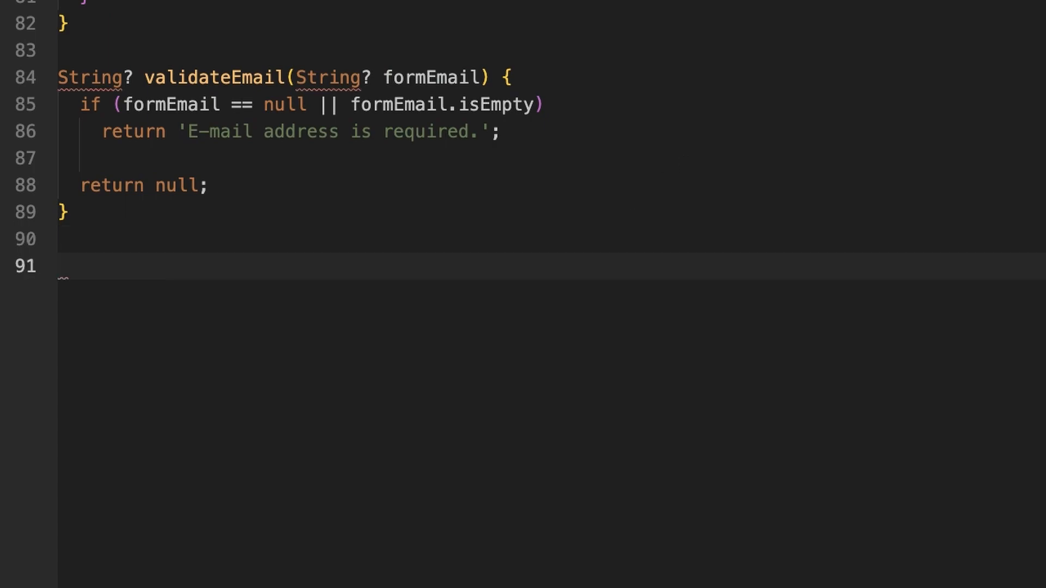
Step: Write validatePassword returning 'Password is required.' and set it as the password field's validator
type("String? validatePassword(String)")
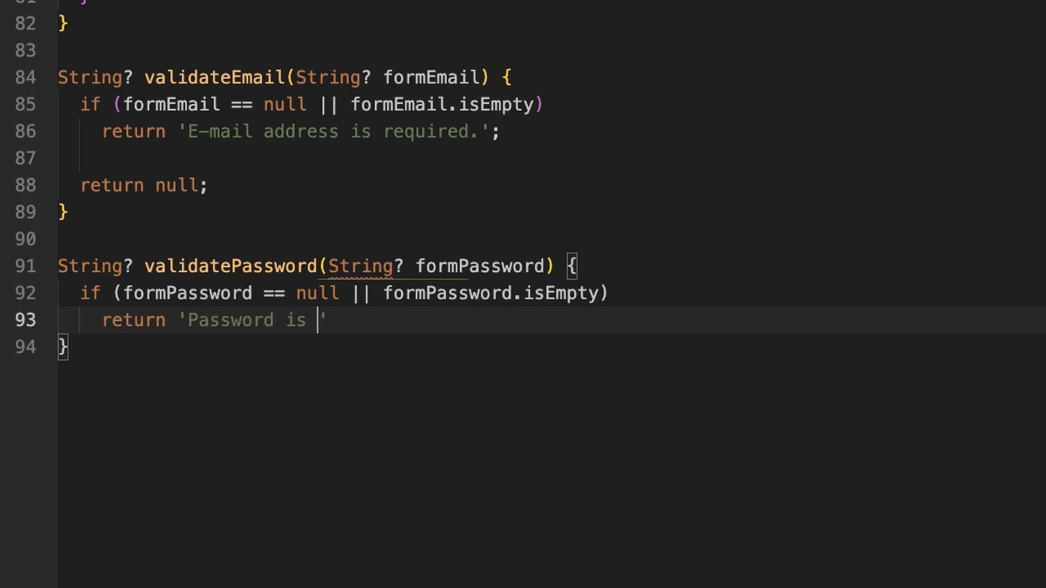
type("required.';")
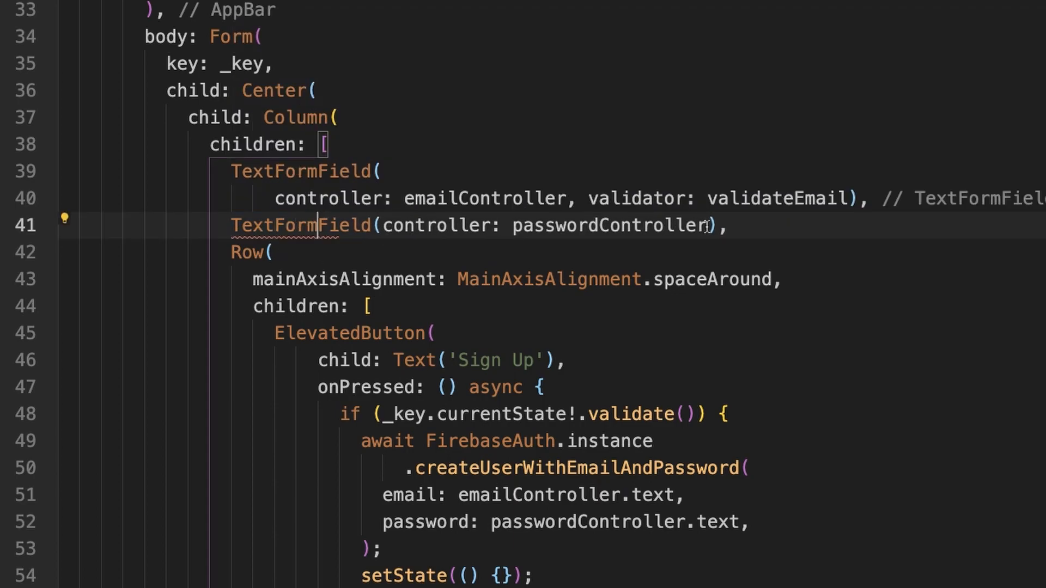
type(", validator: validatePassword")
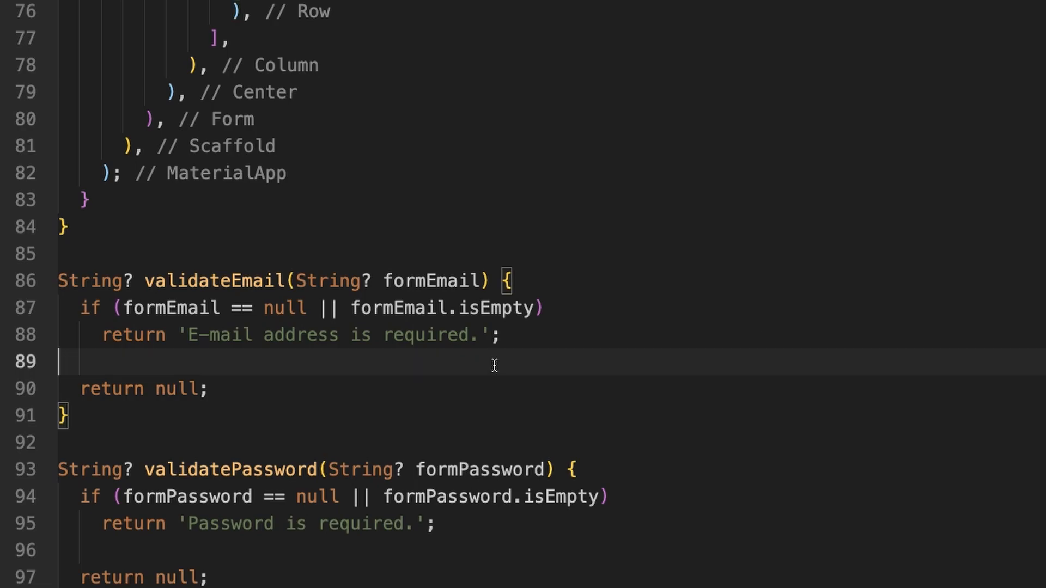
Step: Add a RegExp pattern r'\w+@\w+\.\w+' check returning 'Invalid E-mail Address format.'
key("Enter")
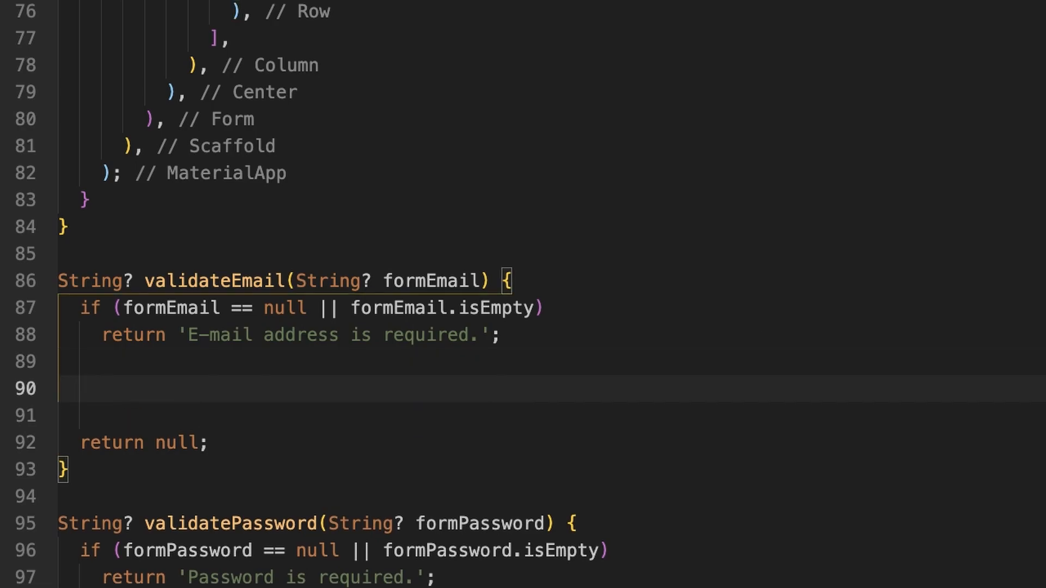
type("String pattern = r'\\w+@\\w+\\.\\w+';")
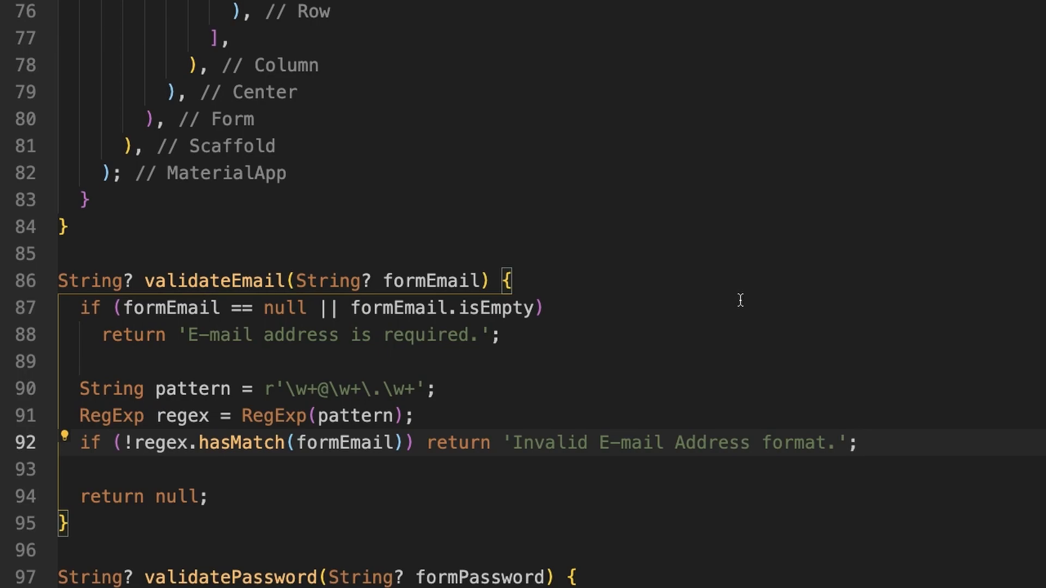
mouse_move(239, 401)
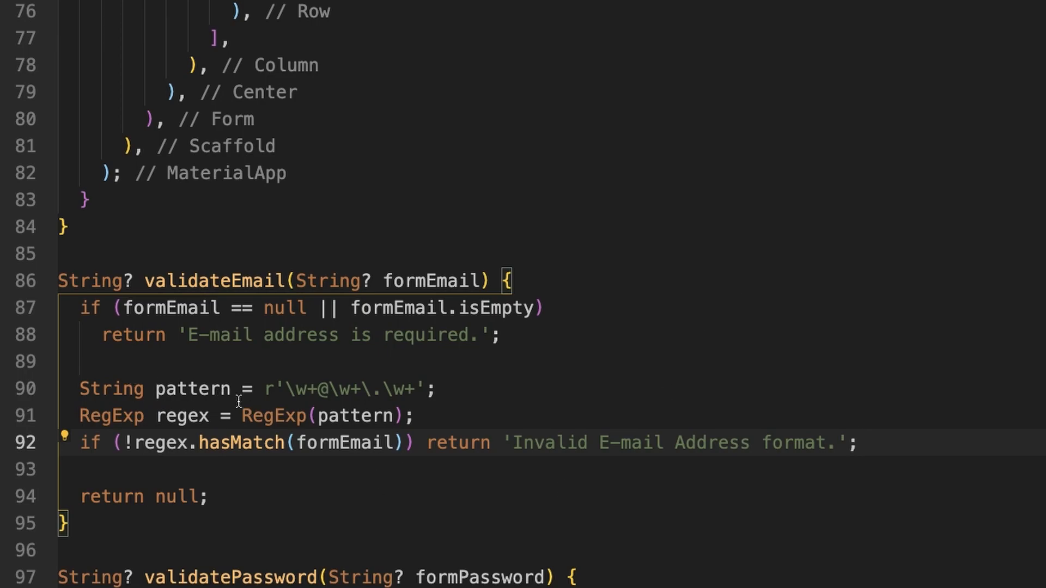
mouse_move(302, 390)
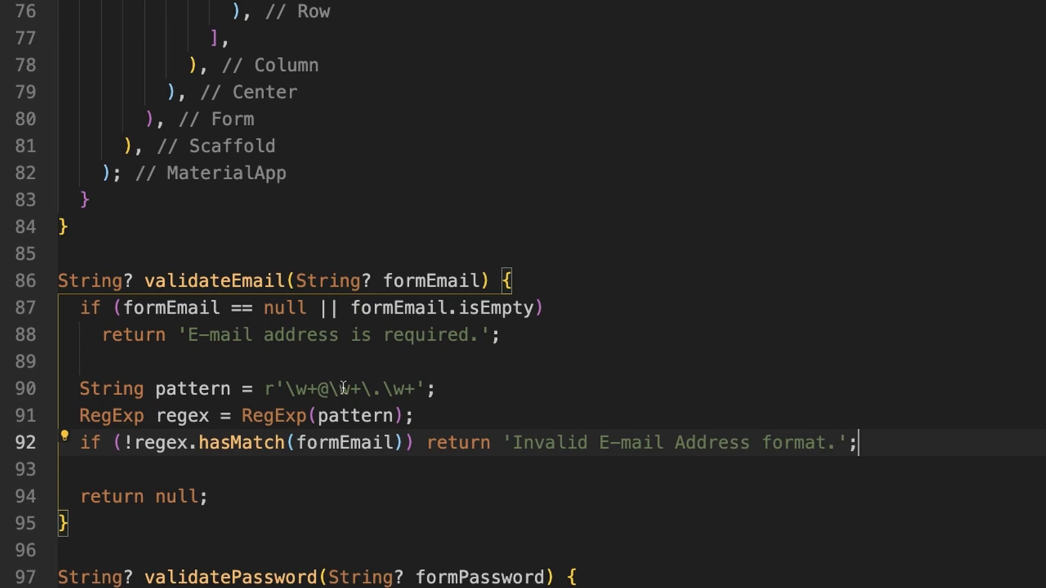
mouse_move(373, 389)
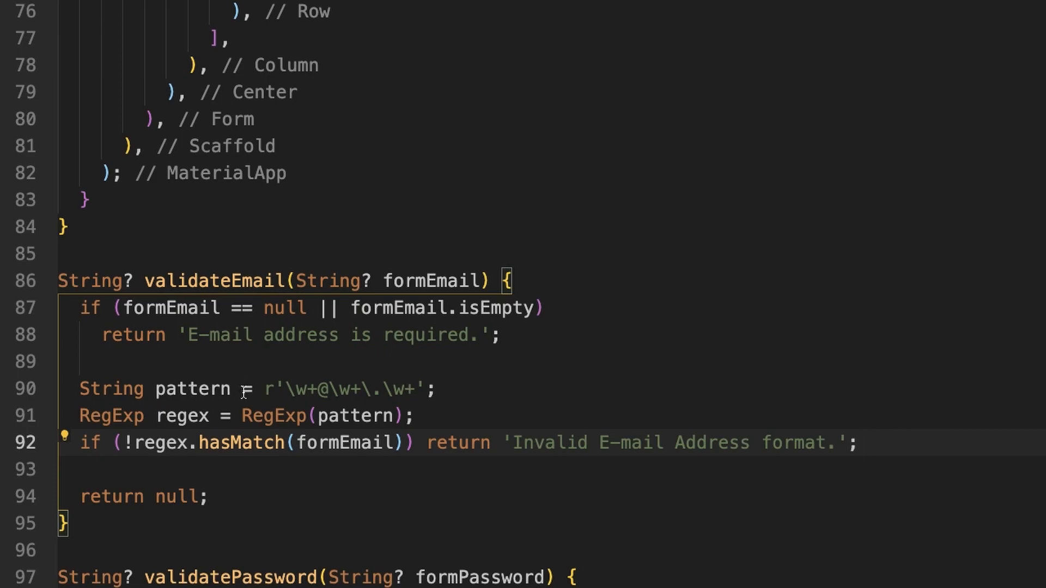
mouse_move(568, 460)
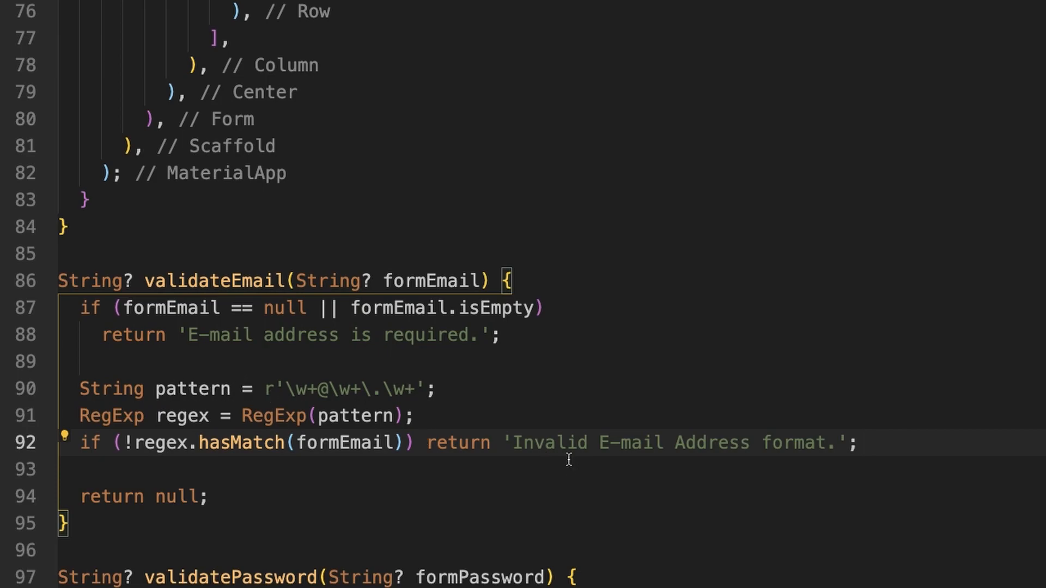
mouse_move(871, 352)
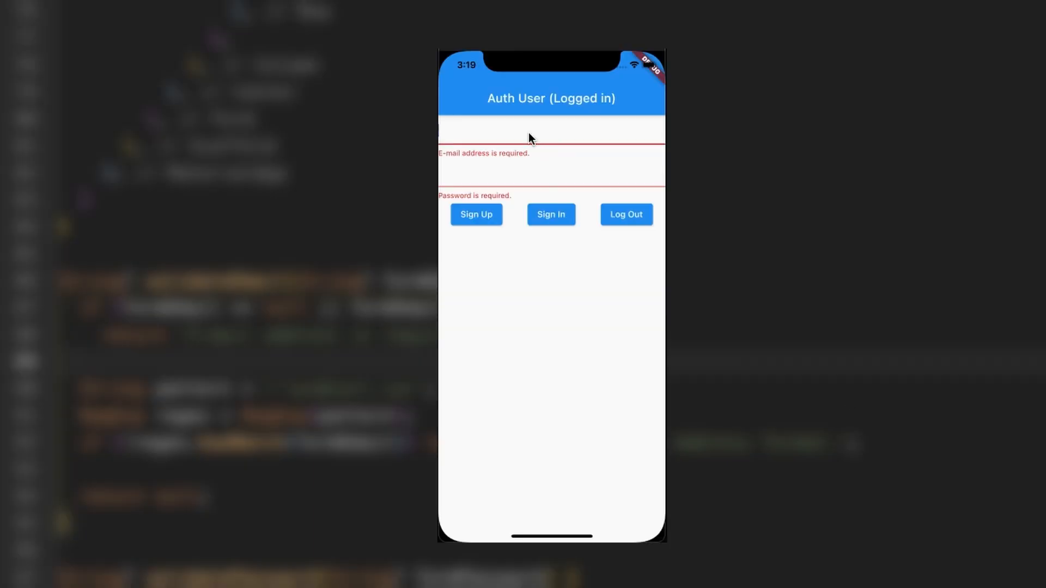
type("clearlynottherightformat")
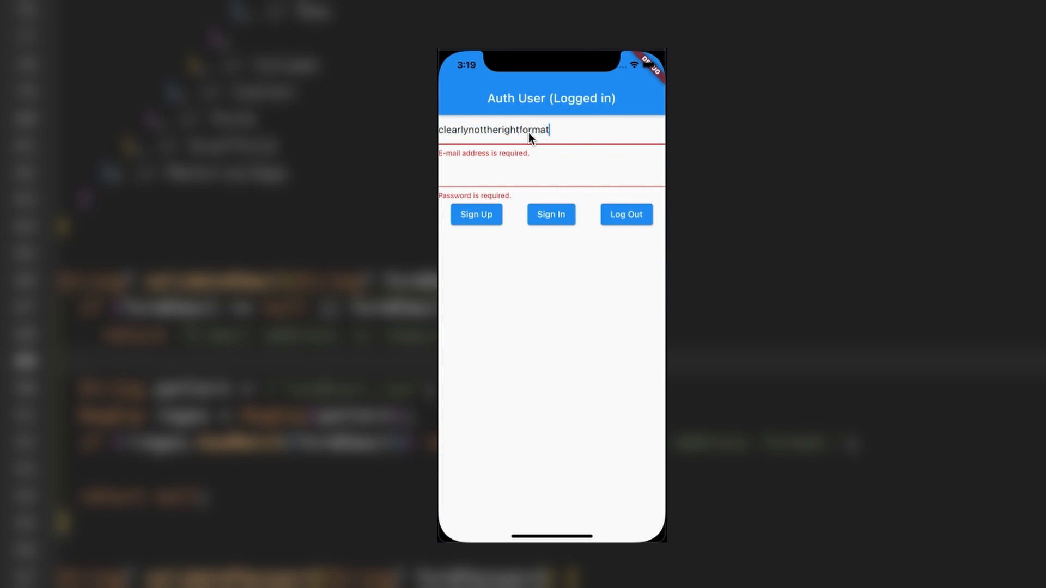
left_click(476, 215)
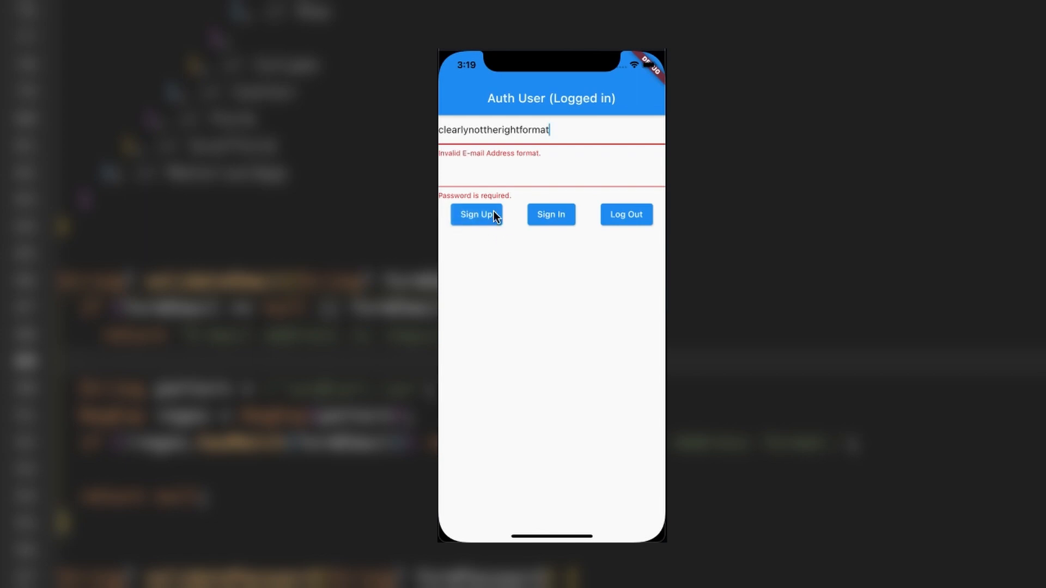
mouse_move(569, 137)
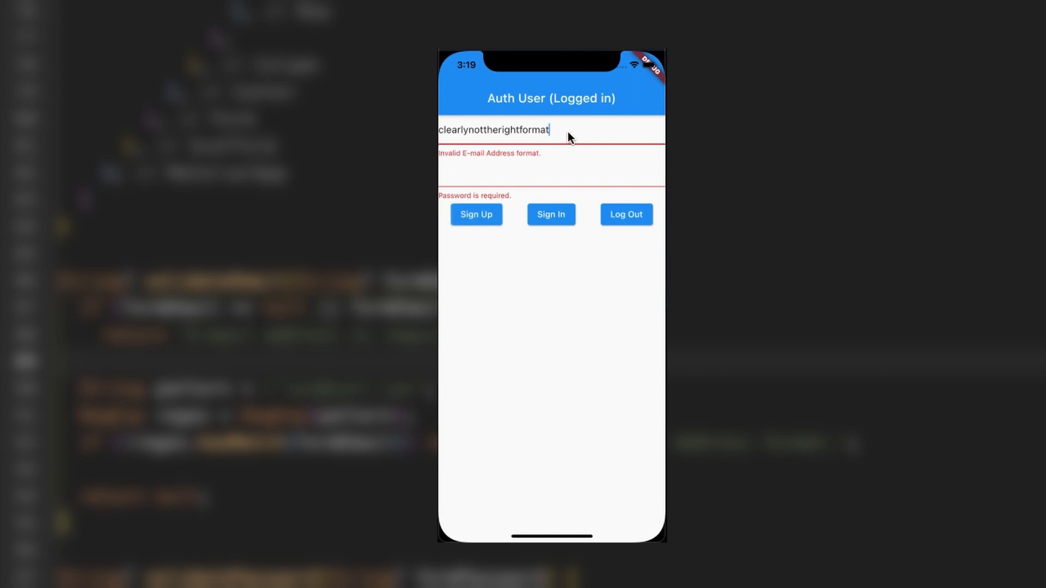
type("test5@test5.com")
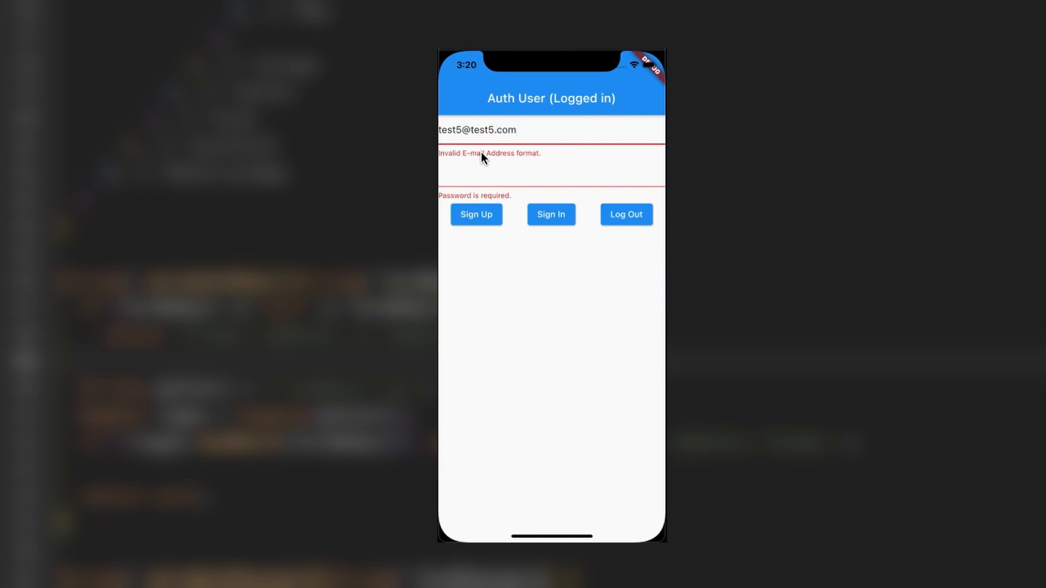
mouse_move(475, 135)
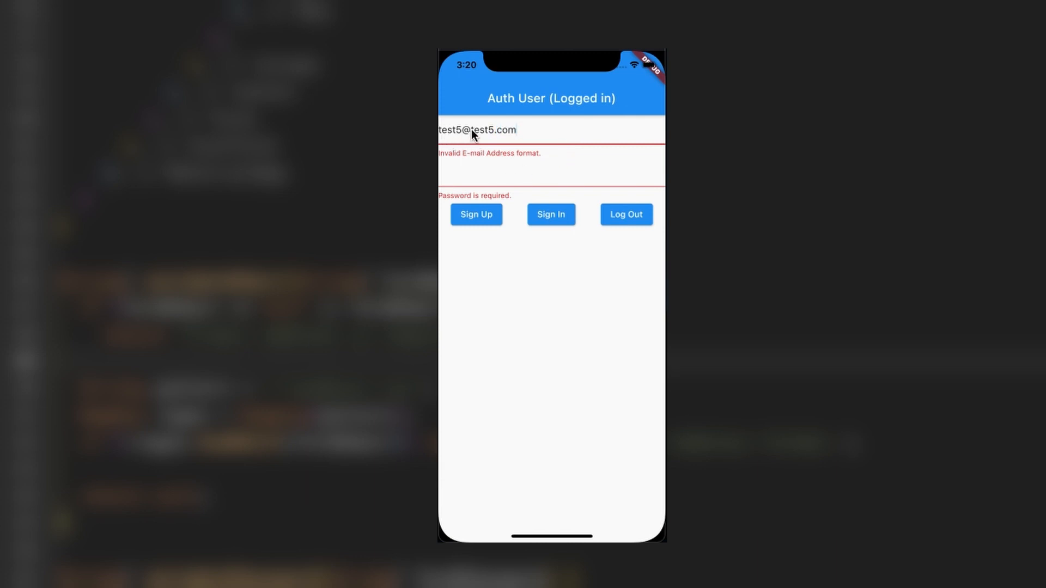
mouse_move(497, 139)
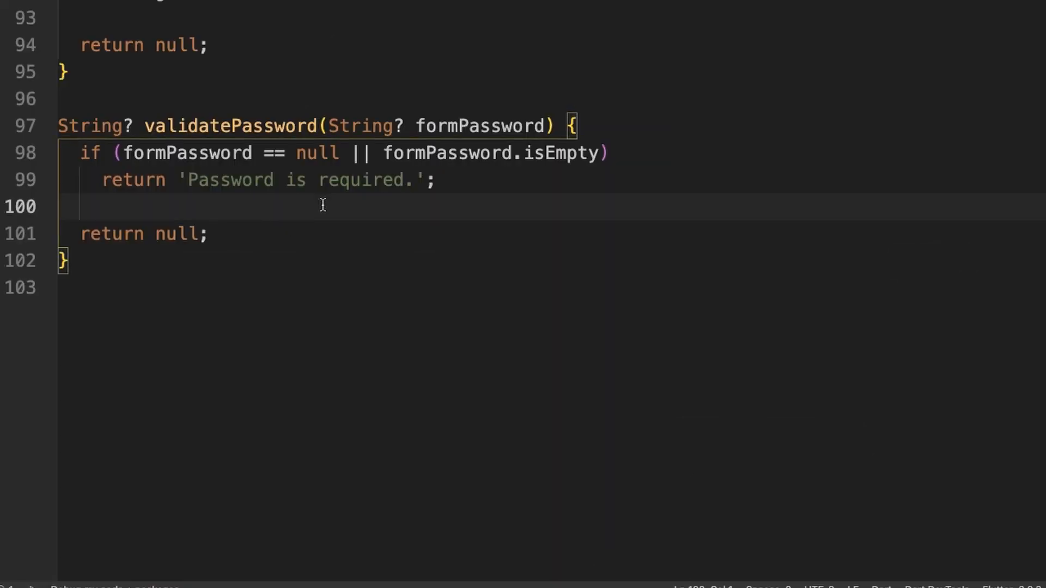
Step: Insert a RegExp strength check requiring 8+ characters, uppercase, number and symbol
key("enter")
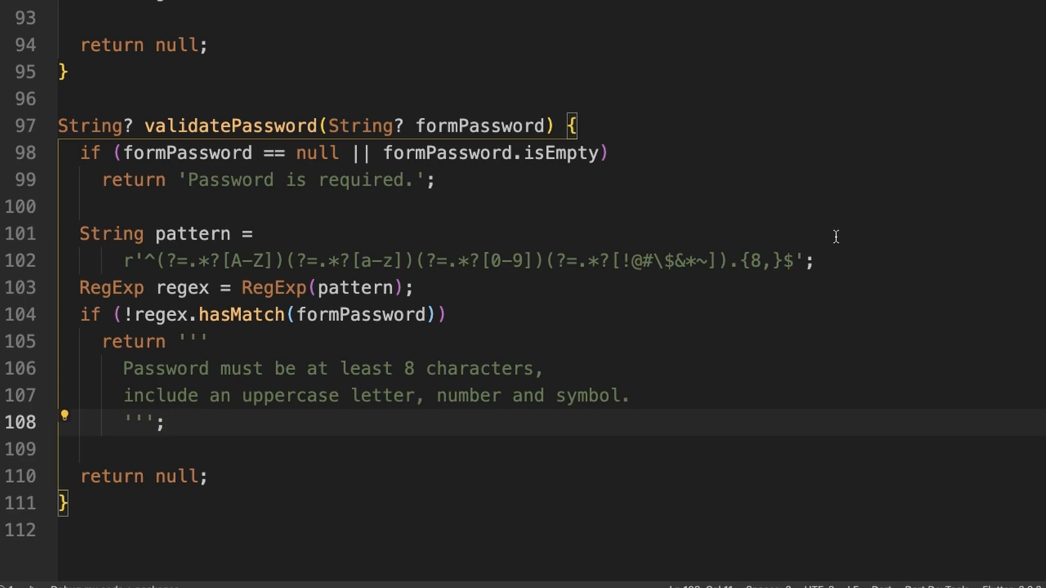
mouse_move(386, 389)
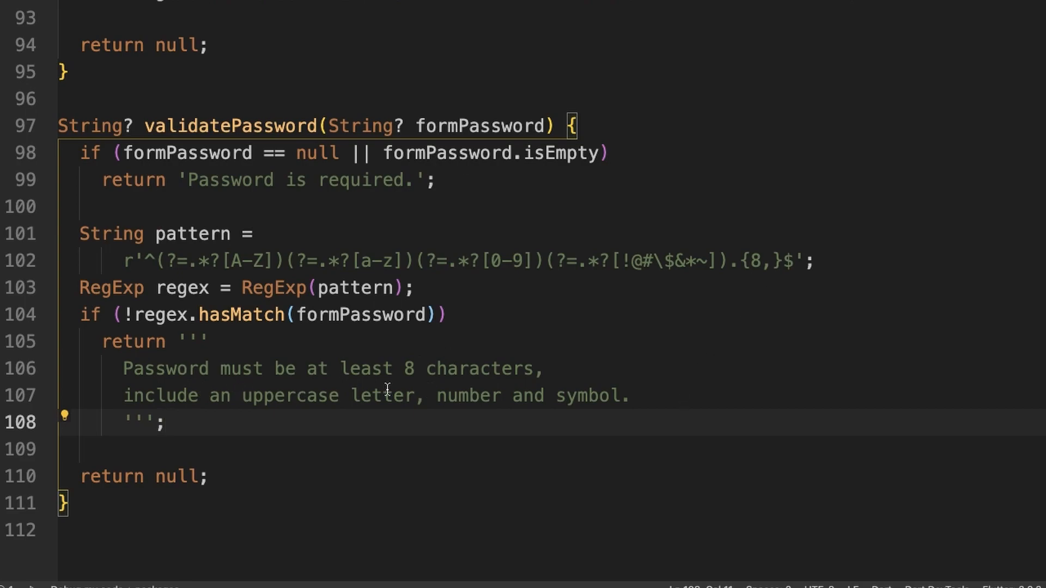
mouse_move(495, 292)
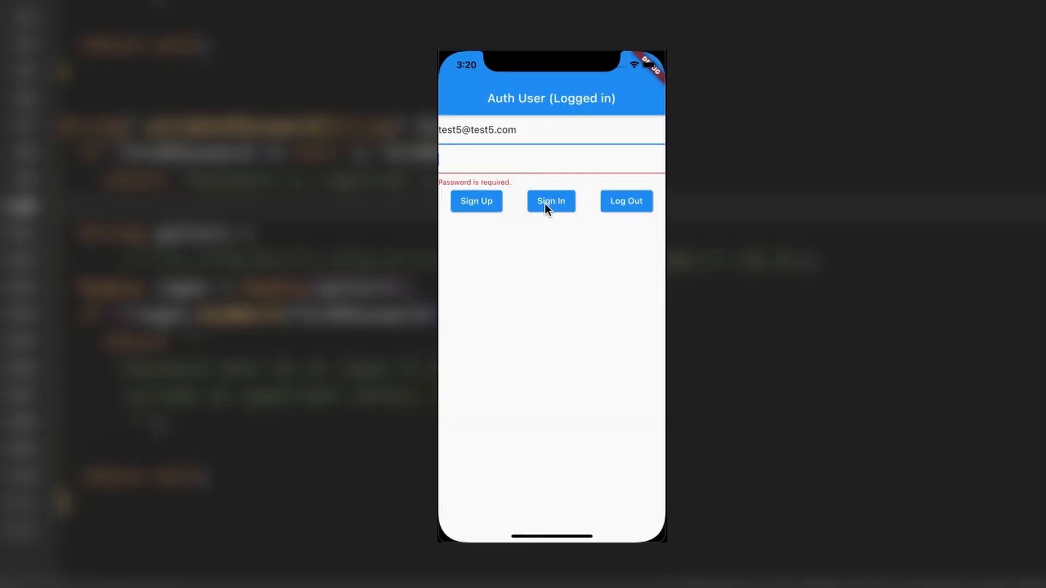
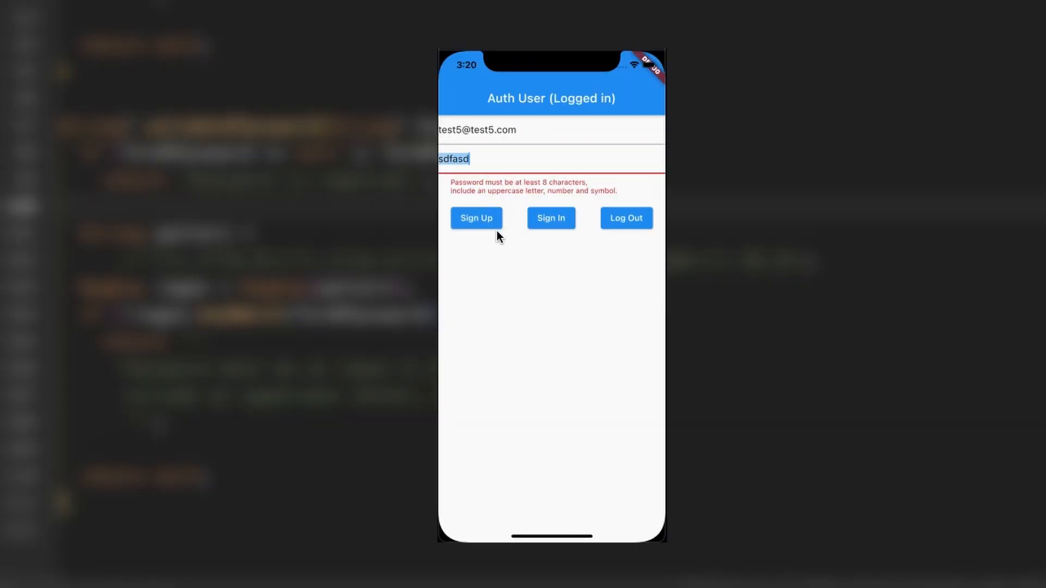
mouse_move(505, 194)
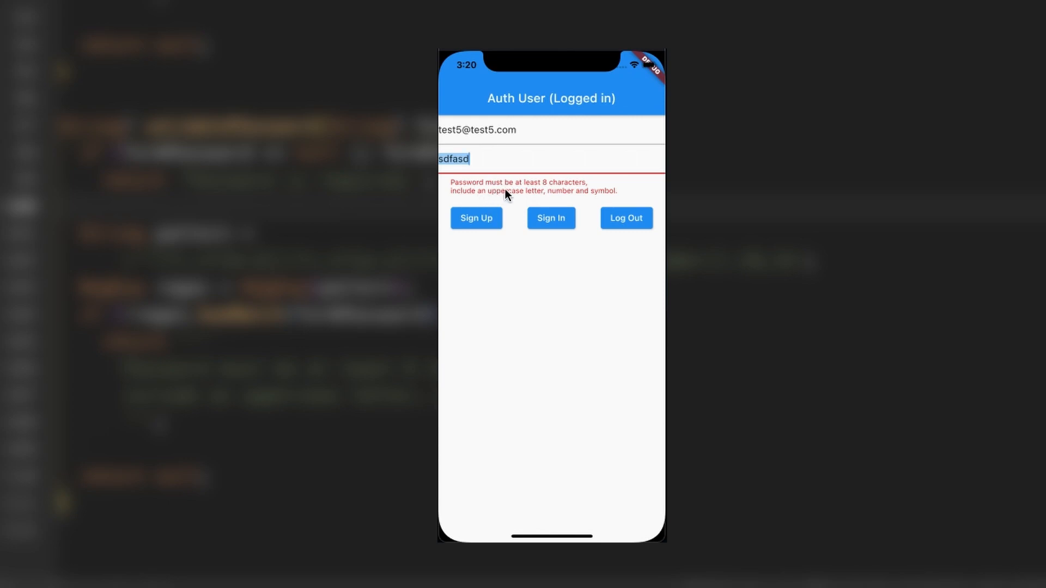
mouse_move(515, 197)
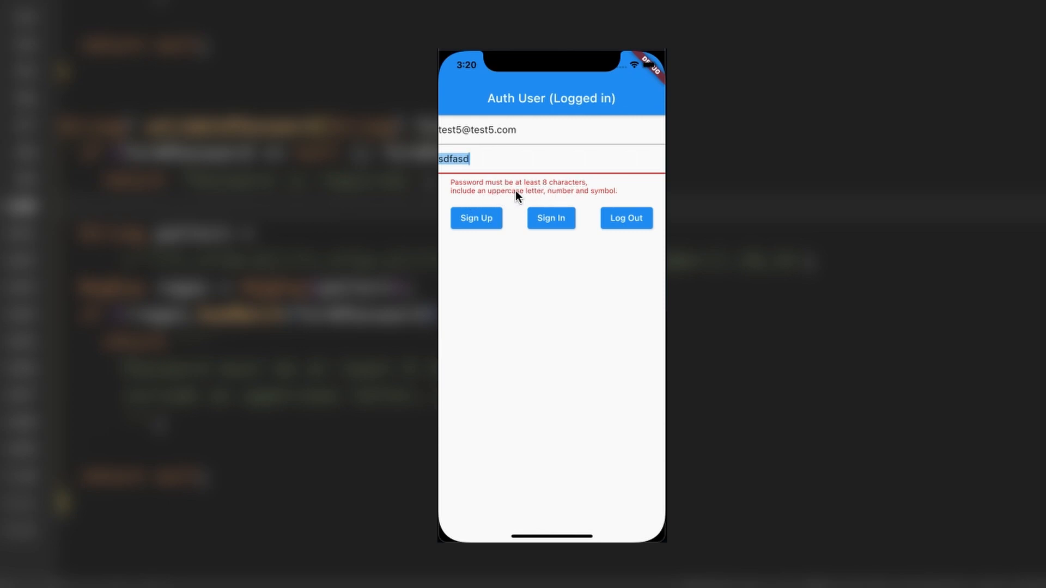
mouse_move(534, 167)
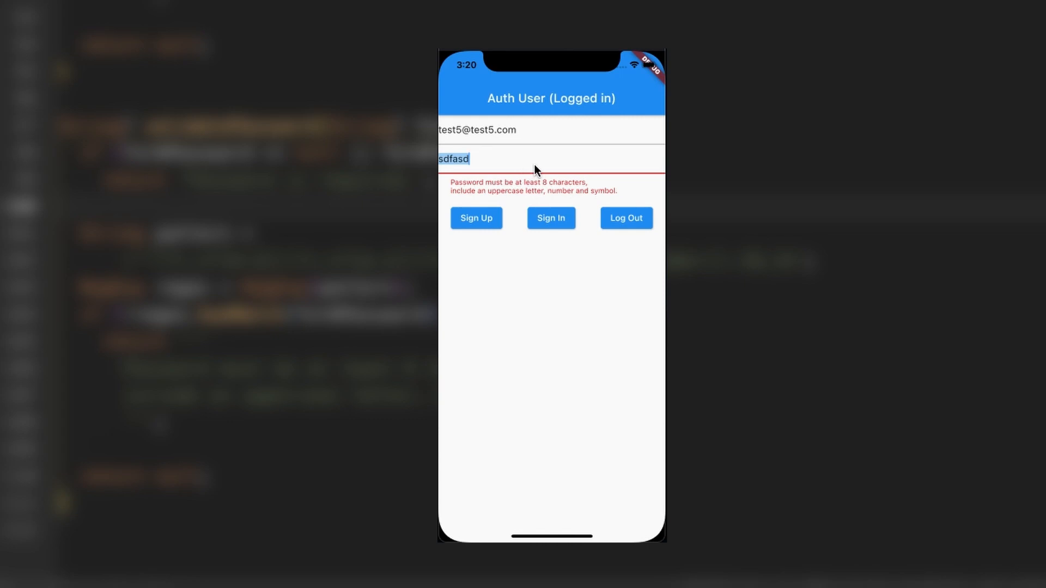
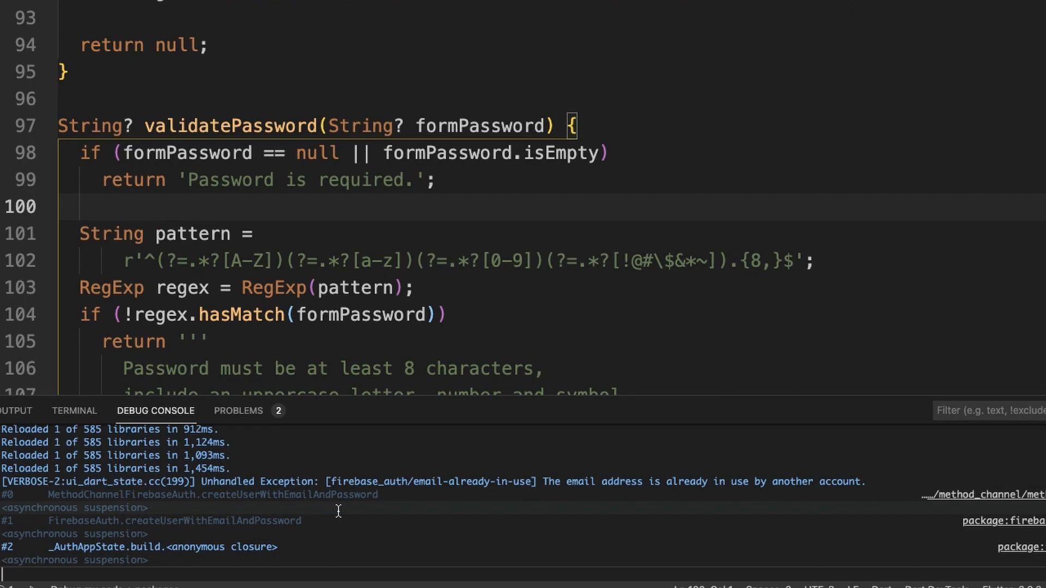
mouse_move(719, 493)
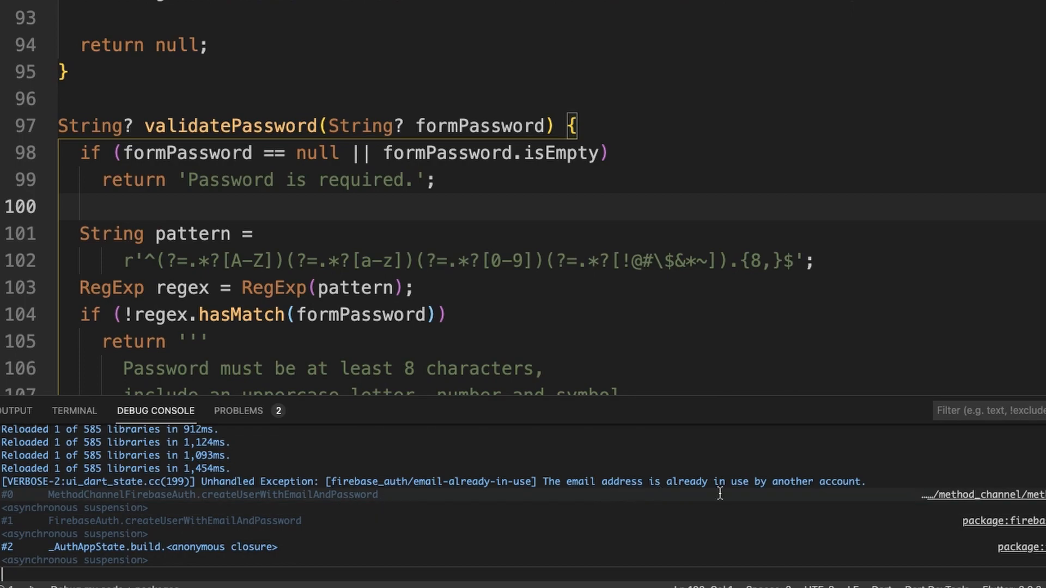
mouse_move(902, 433)
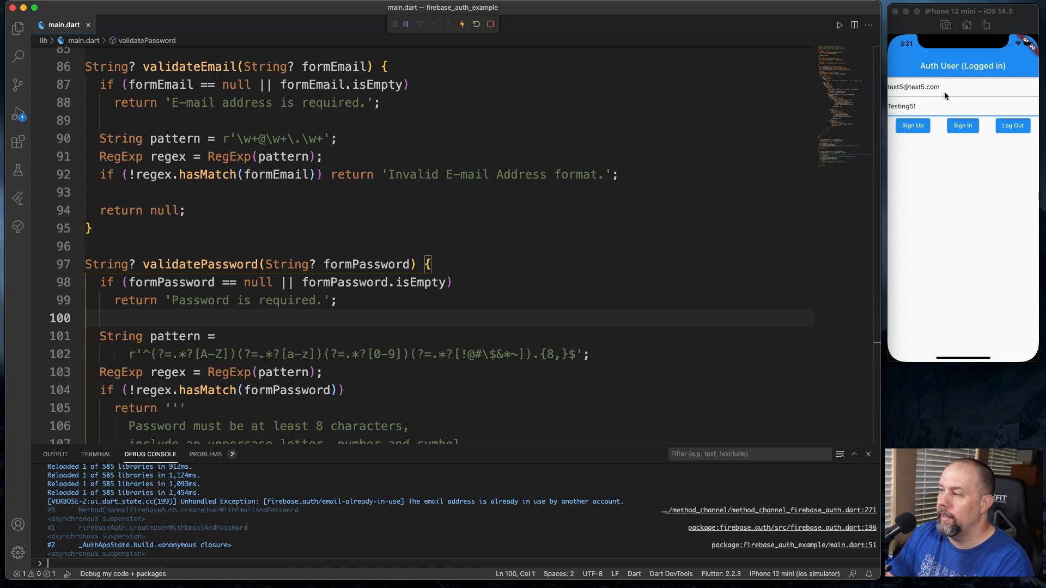
mouse_move(961, 166)
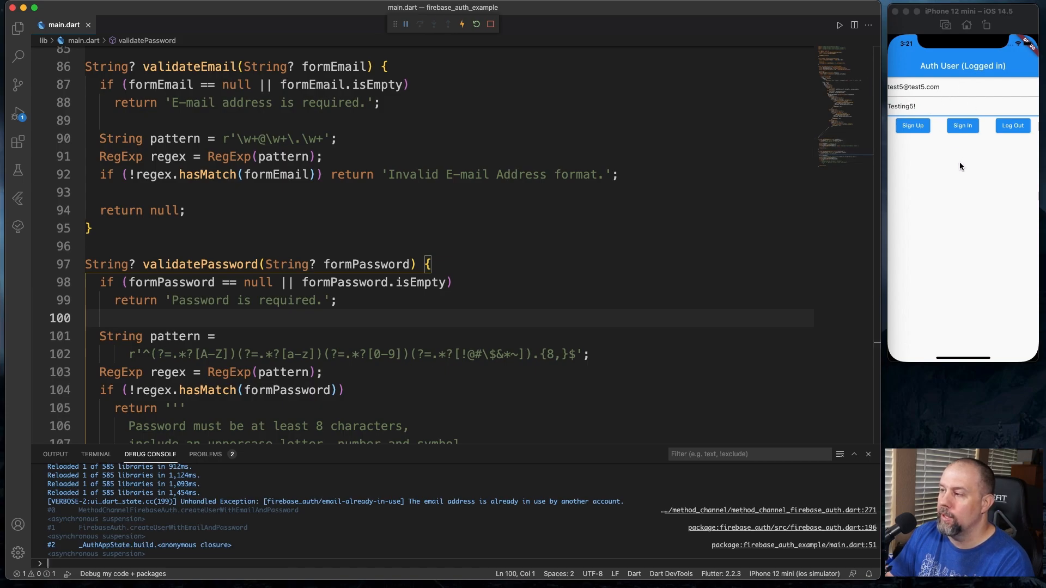
mouse_move(974, 211)
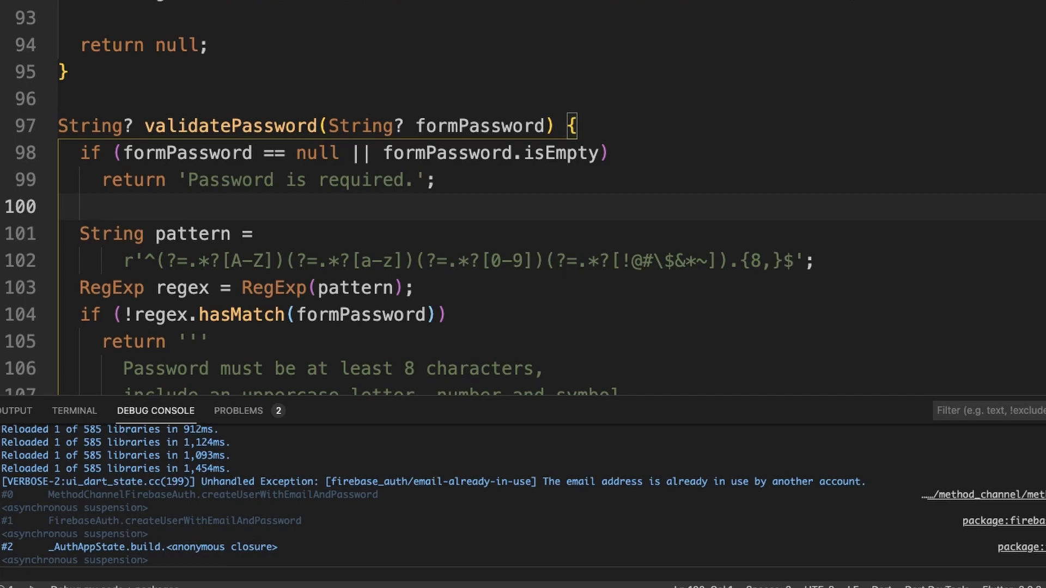
mouse_move(976, 84)
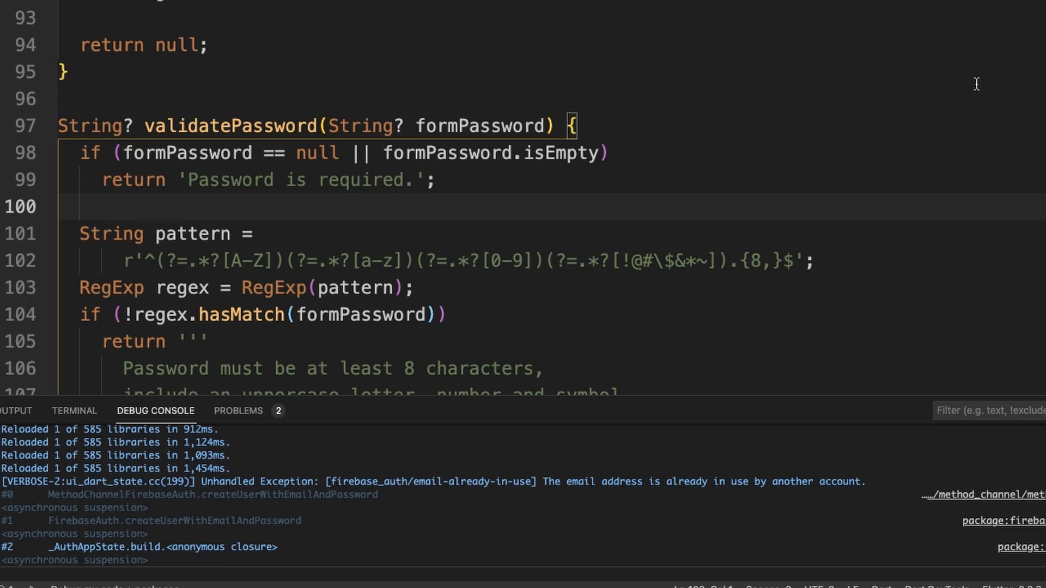
mouse_move(764, 477)
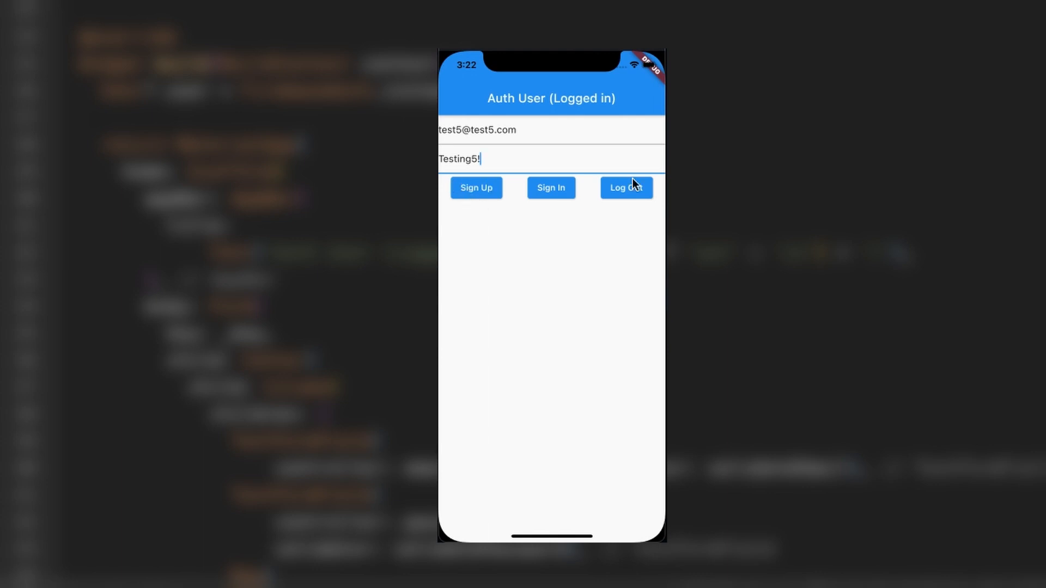
mouse_move(576, 283)
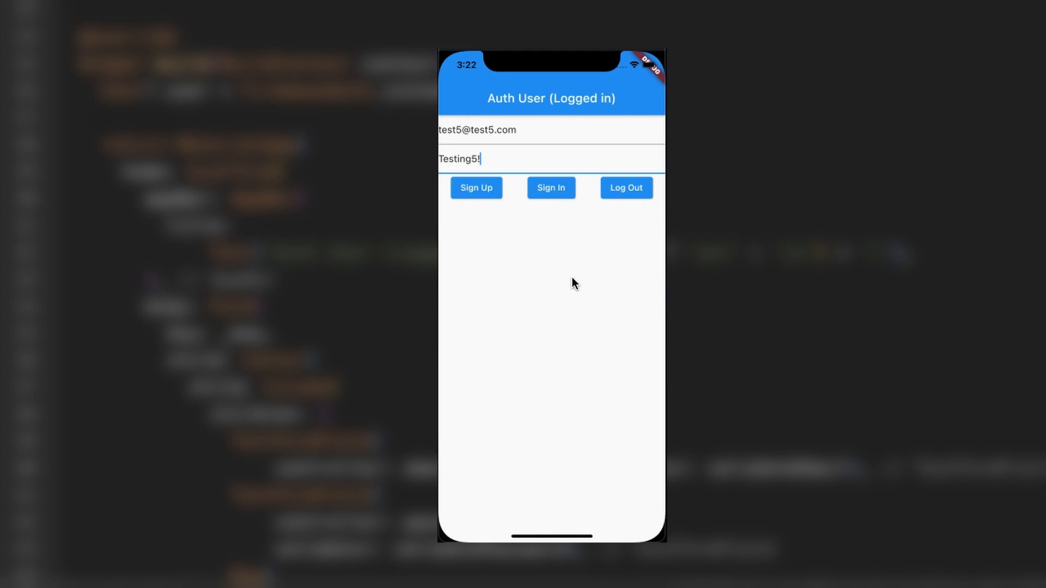
mouse_move(560, 285)
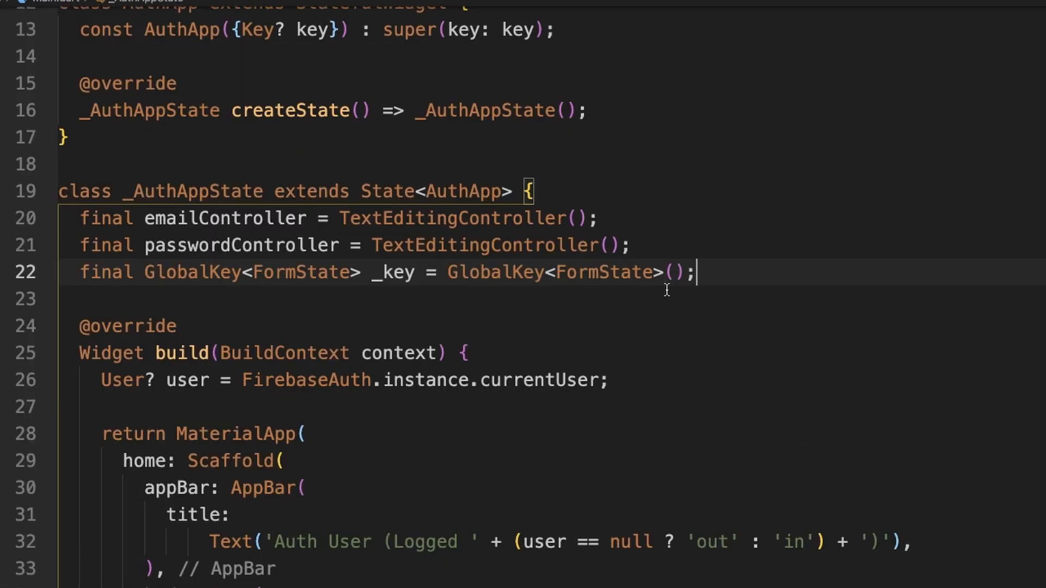
mouse_move(845, 262)
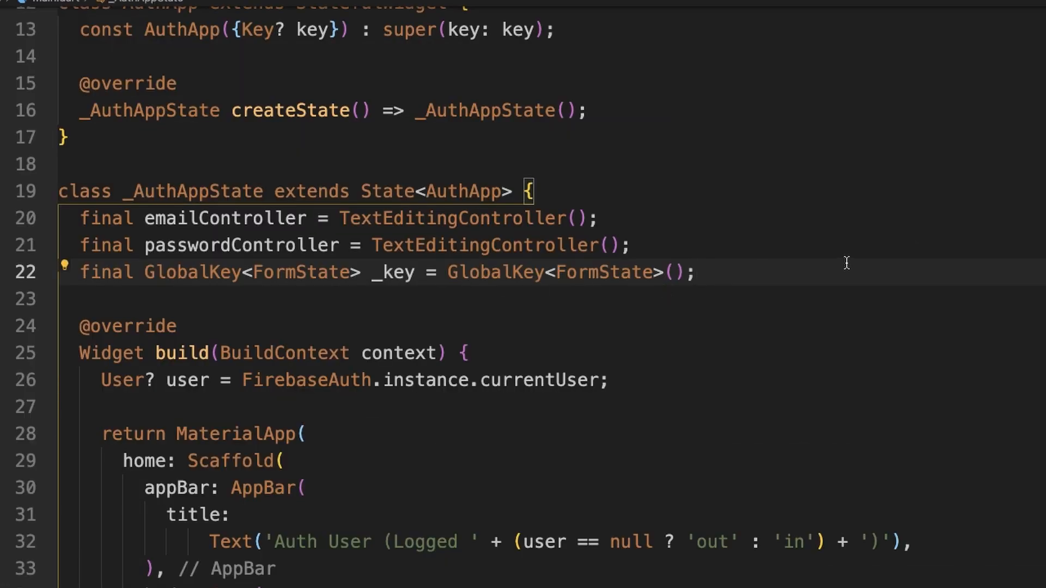
Step: Declare String errorMessage = ''; in _AuthAppState for display above the buttons
type("St")
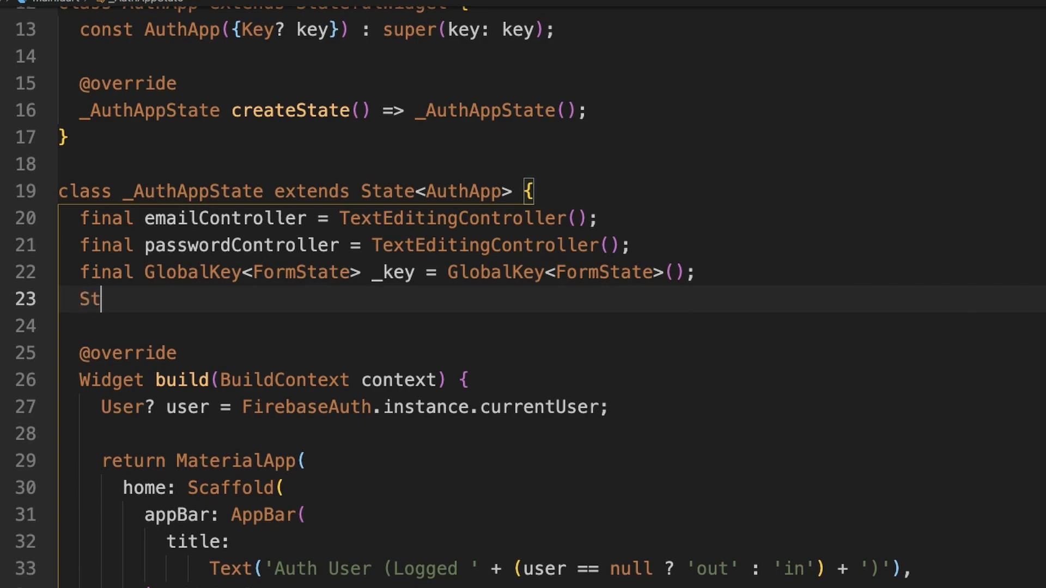
type("ring errorMe")
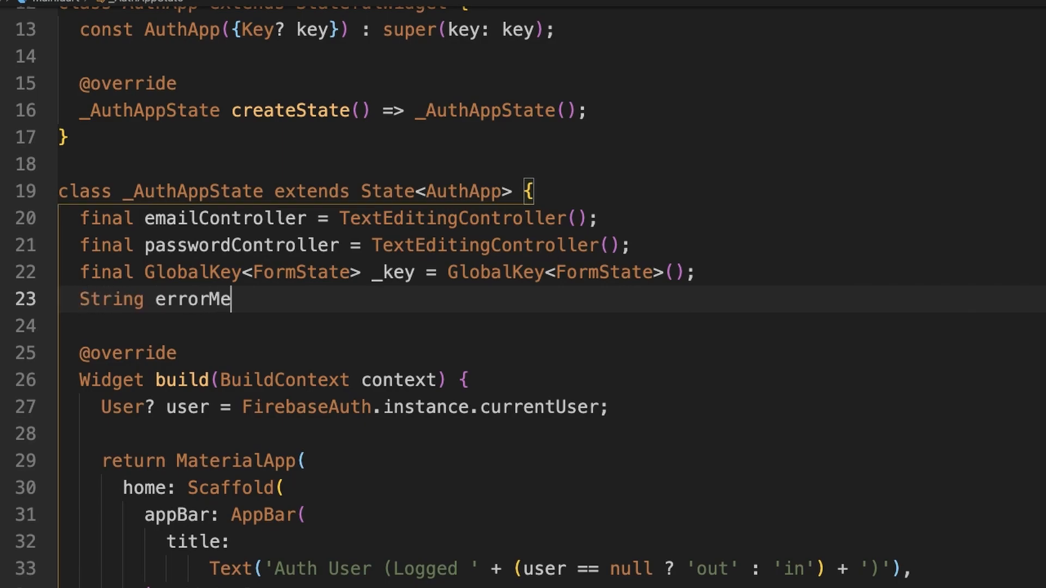
type("ssage = '';")
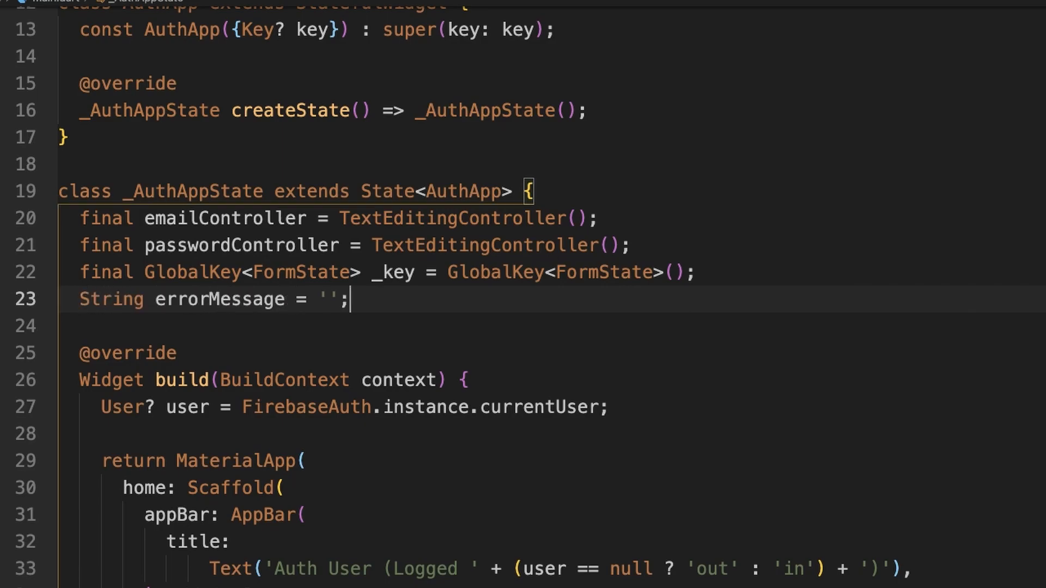
scroll("down", 3)
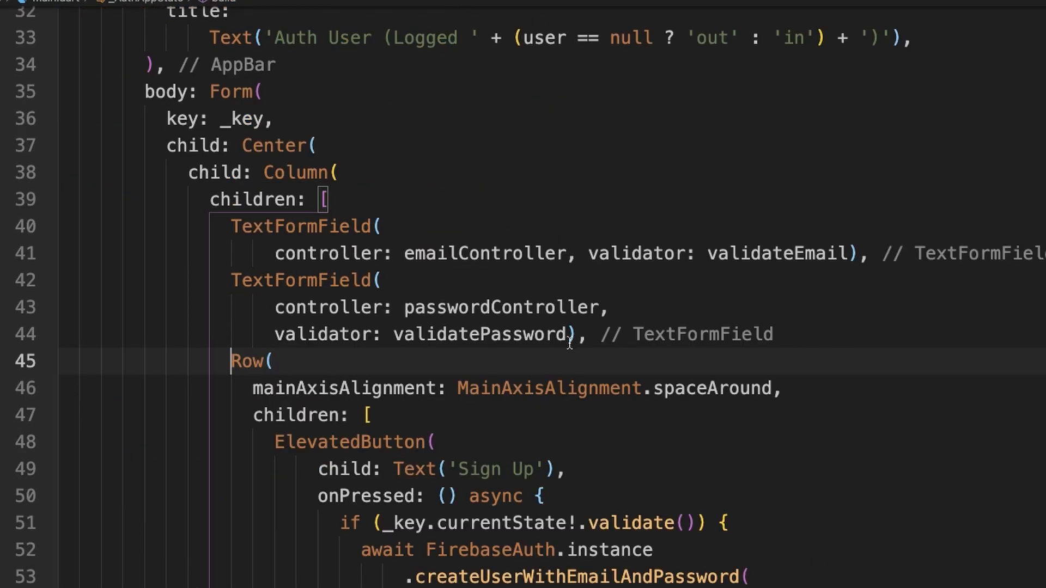
mouse_move(543, 186)
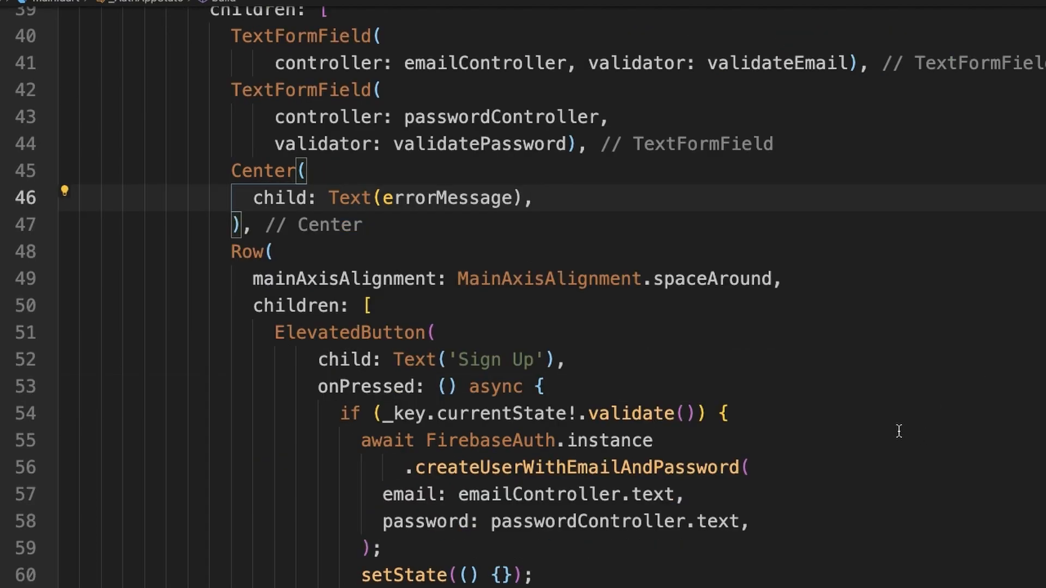
mouse_move(950, 400)
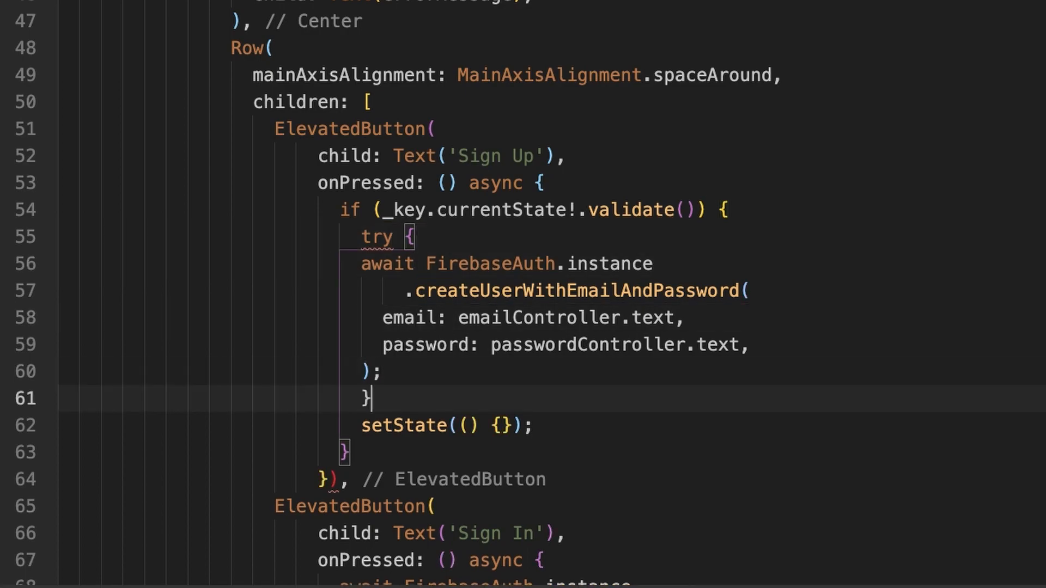
Step: Catch FirebaseAuthException around sign-up and store error.message in errorMessage
type("on FirebaseAuthException catch (error) {")
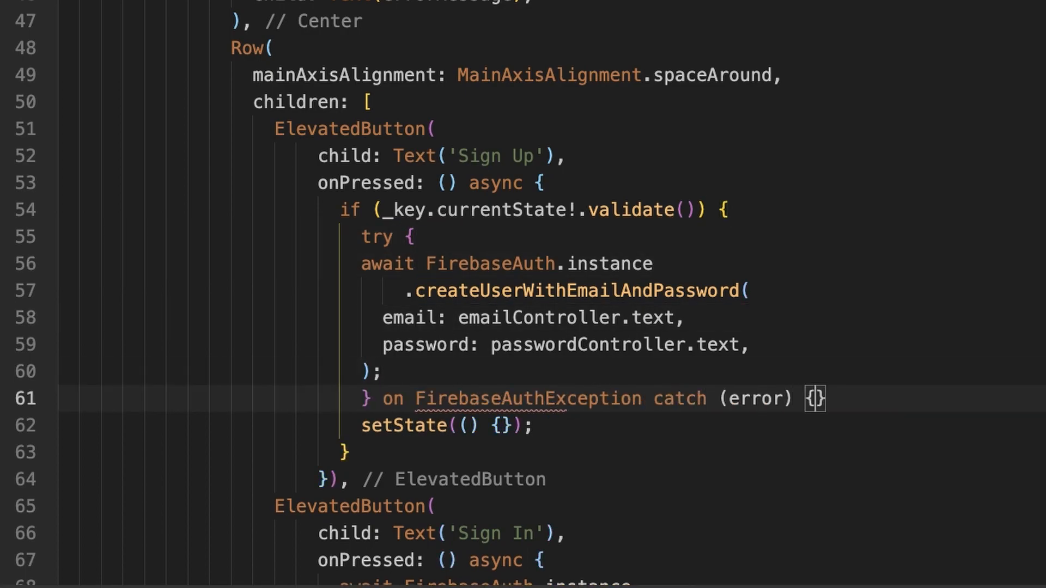
type("errorMessage = error.message!;")
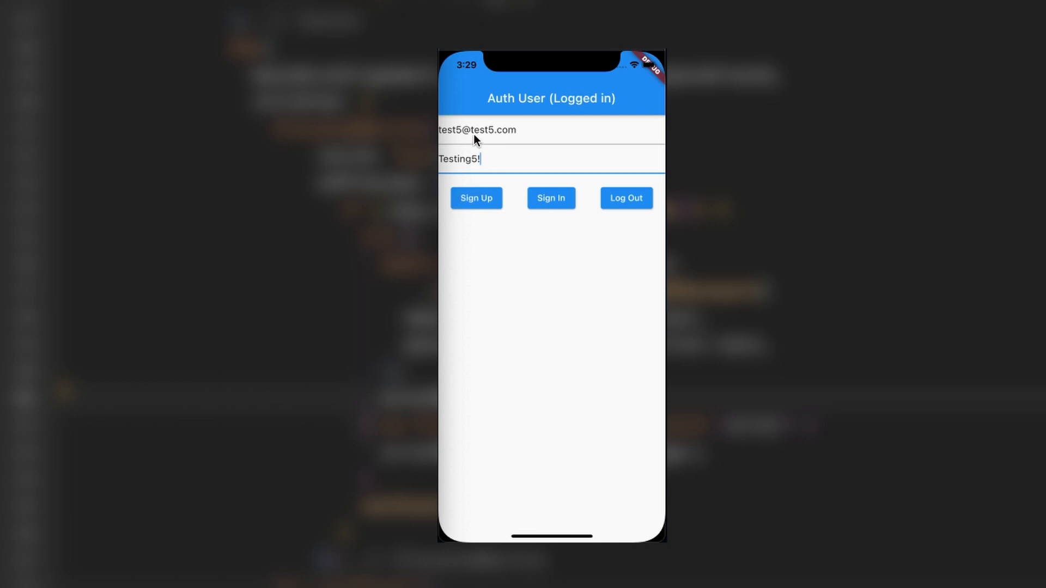
mouse_move(530, 135)
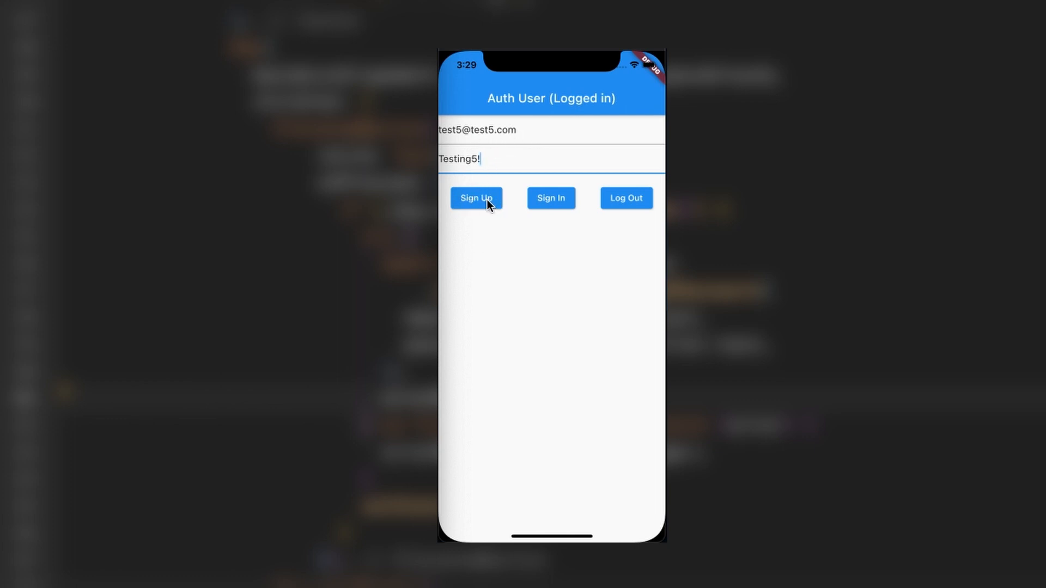
Step: Attempt Sign Up with the existing test5 account to show the email-already-in-use message
left_click(476, 197)
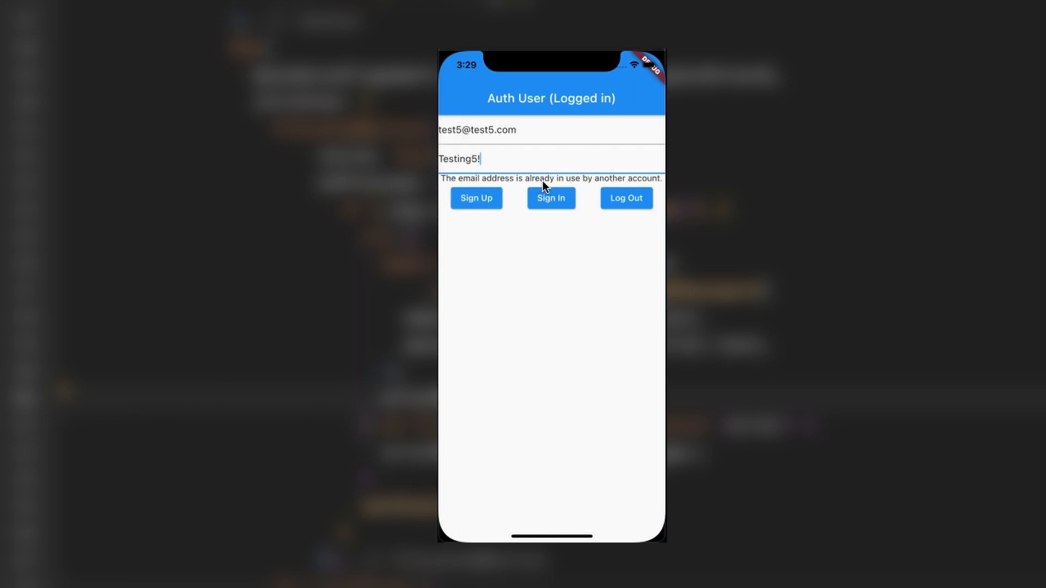
mouse_move(588, 319)
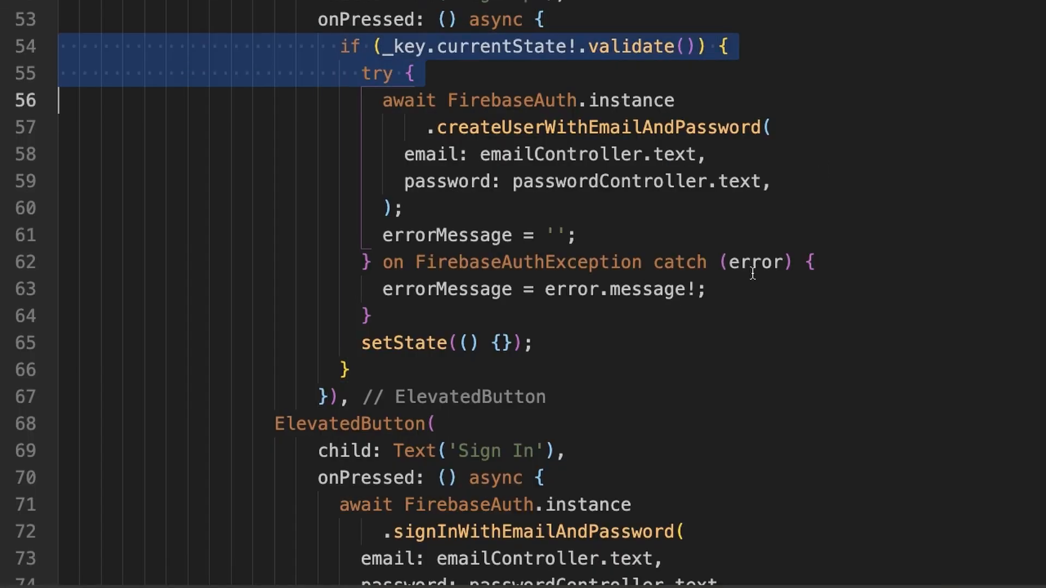
Step: Wrap sign-in in the same errorMessage try/catch and start a try {} around signOut
scroll("down", 3)
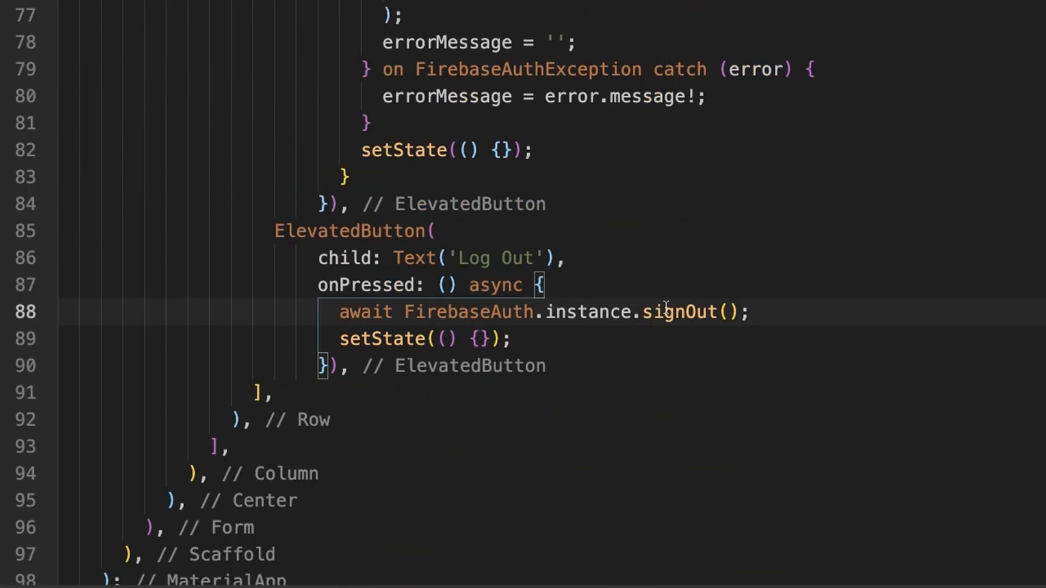
mouse_move(719, 447)
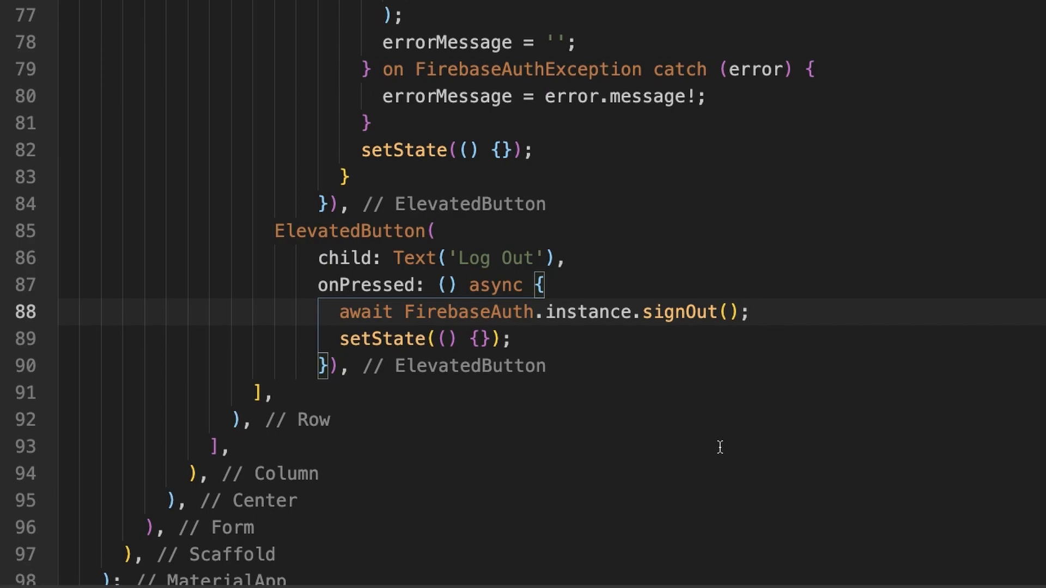
left_click(340, 311)
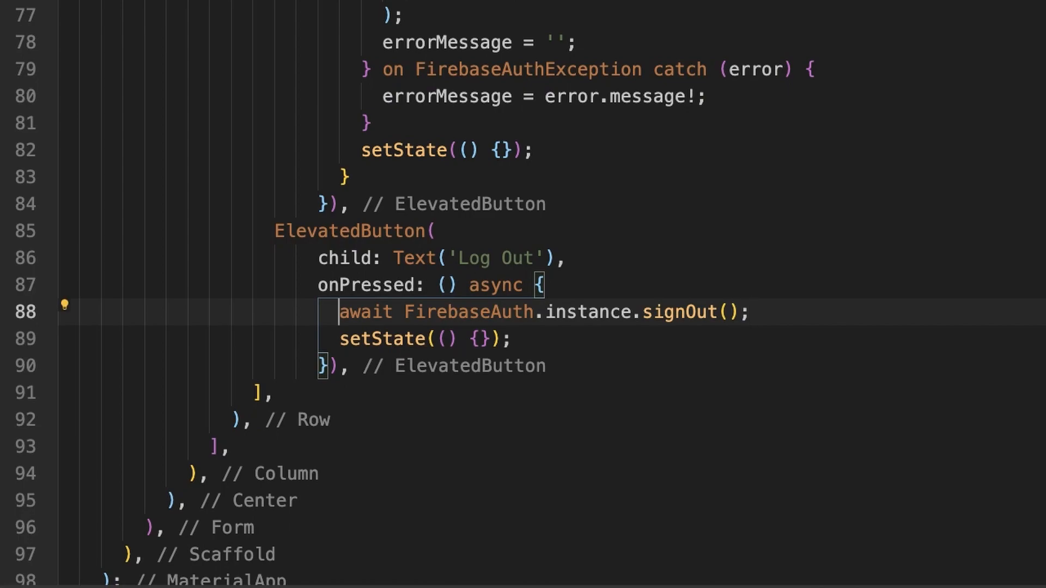
type("try {}")
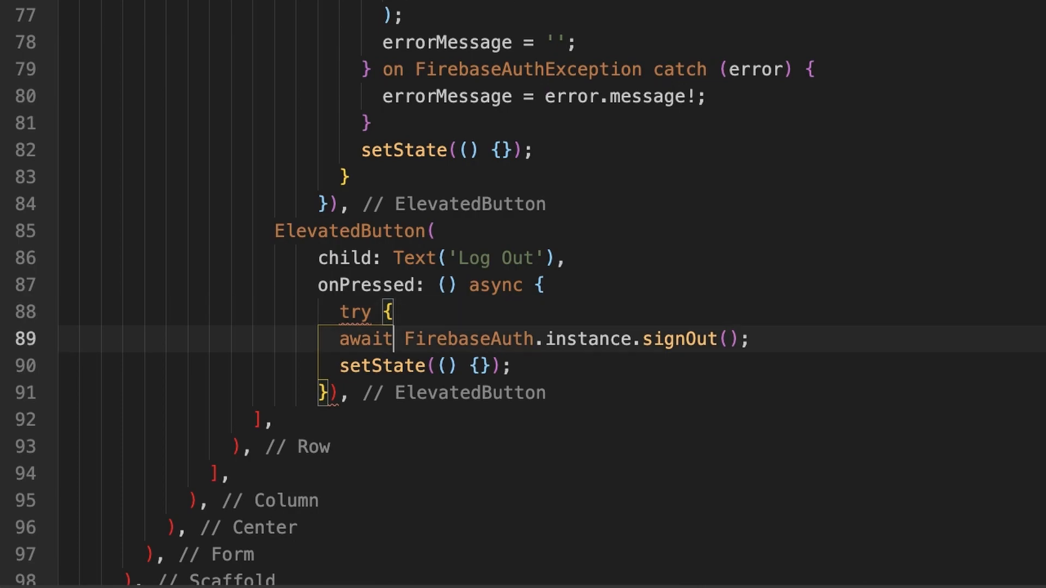
key("Enter")
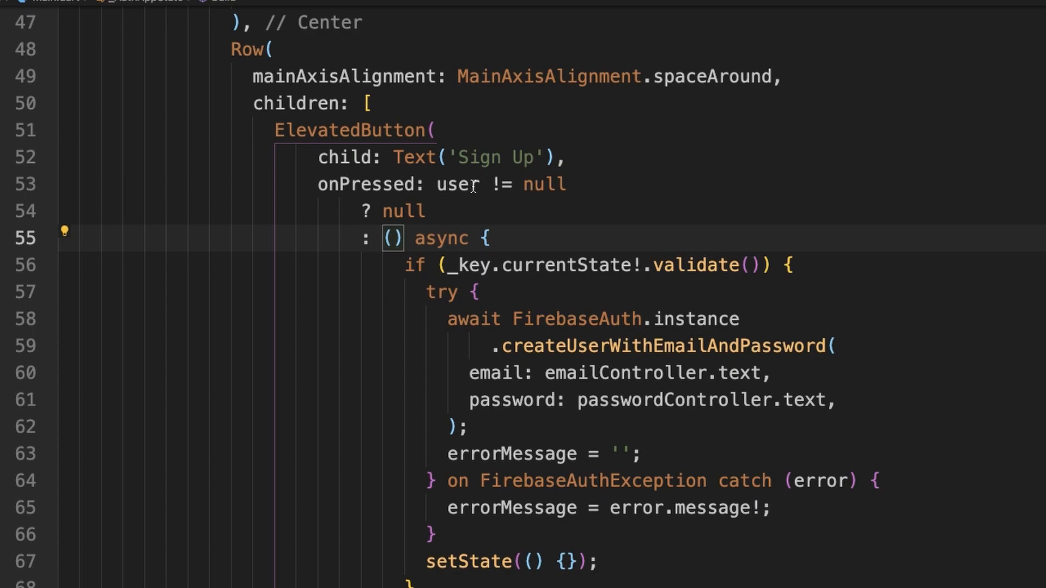
mouse_move(457, 185)
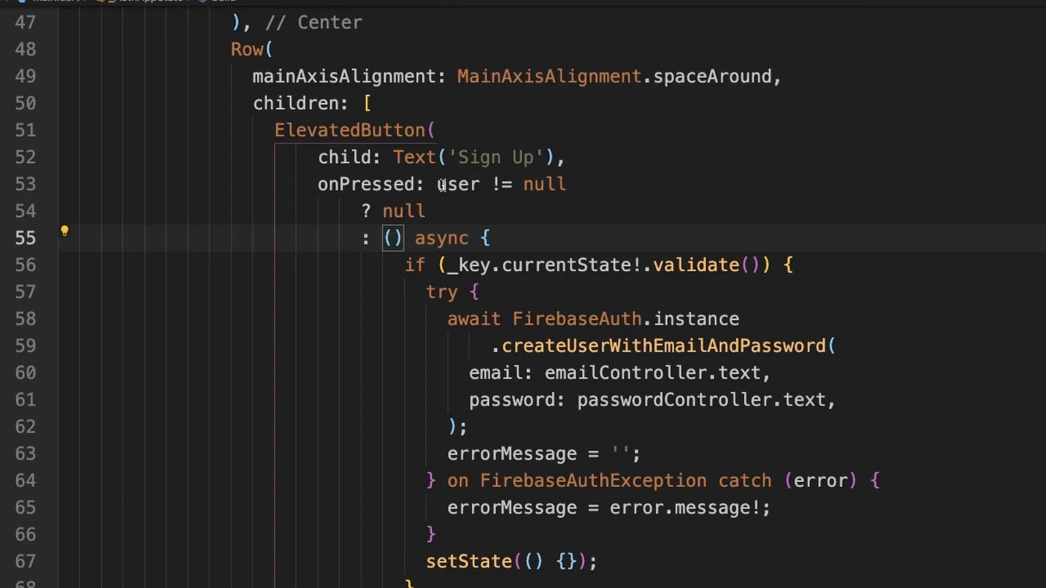
mouse_move(625, 207)
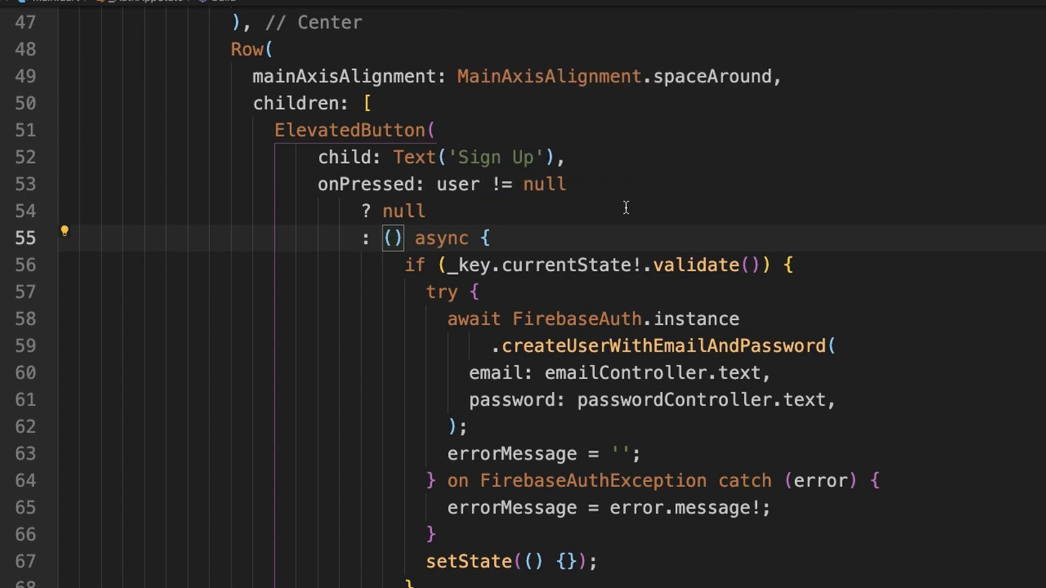
mouse_move(485, 192)
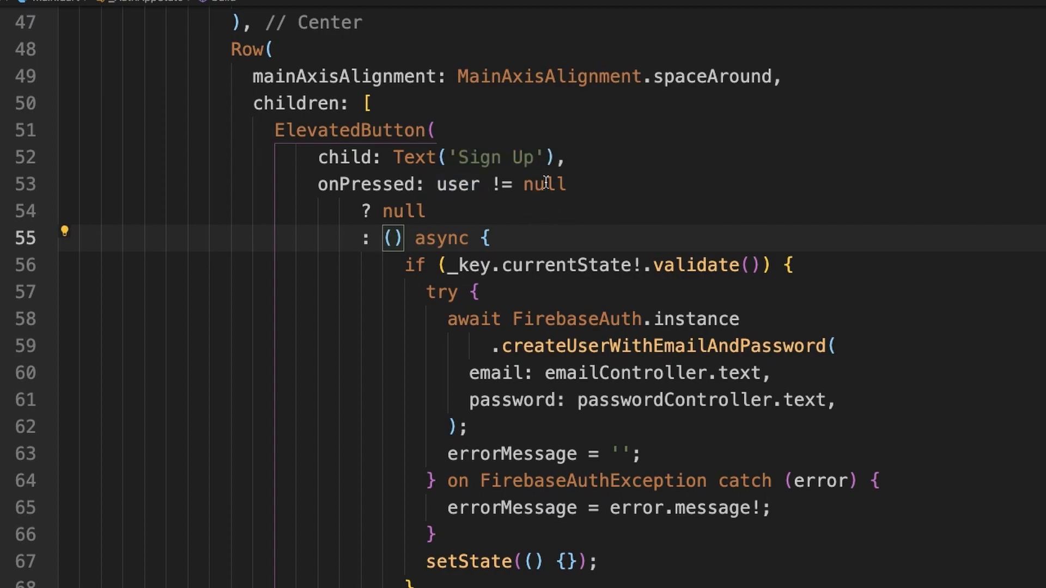
mouse_move(449, 210)
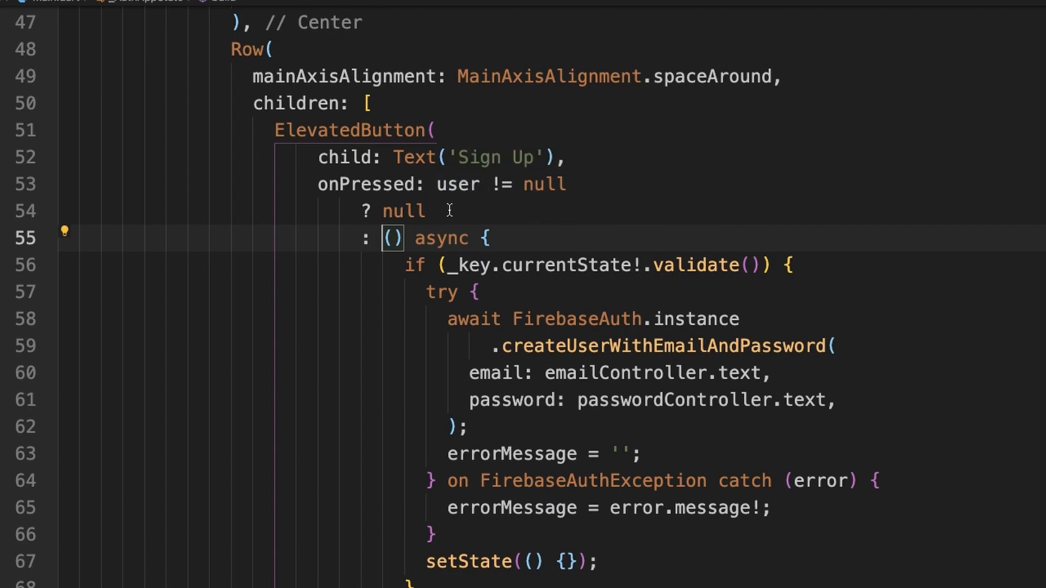
mouse_move(598, 345)
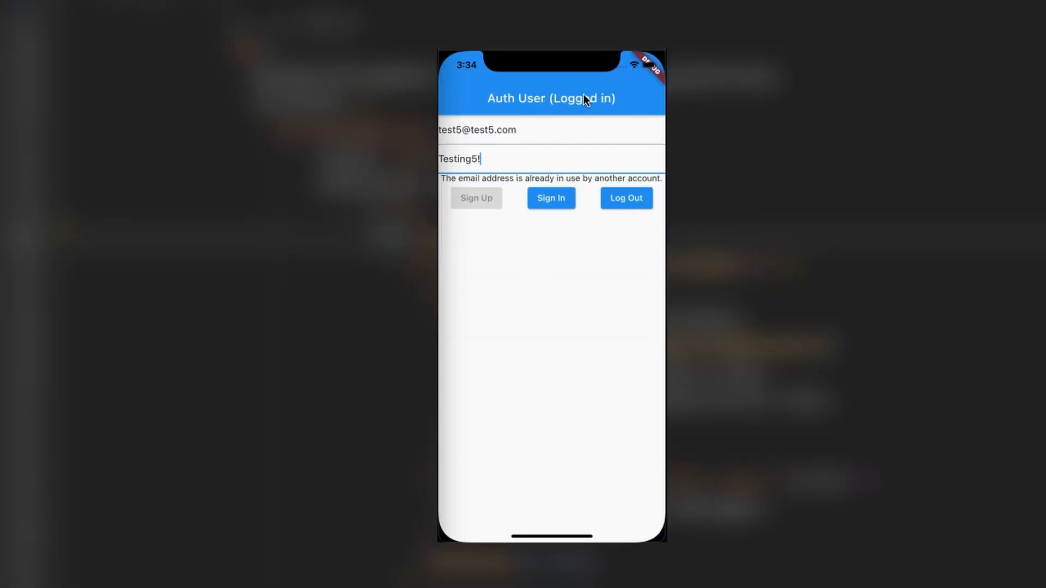
mouse_move(485, 217)
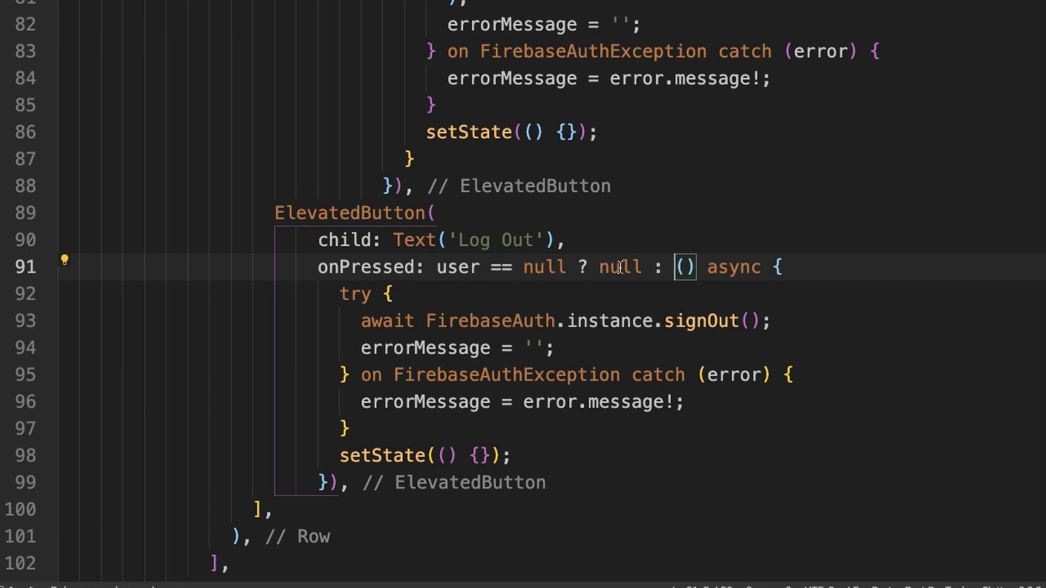
mouse_move(668, 334)
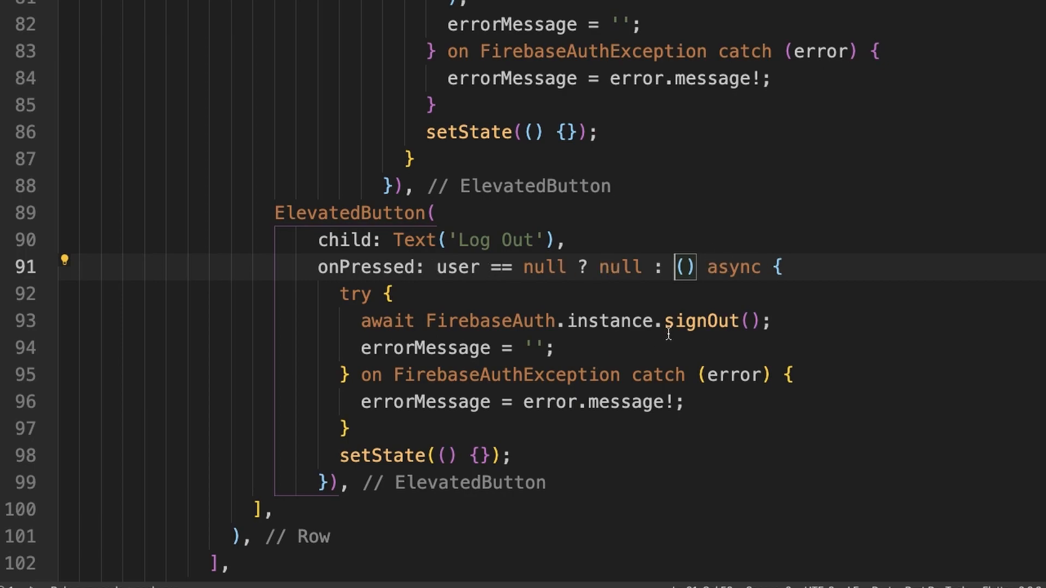
Step: Make Log Out onPressed null when no user exists and hot-reload with Cmd+S
key("ctrl+s")
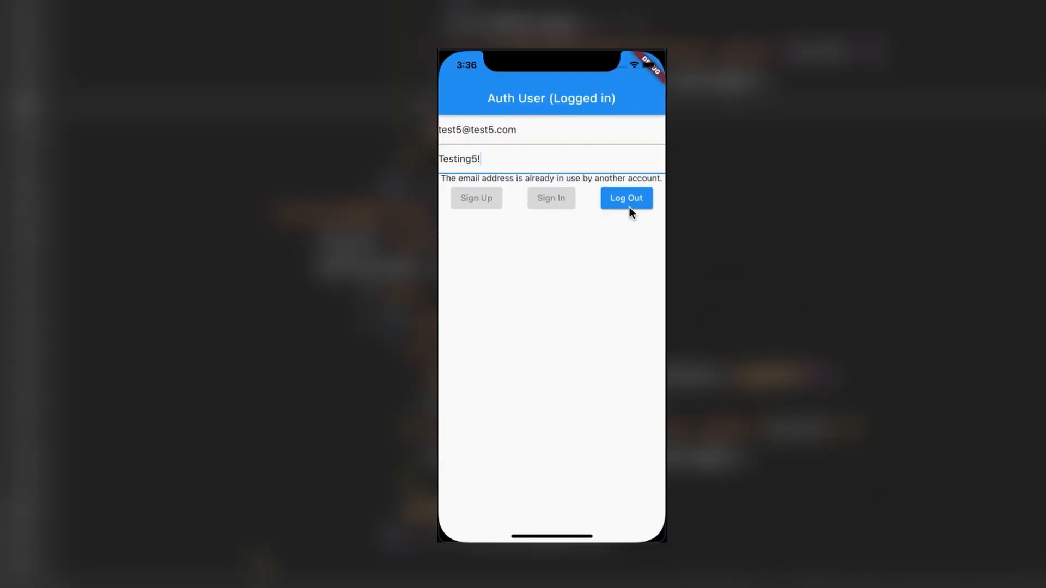
Step: Log out so Sign Up and Sign In enable and Log Out greys out, then sign back in
left_click(626, 198)
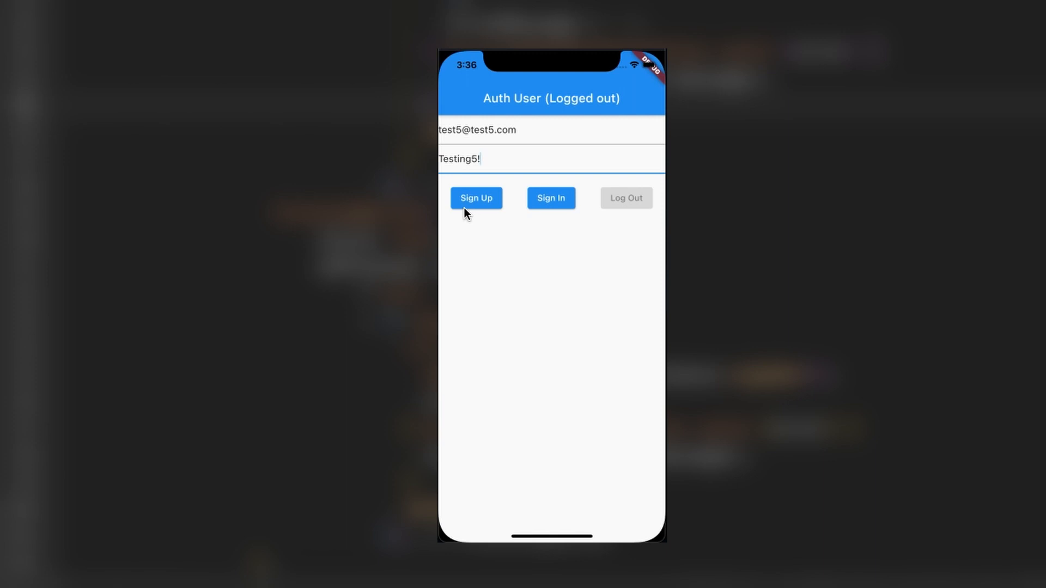
mouse_move(490, 229)
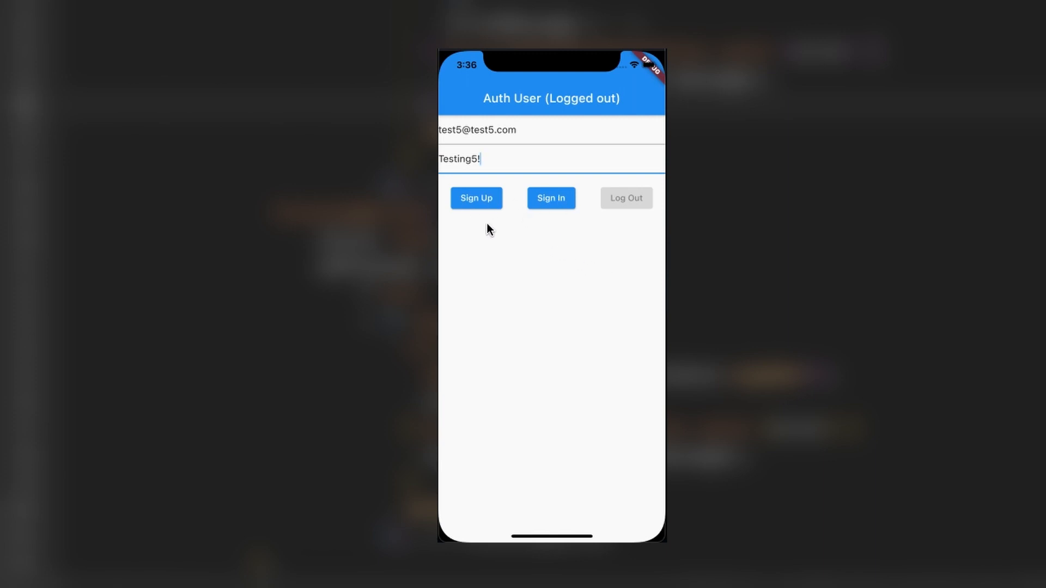
mouse_move(490, 224)
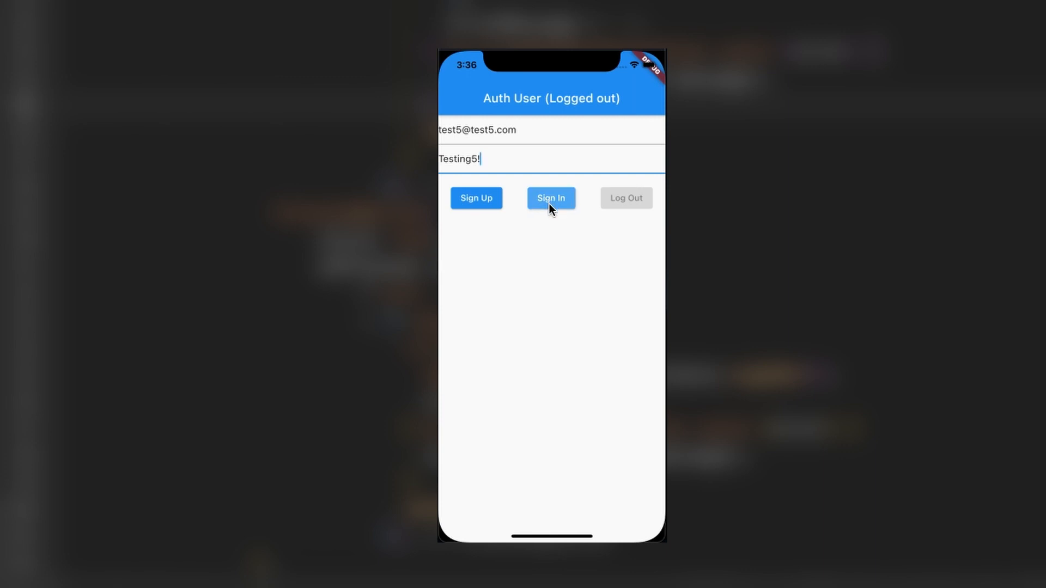
left_click(551, 199)
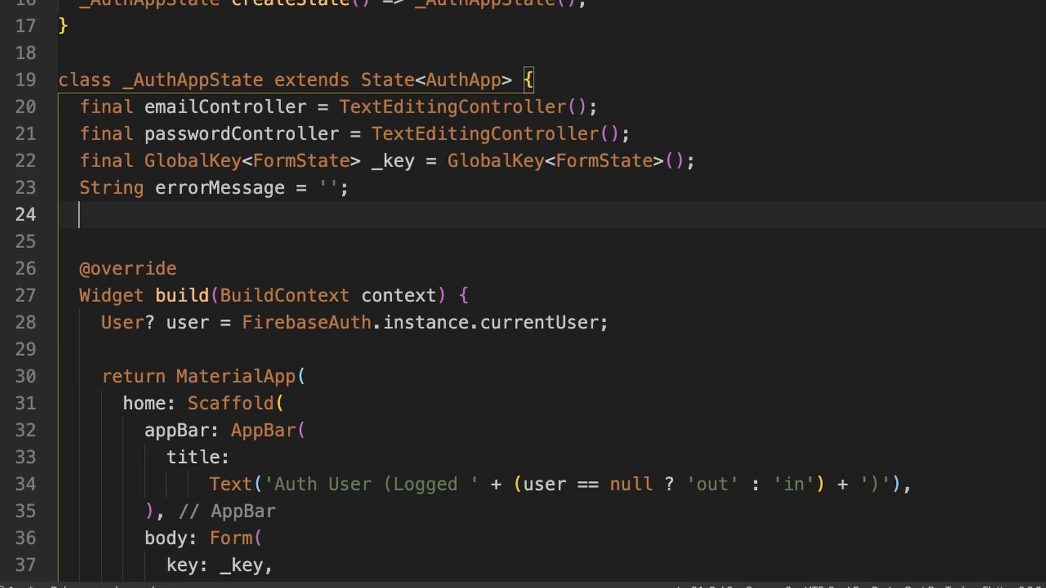
Step: Declare bool isLoading = false; in the state class
type("bool isLoading = false;")
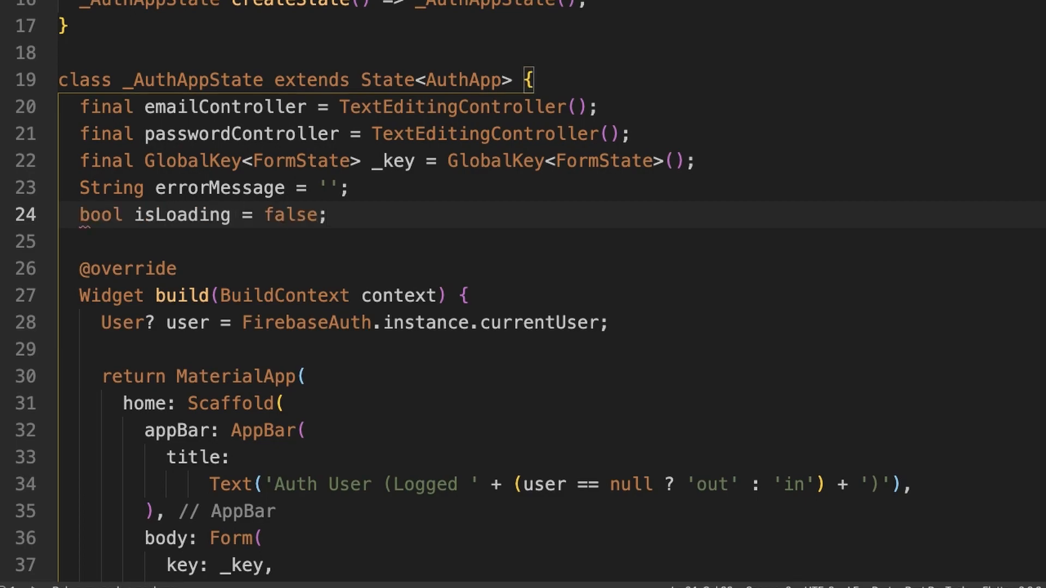
scroll("down", 3)
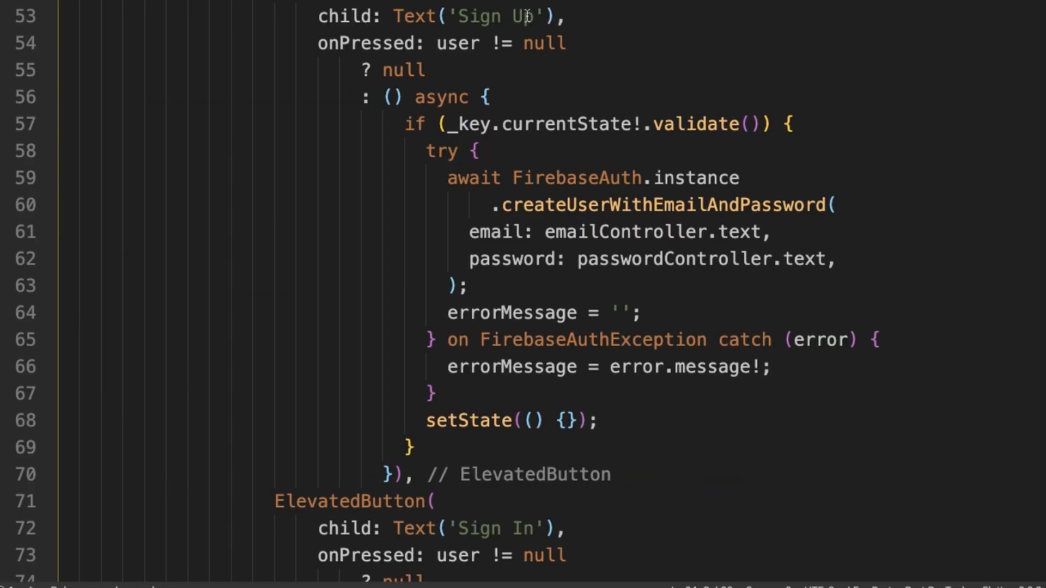
mouse_move(812, 114)
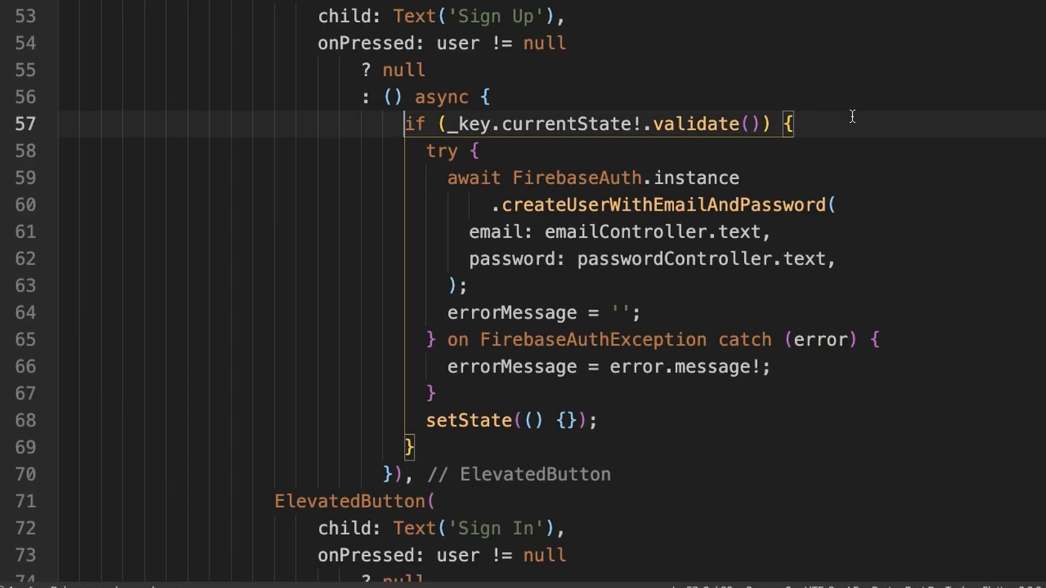
Step: Make the Sign Up handler setState isLoading true at start and false when finished
type("setState(() => isLoading = true);")
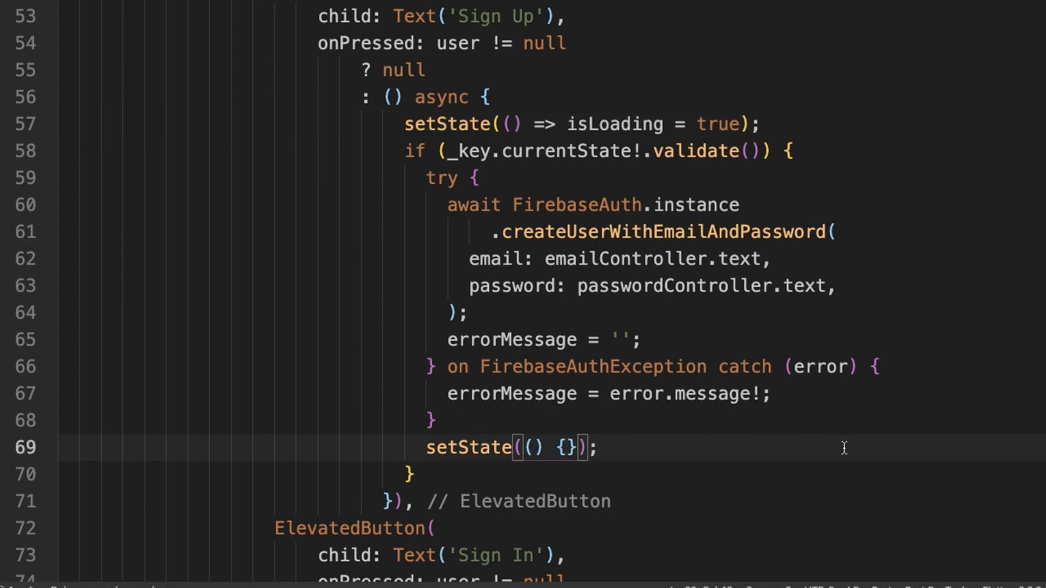
type("=> isLoading = fasle")
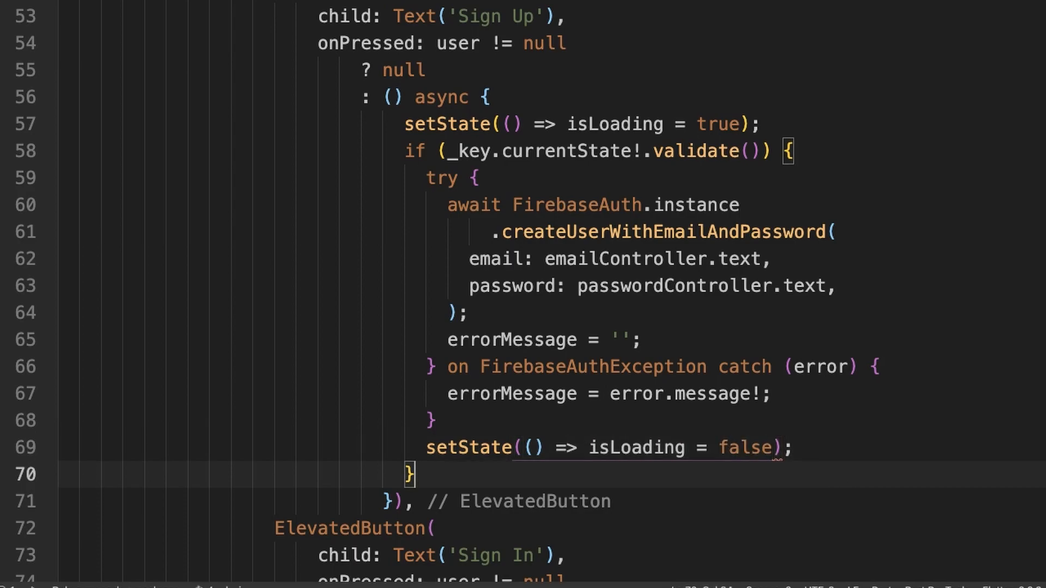
scroll("down", 3)
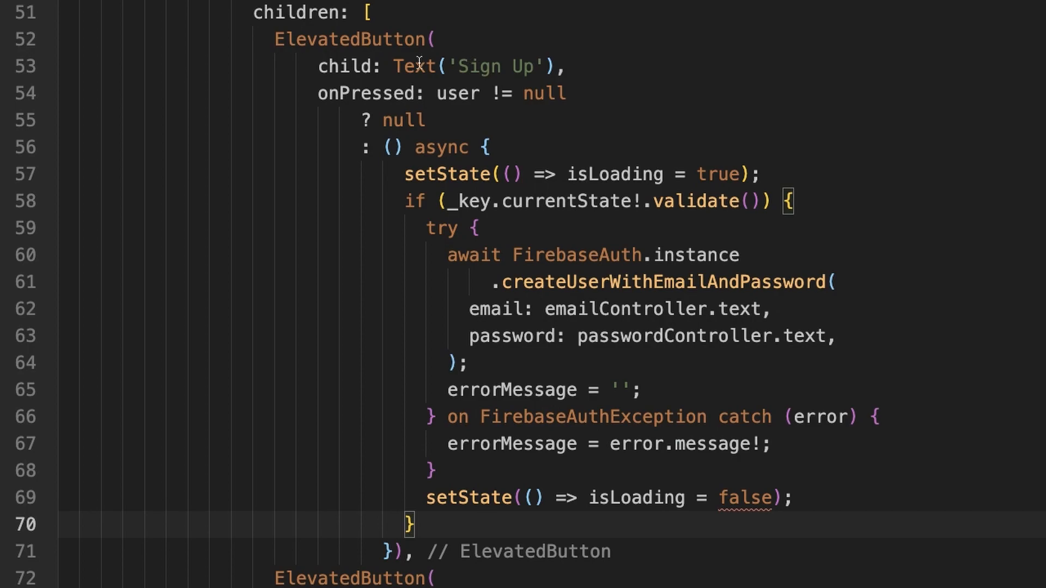
mouse_move(588, 133)
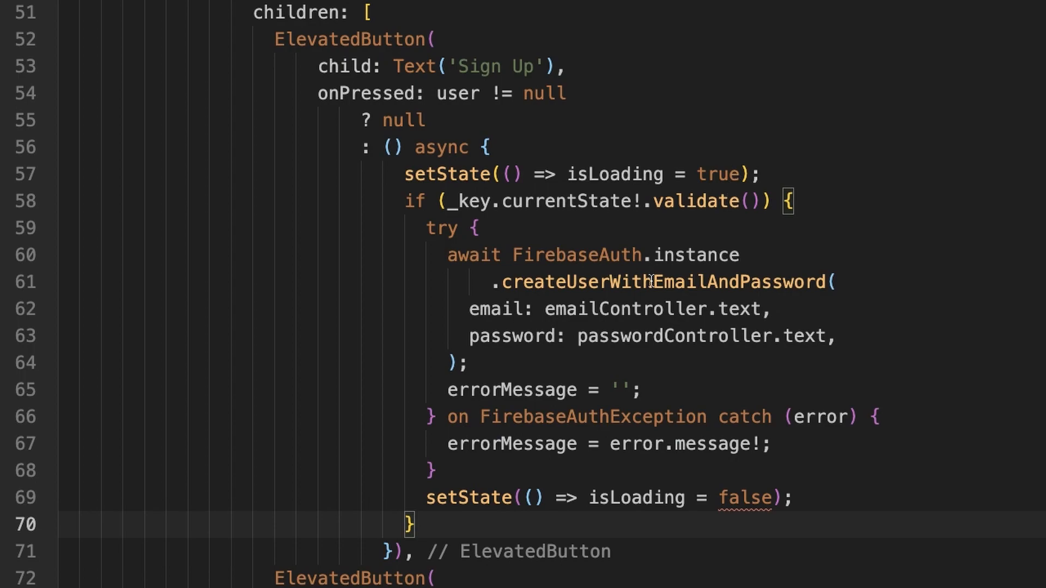
mouse_move(634, 459)
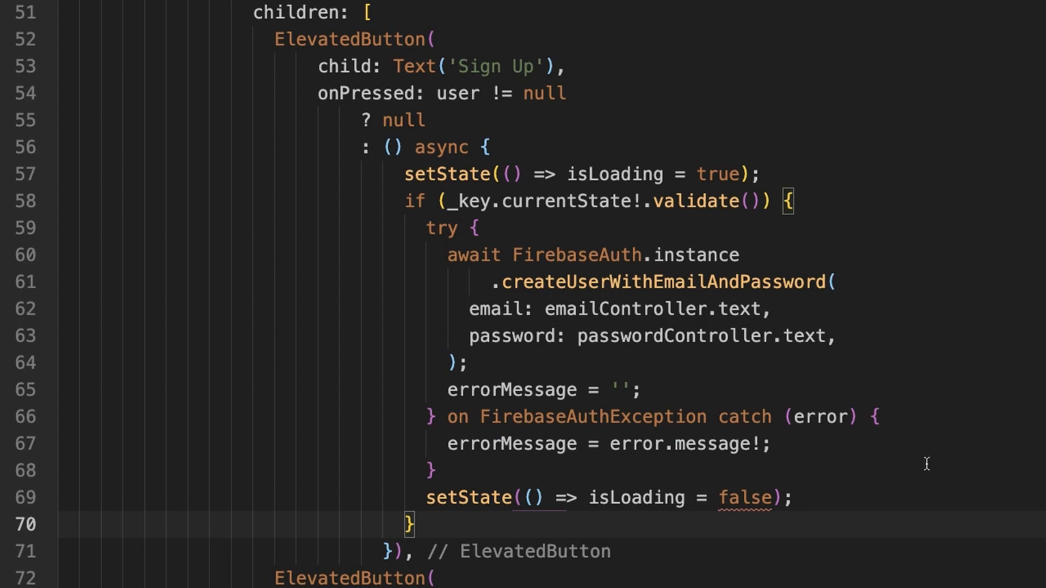
left_click(794, 498)
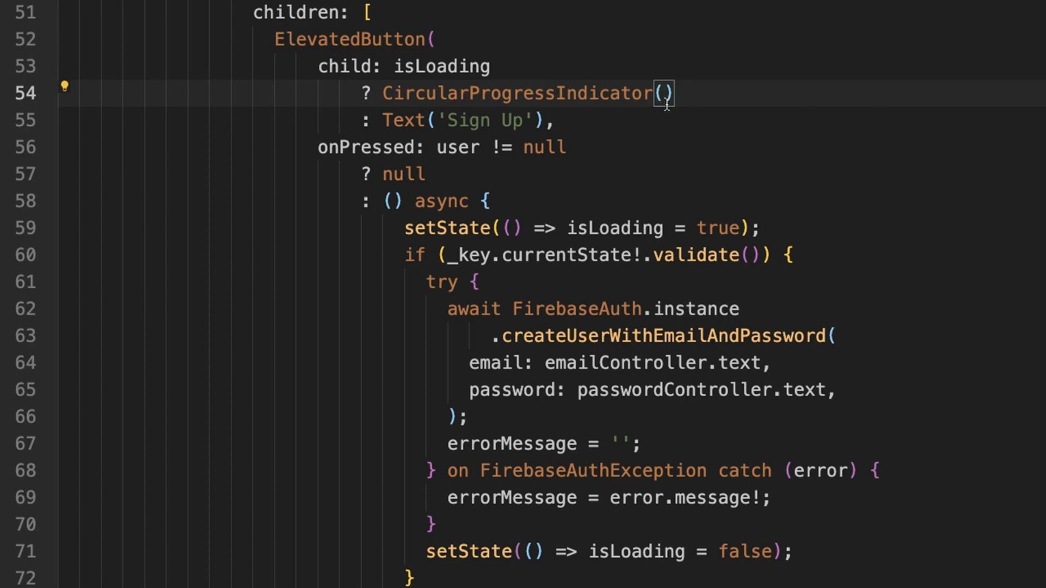
Step: Give the Sign Up button's CircularProgressIndicator a color of Colors.white
type("color: Co")
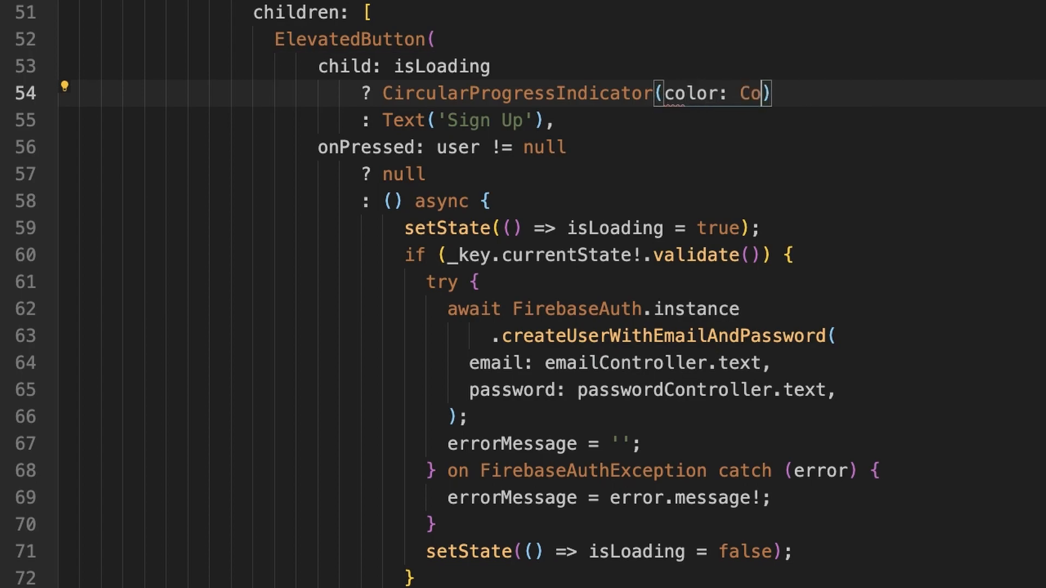
type("lors.white")
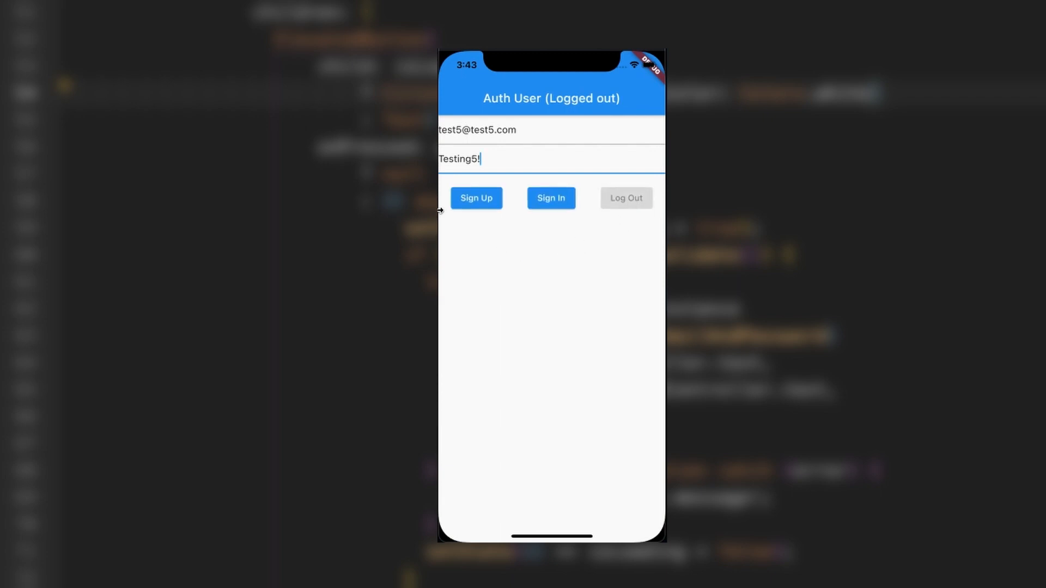
Step: Tap Sign Up with the already-registered email to trigger the email-in-use error
left_click(476, 197)
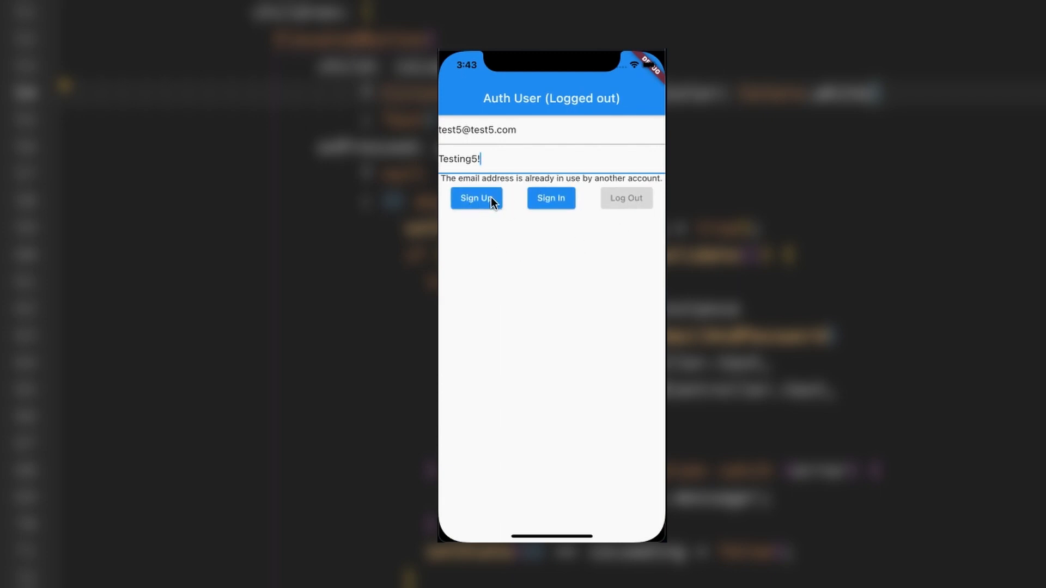
mouse_move(489, 249)
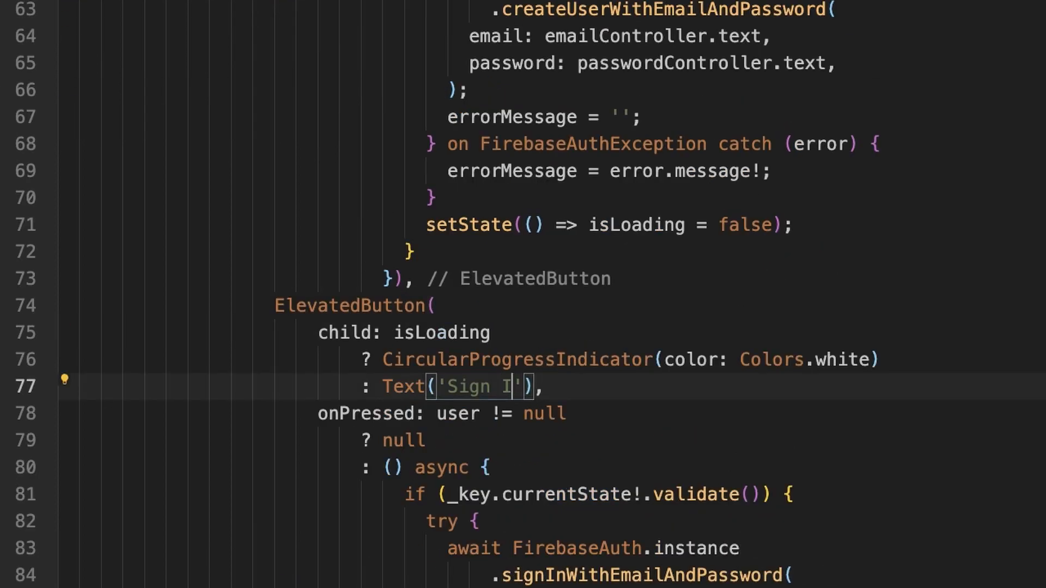
Step: Scroll down through the Sign In and Log Out button code while applying the isLoading spinner
scroll("down", 3)
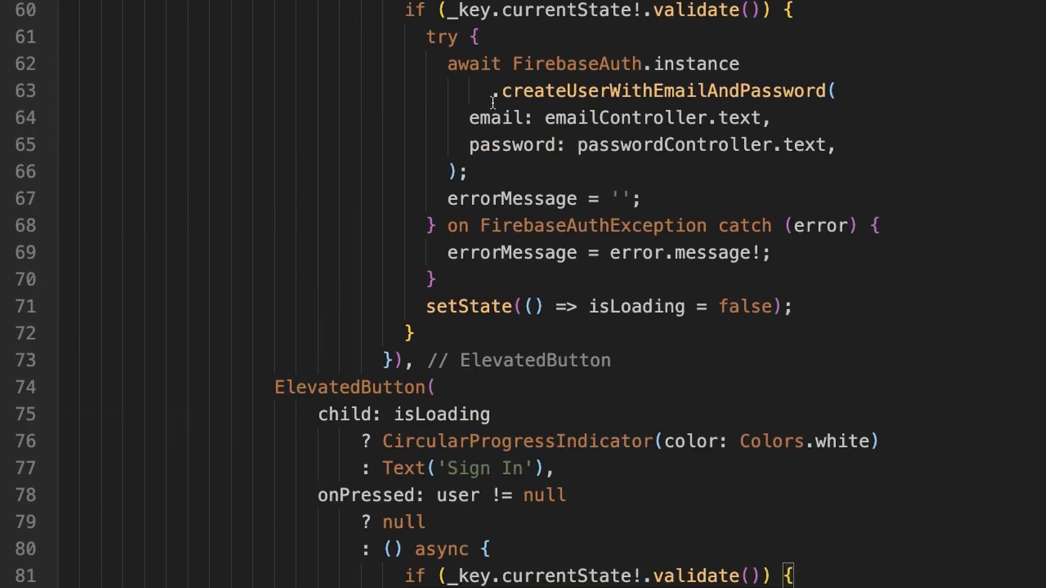
scroll("down", 3)
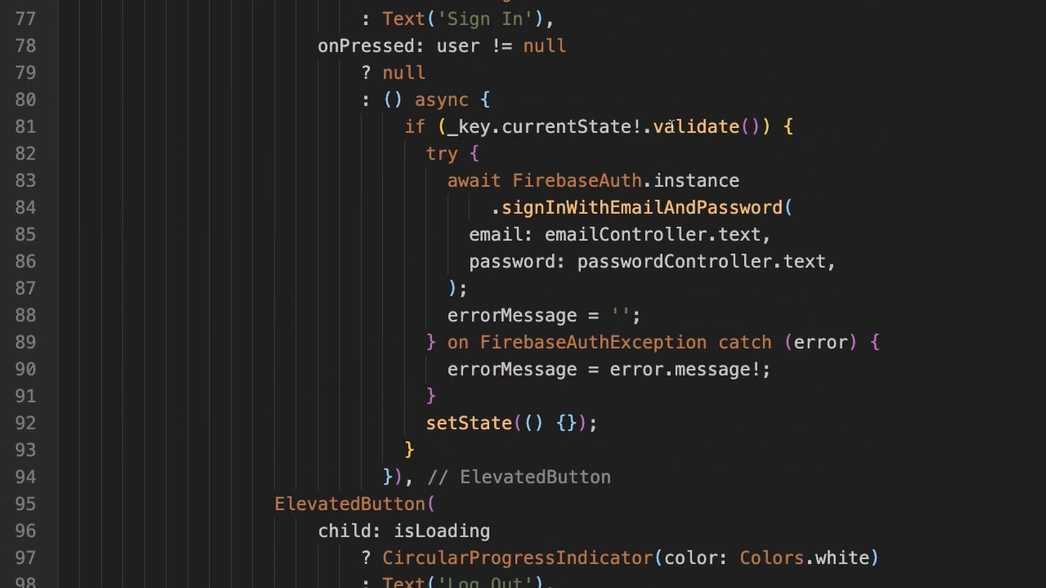
scroll("down", 3)
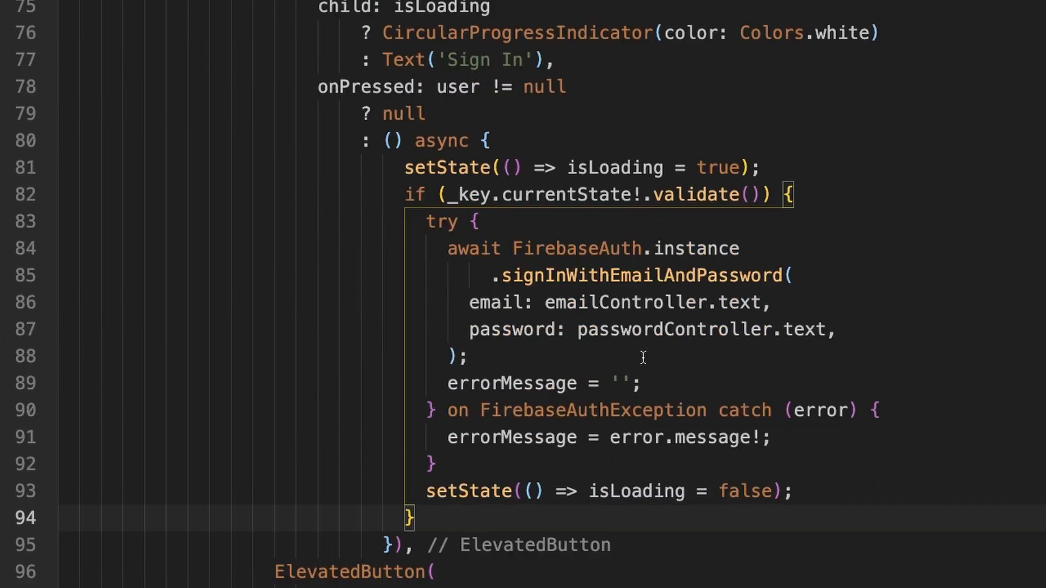
scroll("down", 3)
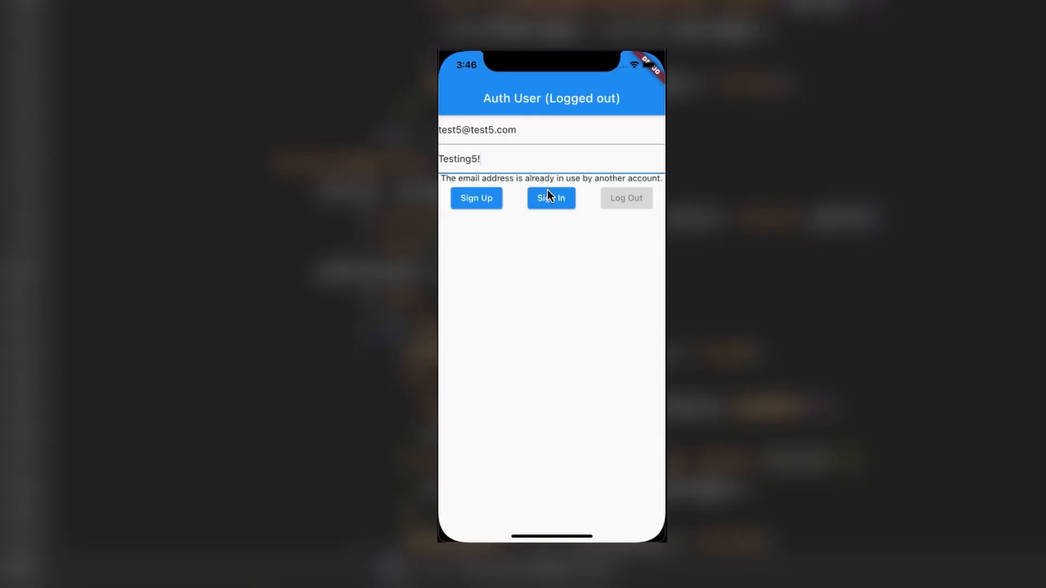
Step: Sign in, log out, then sign in again to test the spinner-enabled buttons
left_click(552, 198)
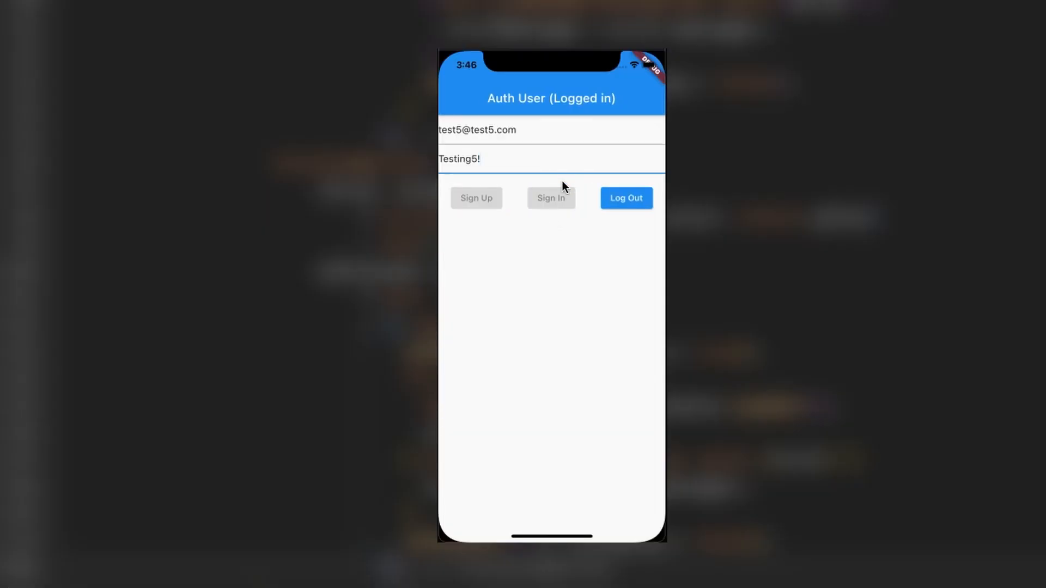
left_click(626, 199)
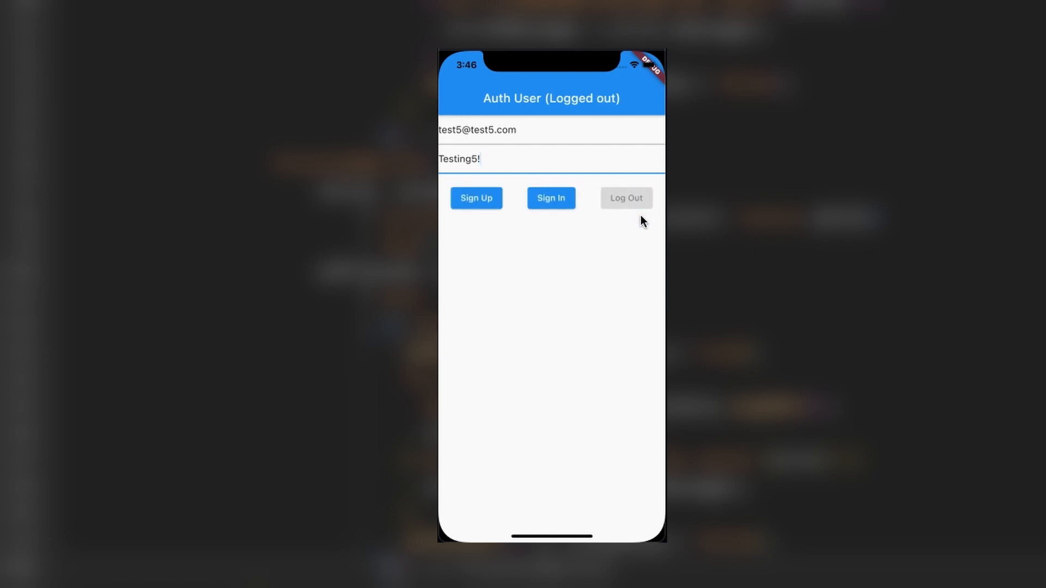
mouse_move(551, 197)
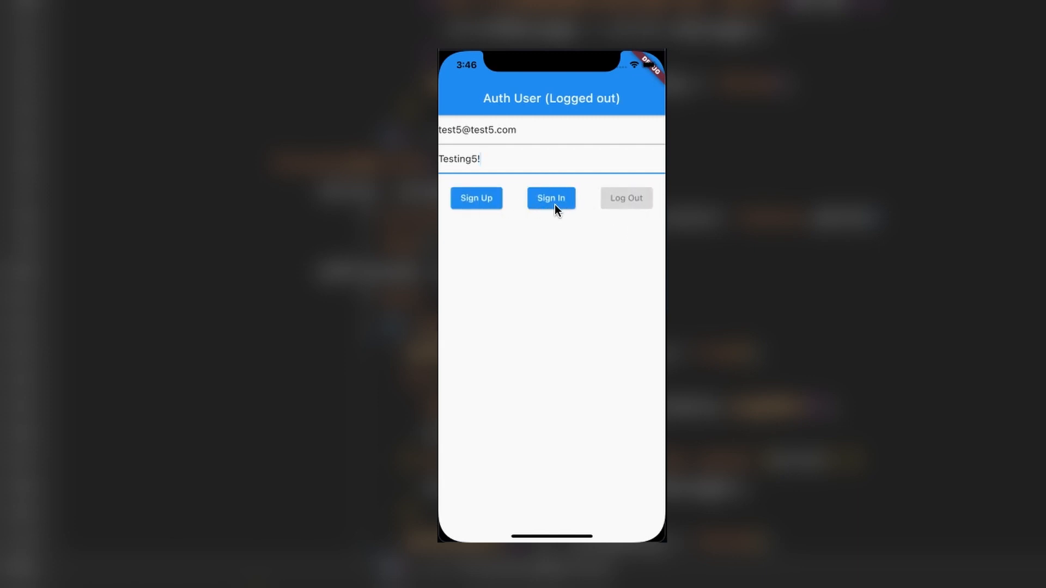
left_click(551, 198)
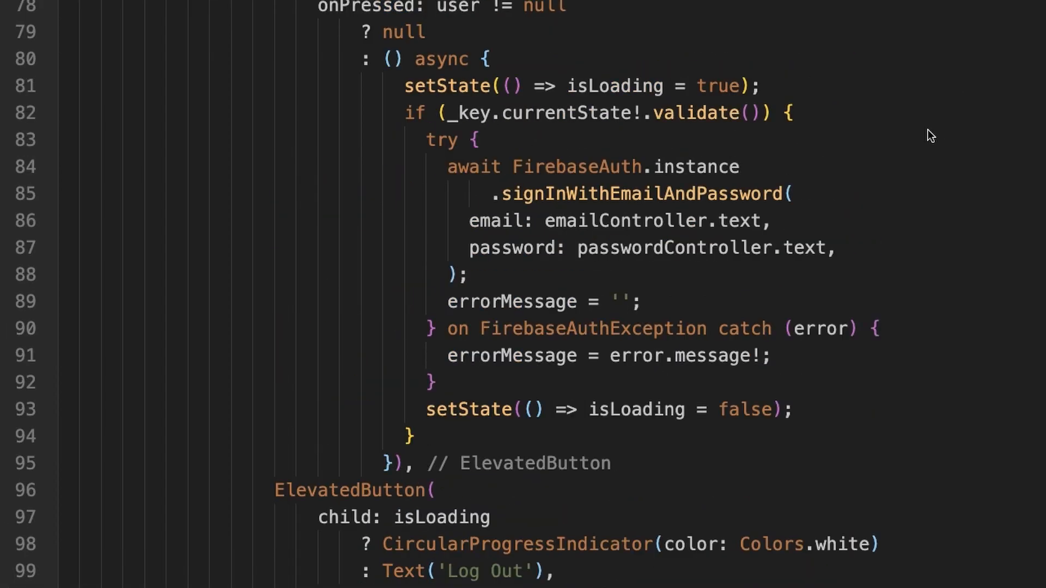
mouse_move(904, 235)
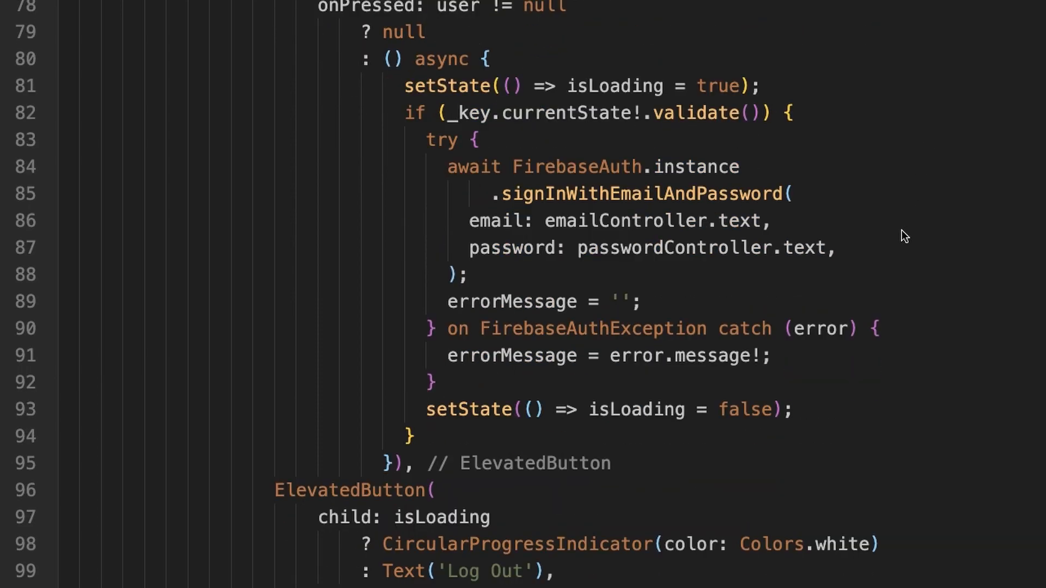
mouse_move(666, 302)
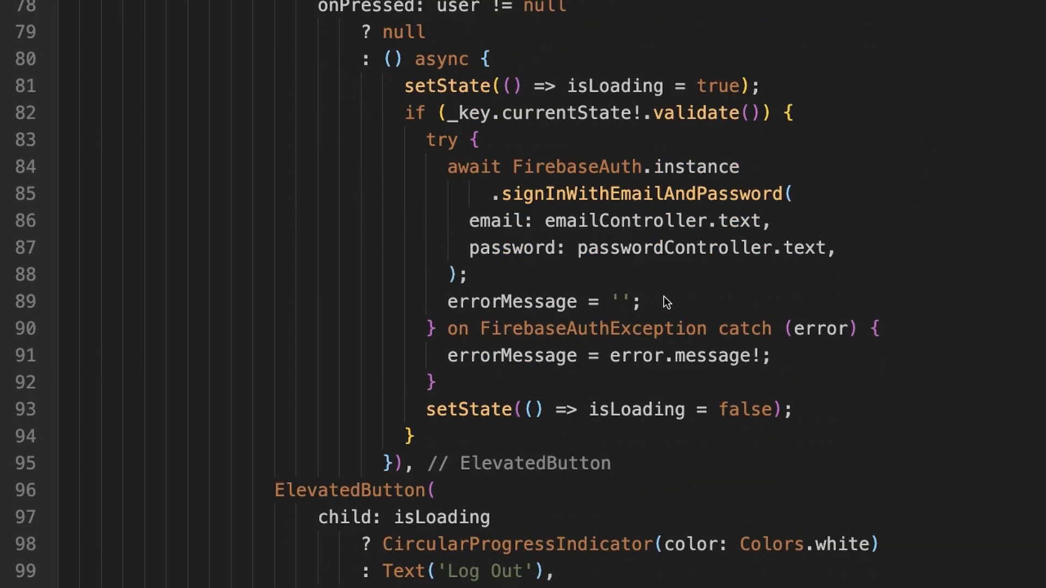
mouse_move(576, 97)
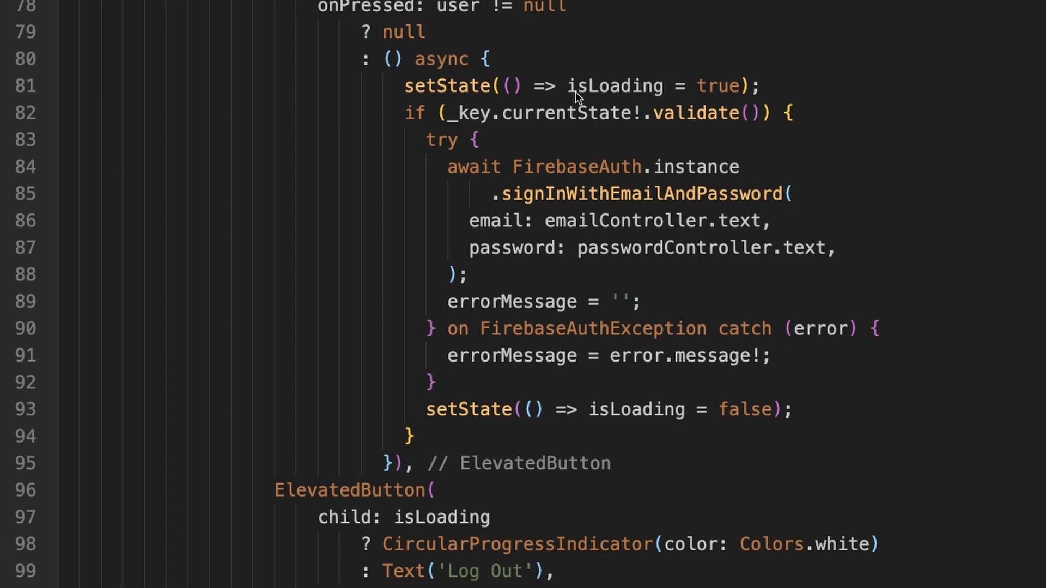
mouse_move(657, 94)
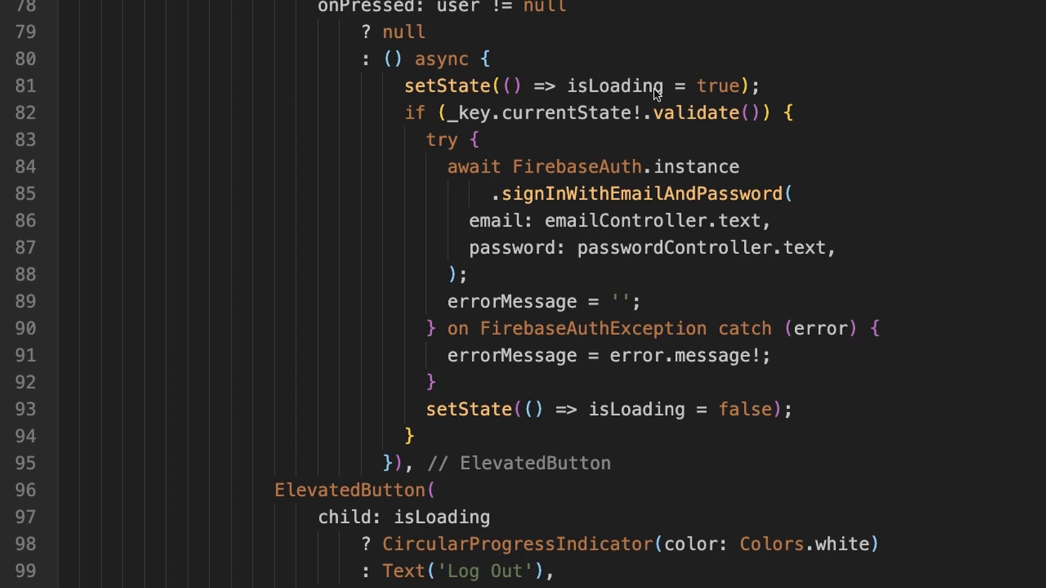
mouse_move(647, 398)
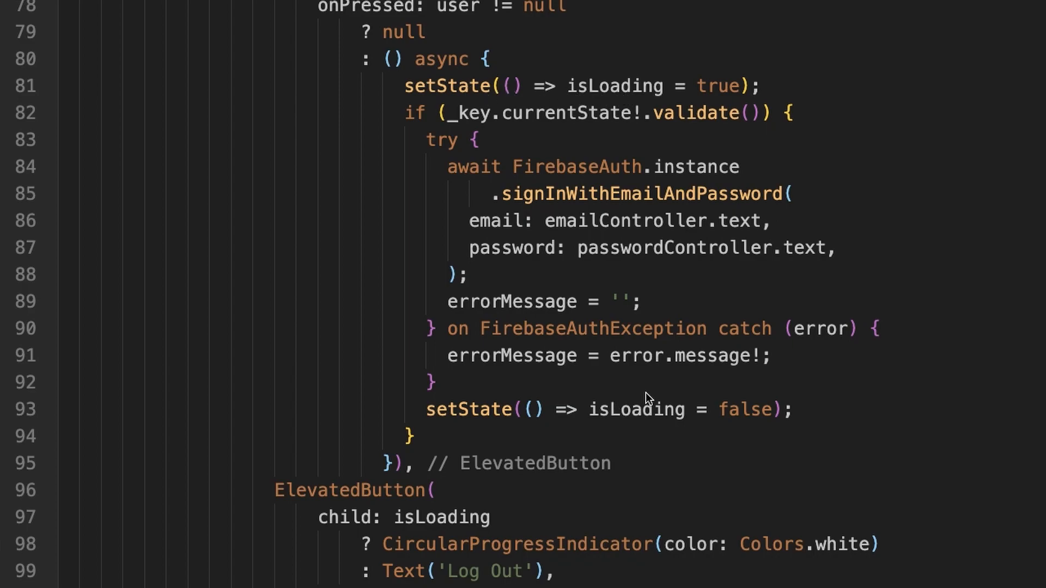
mouse_move(739, 346)
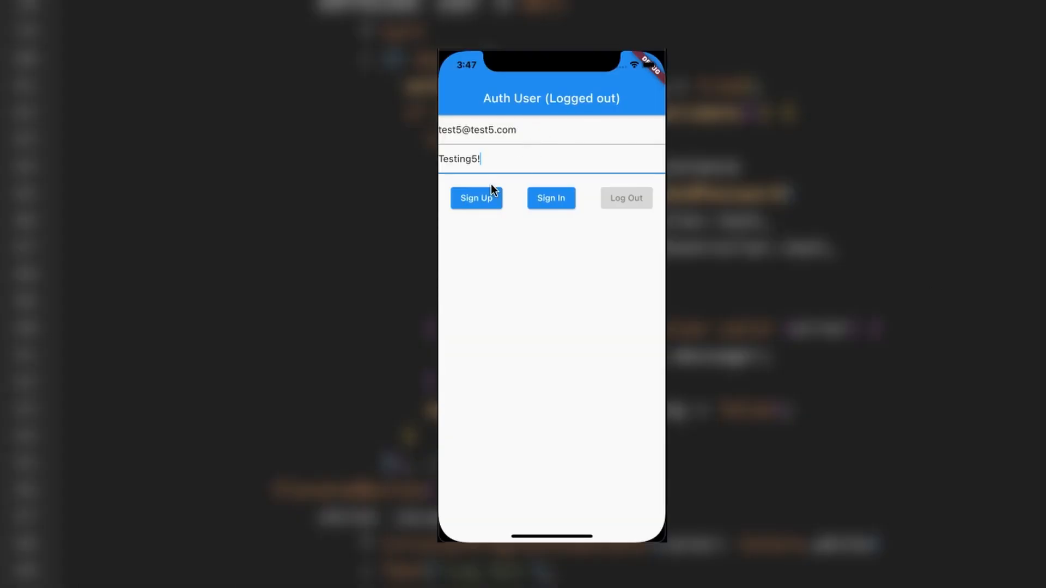
Step: Submit Sign Up with the existing credentials so the email-in-use error shows under the password
left_click(476, 197)
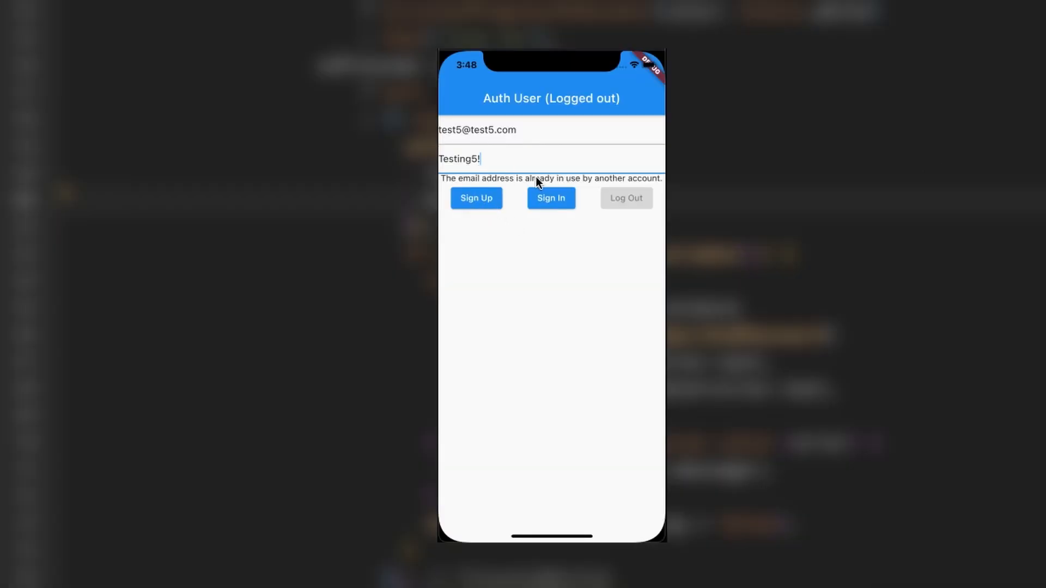
mouse_move(477, 189)
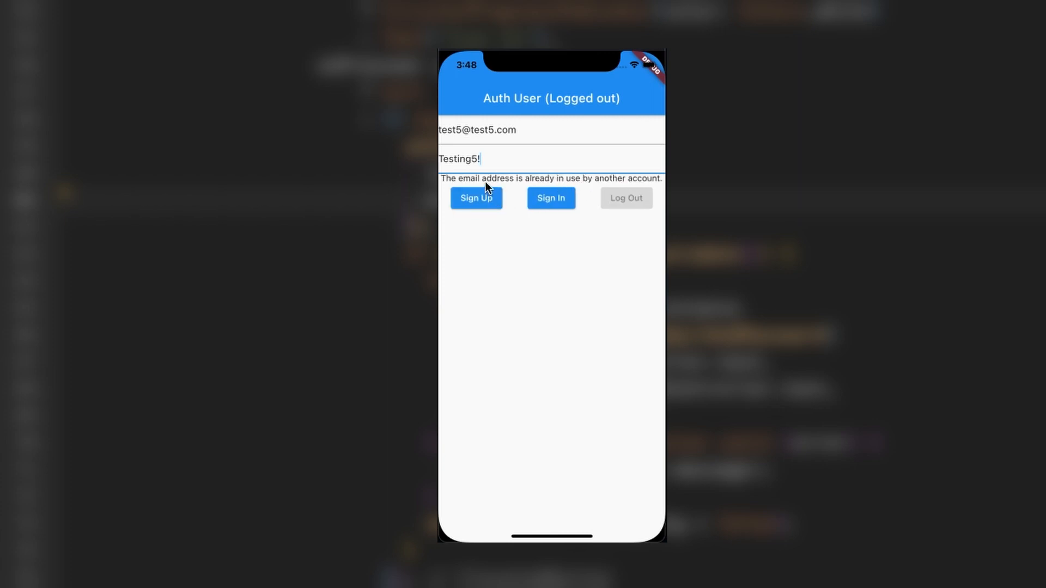
mouse_move(507, 180)
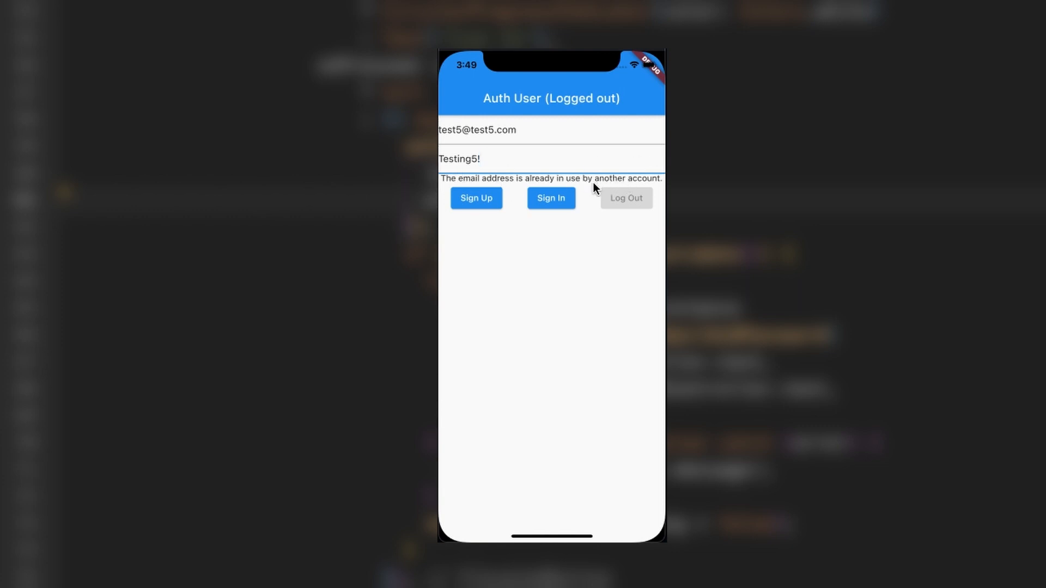
mouse_move(584, 329)
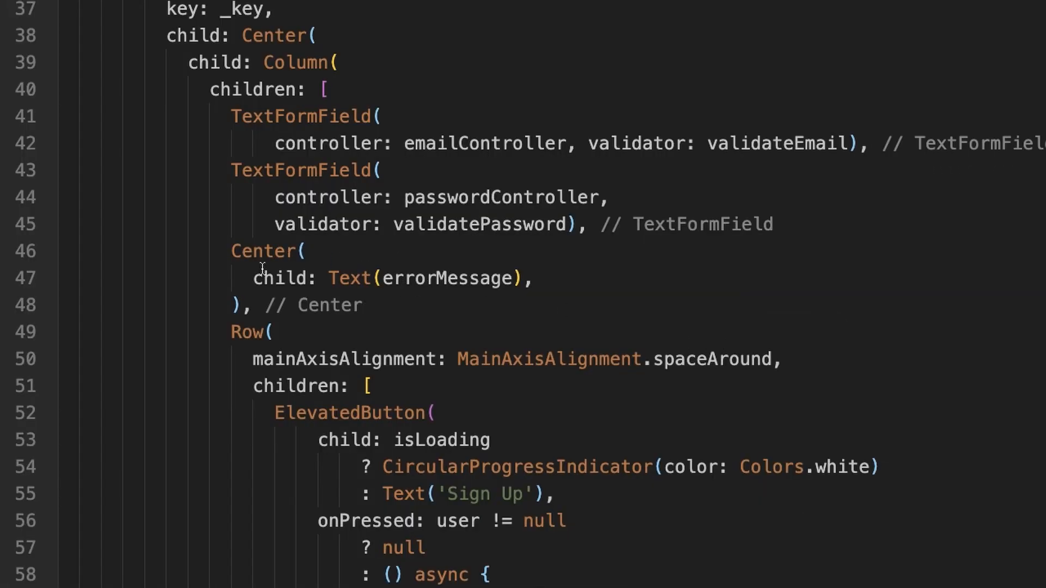
Step: Use Refactor… > Wrap with widget… on the Center holding errorMessage
right_click(264, 252)
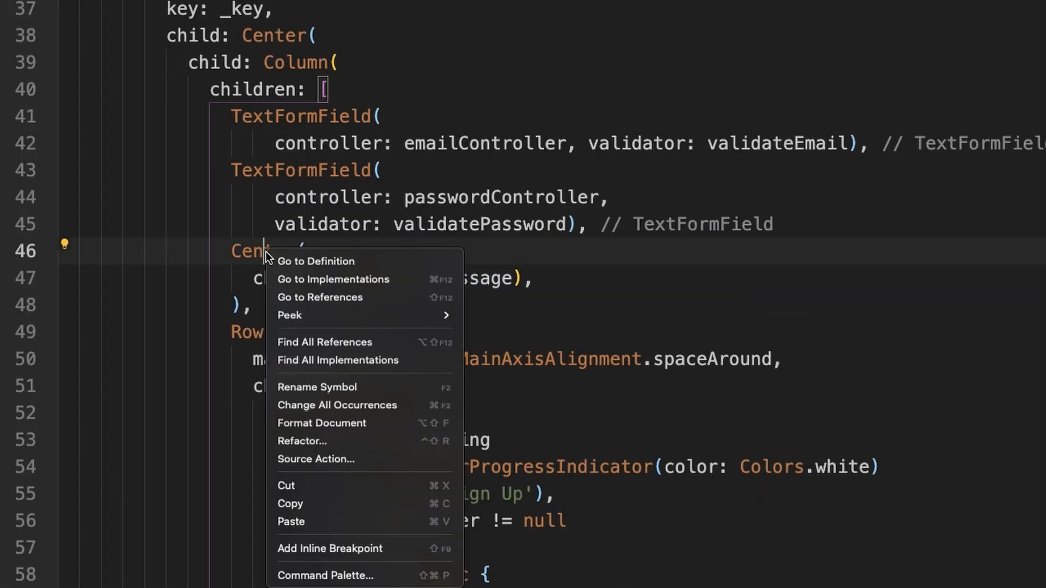
mouse_move(320, 443)
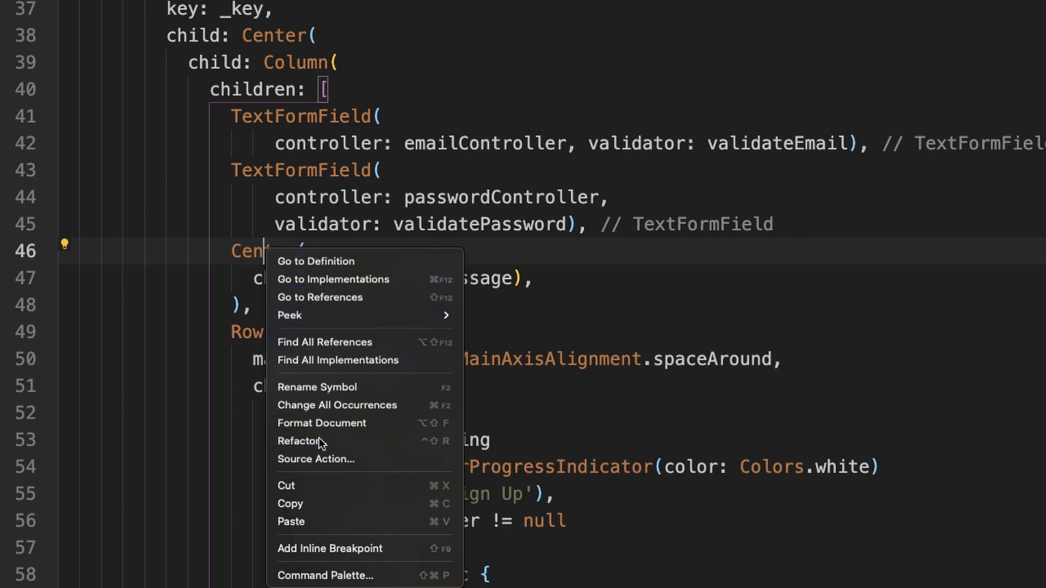
left_click(301, 442)
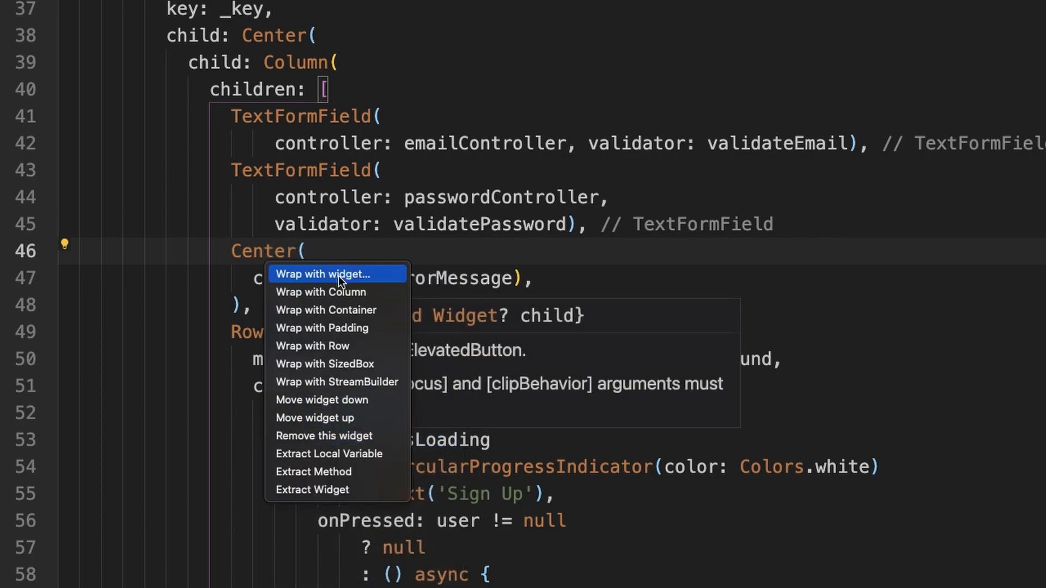
left_click(324, 275)
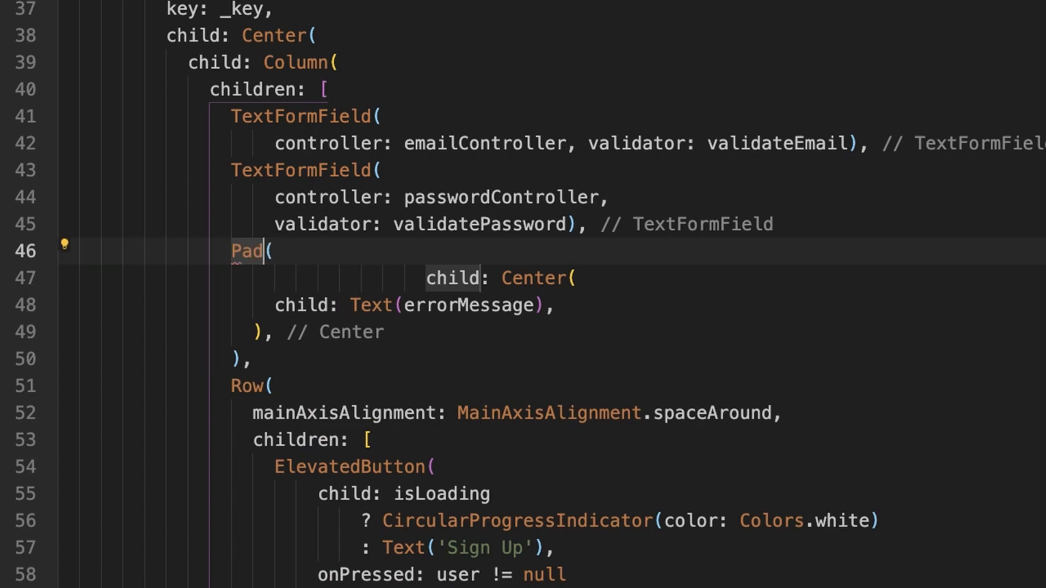
Step: Name the wrapper Padding and give it padding: EdgeInsets.all(12.0)
type("ding")
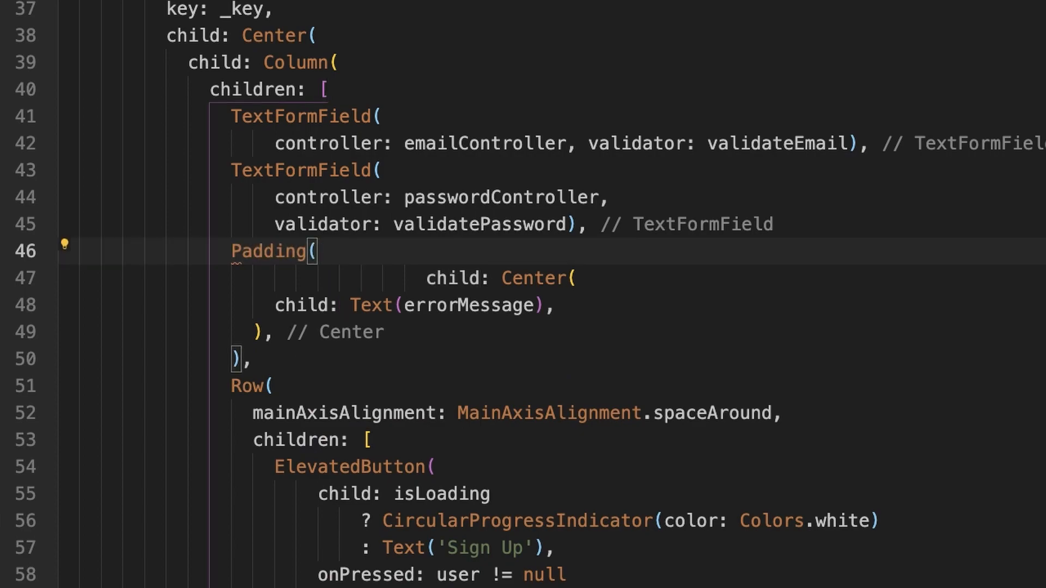
type("p")
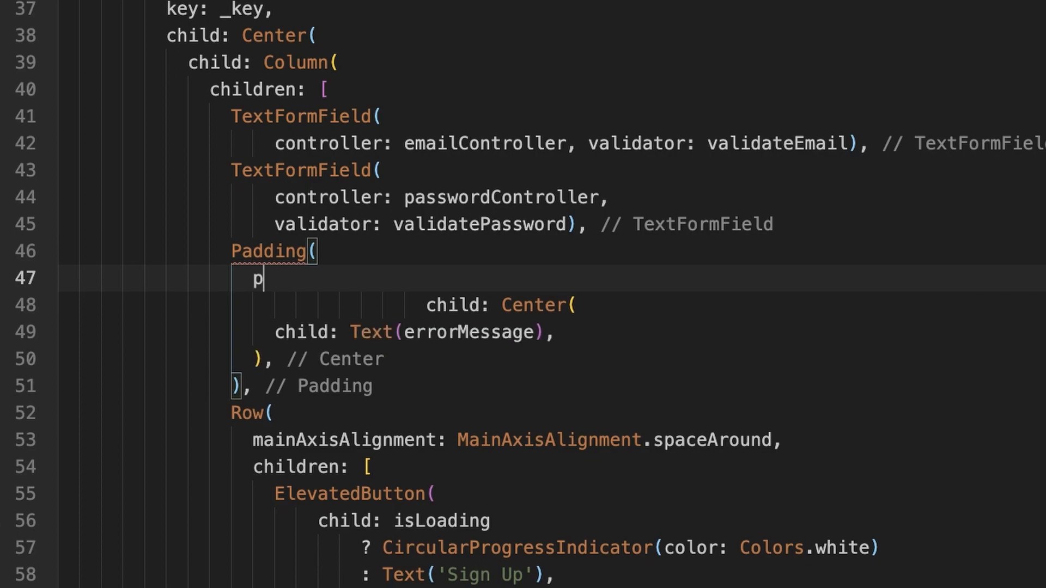
type("adding: Edge")
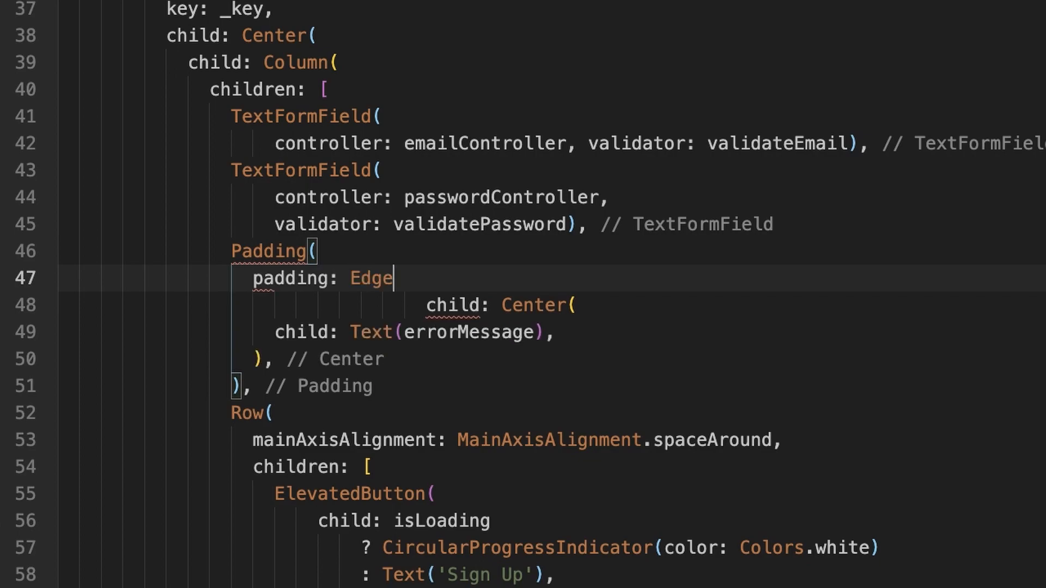
type("Insets.")
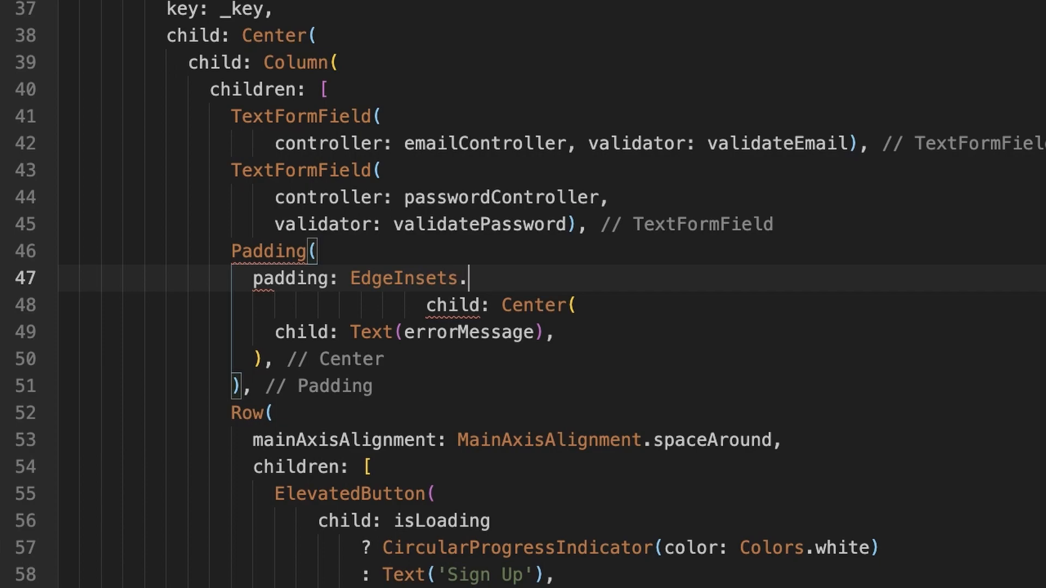
type("all")
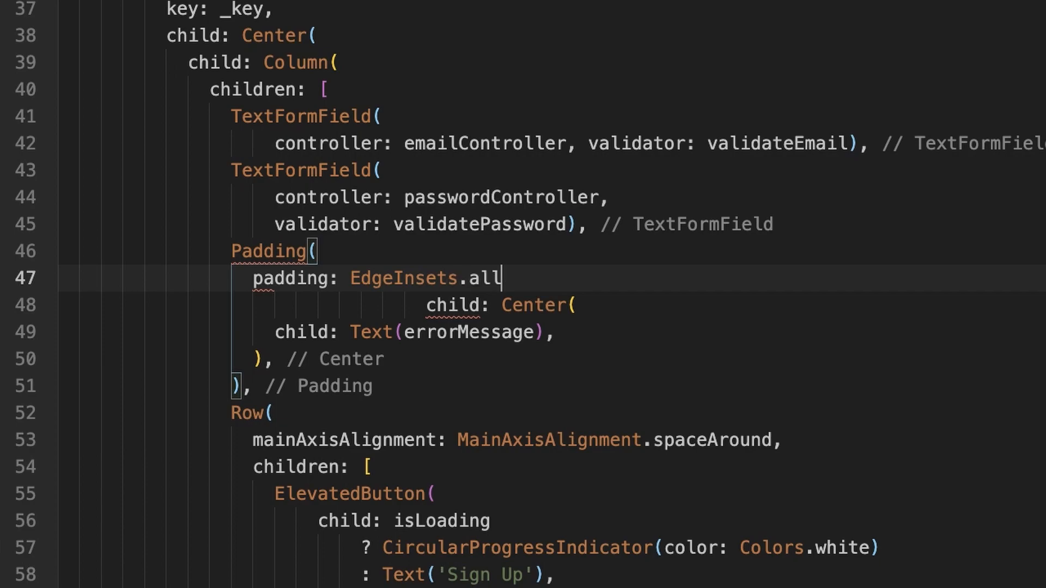
type("(12)")
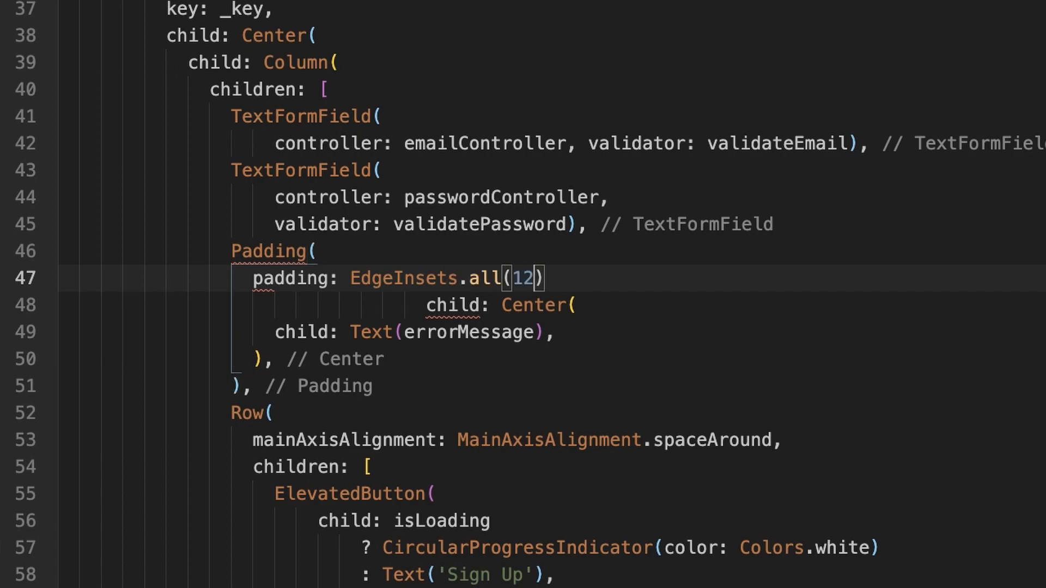
type(".")
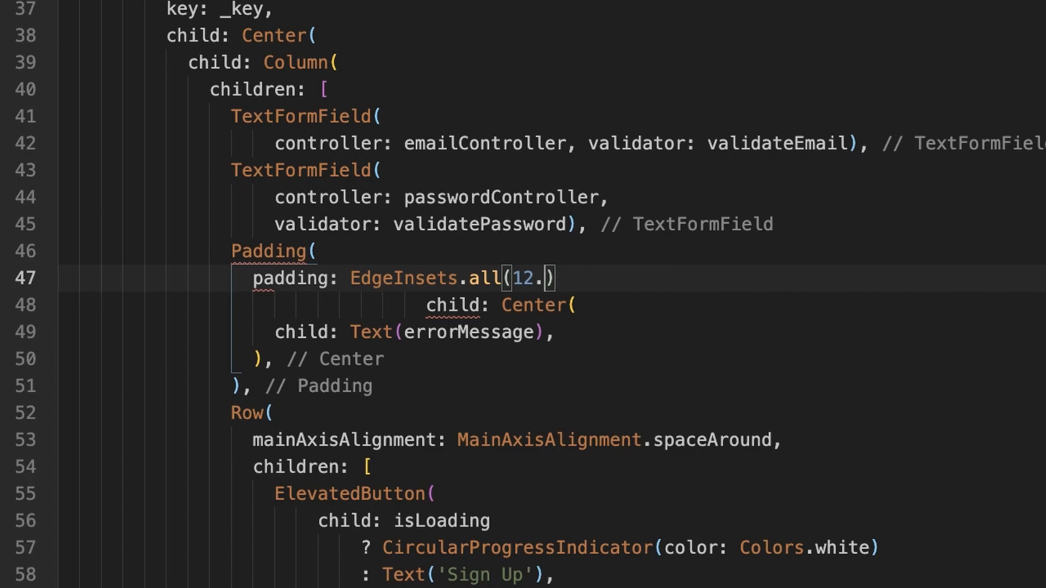
type("0")
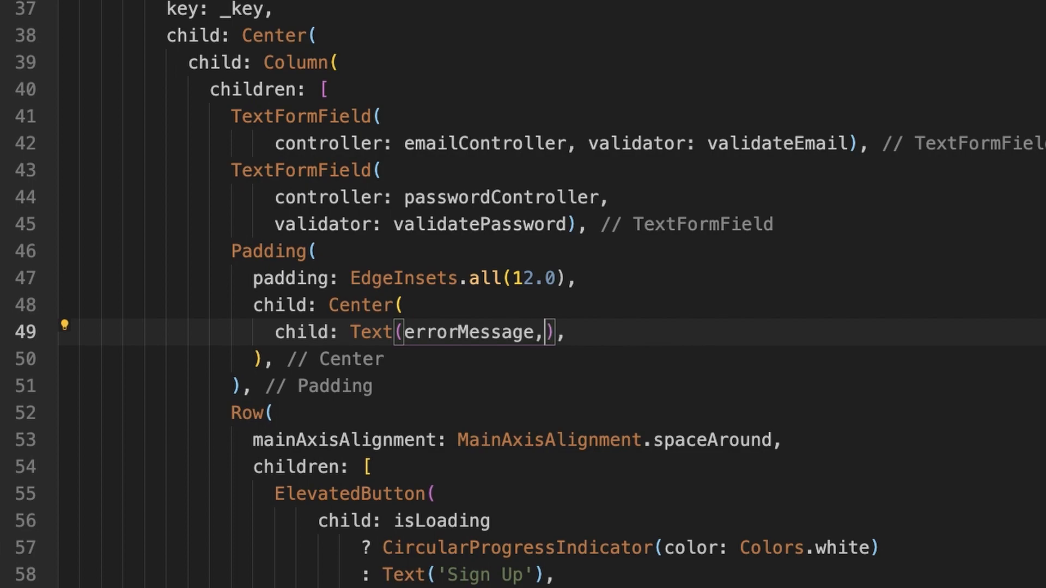
Step: Add a style: argument to the errorMessage Text, starting to enter TextStyle
type("style:")
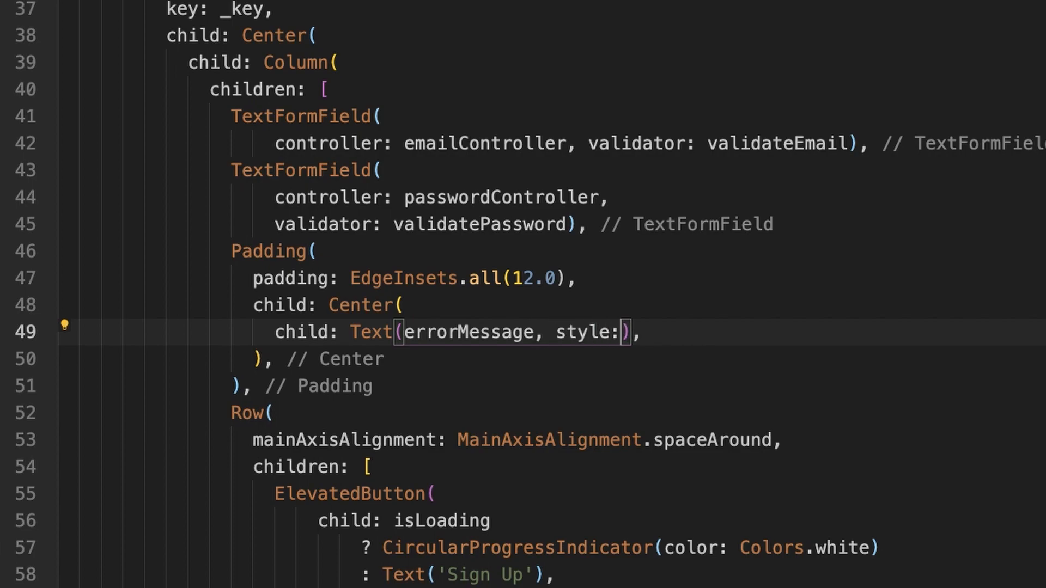
type("Text")
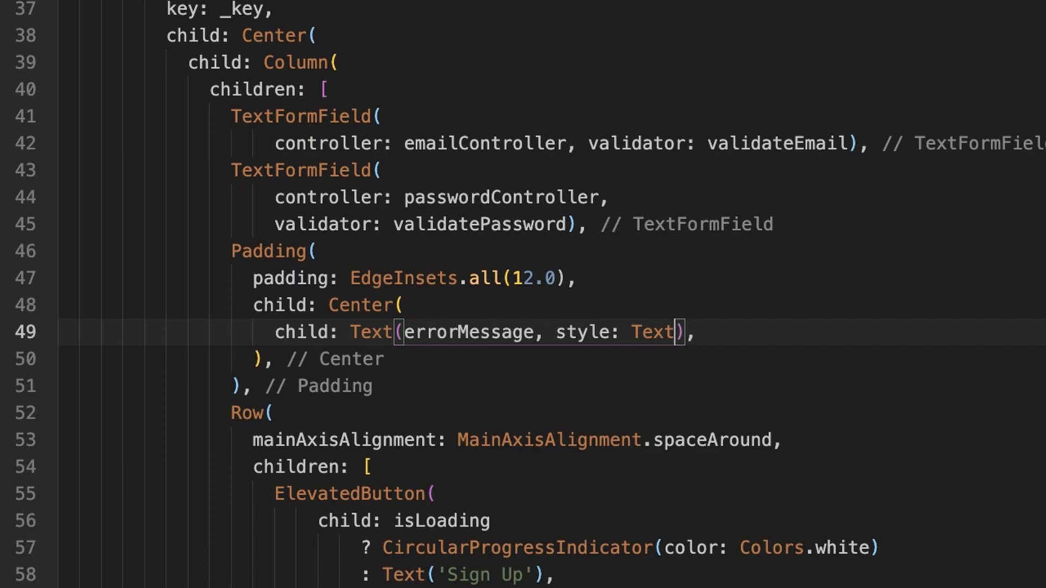